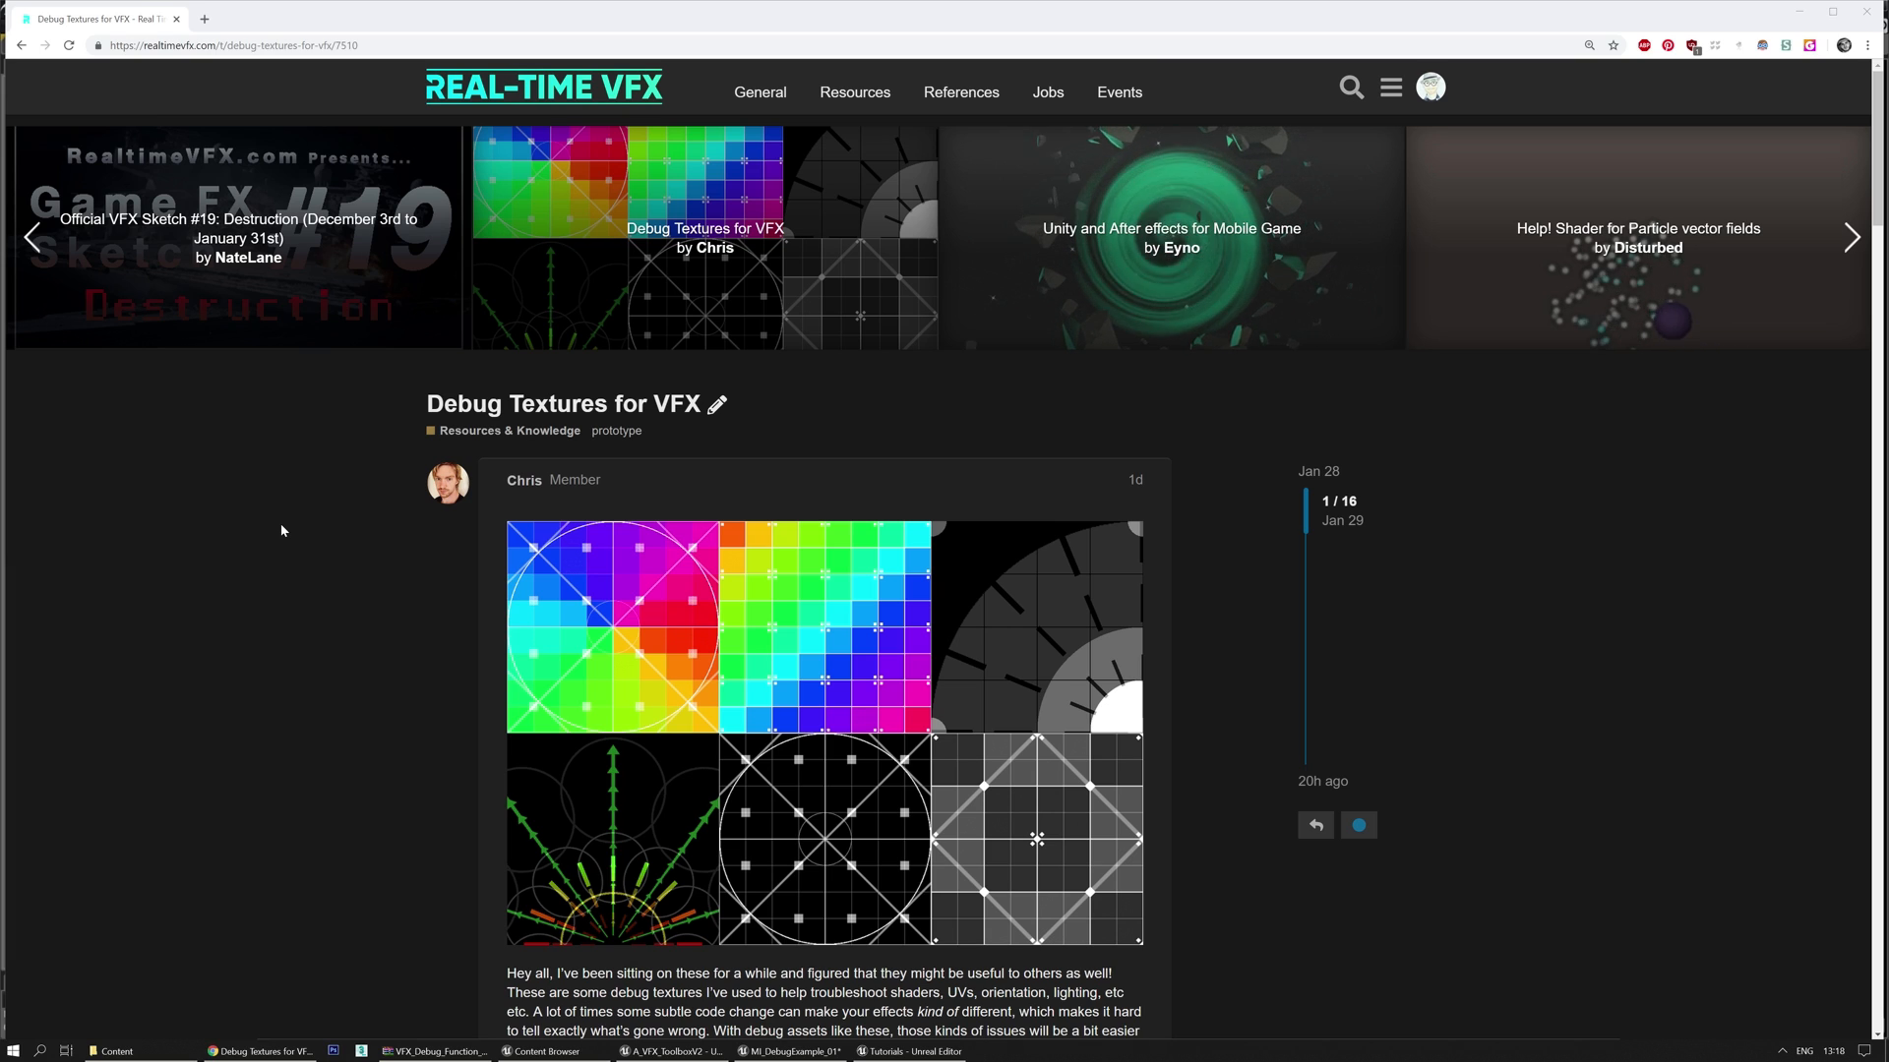
mouse_move(211, 466)
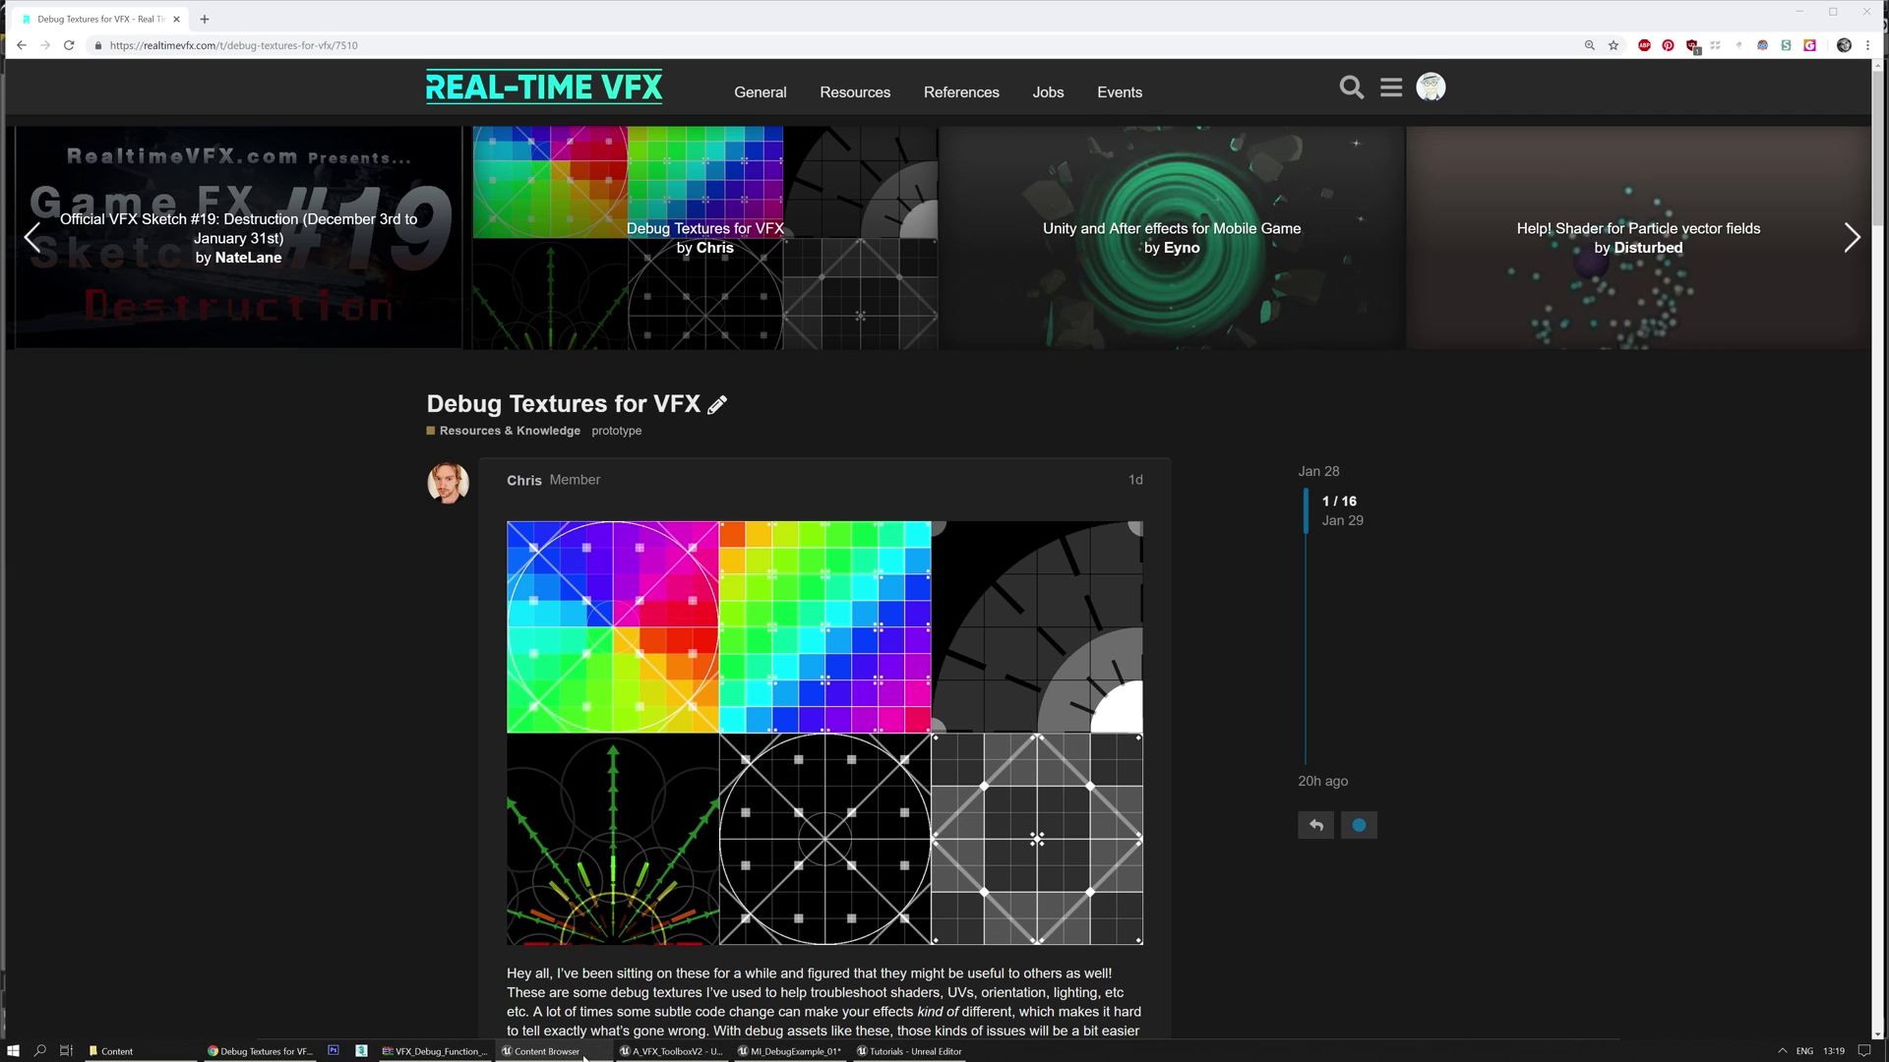
From the M_DebugExample_01 material, open the VFX_Debugger node's internal function graph
click(790, 1051)
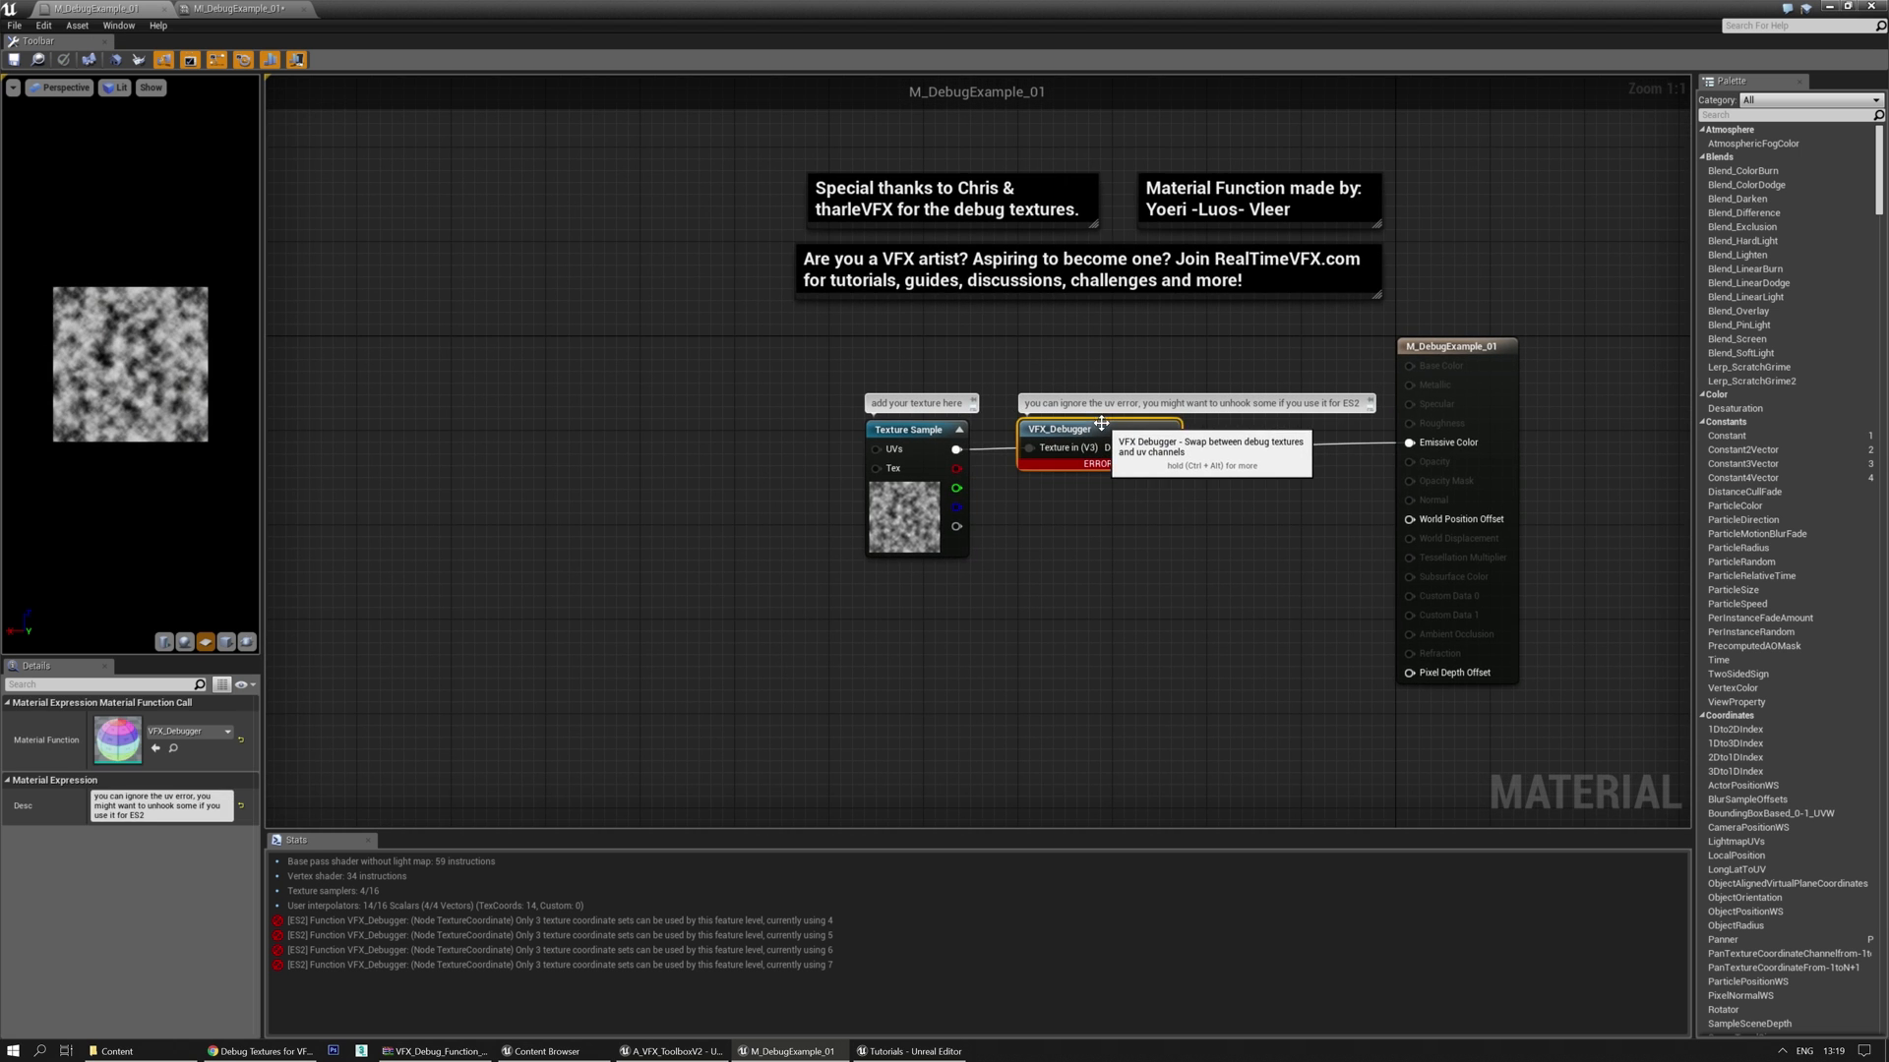
double_click(1057, 428)
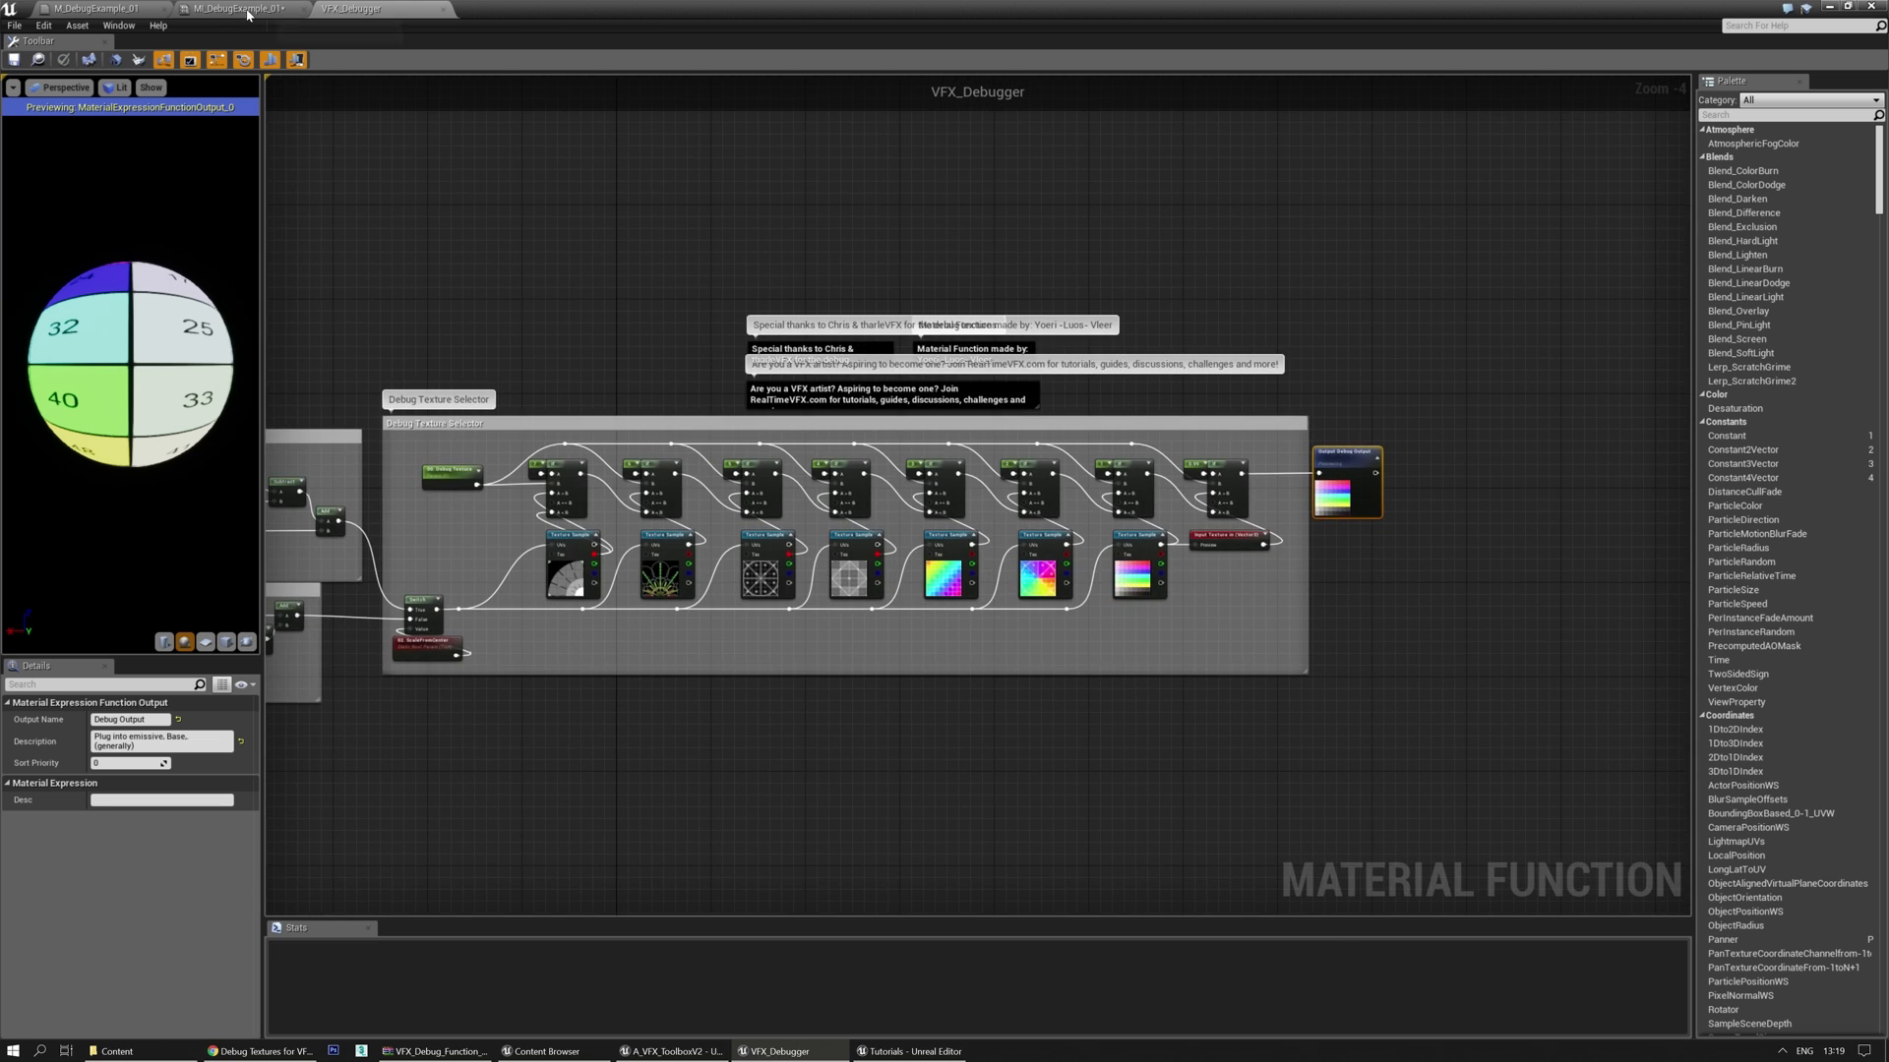
Switch to the MI_DebugExample_01 material instance editor window
click(237, 9)
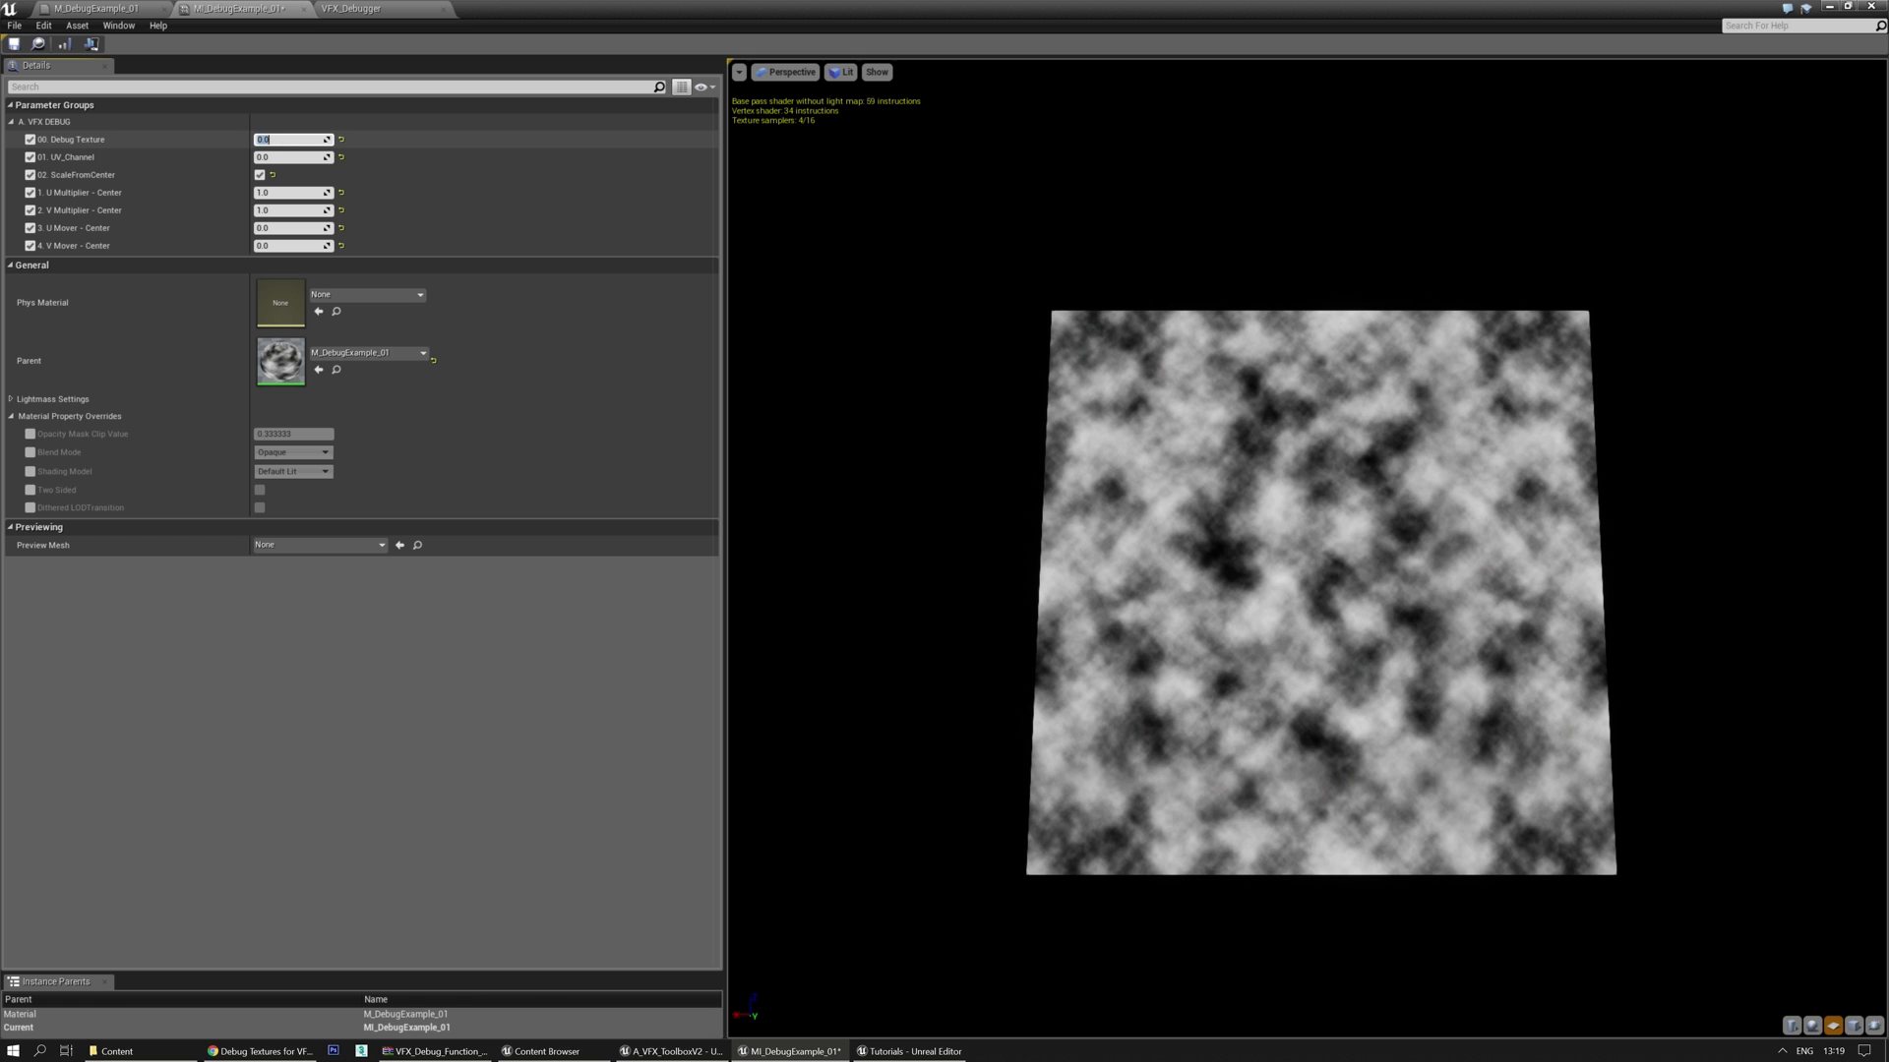
Set 00. Debug Texture to 1.0, 3.0, 6.0, then back to 1.0
text(1.0)
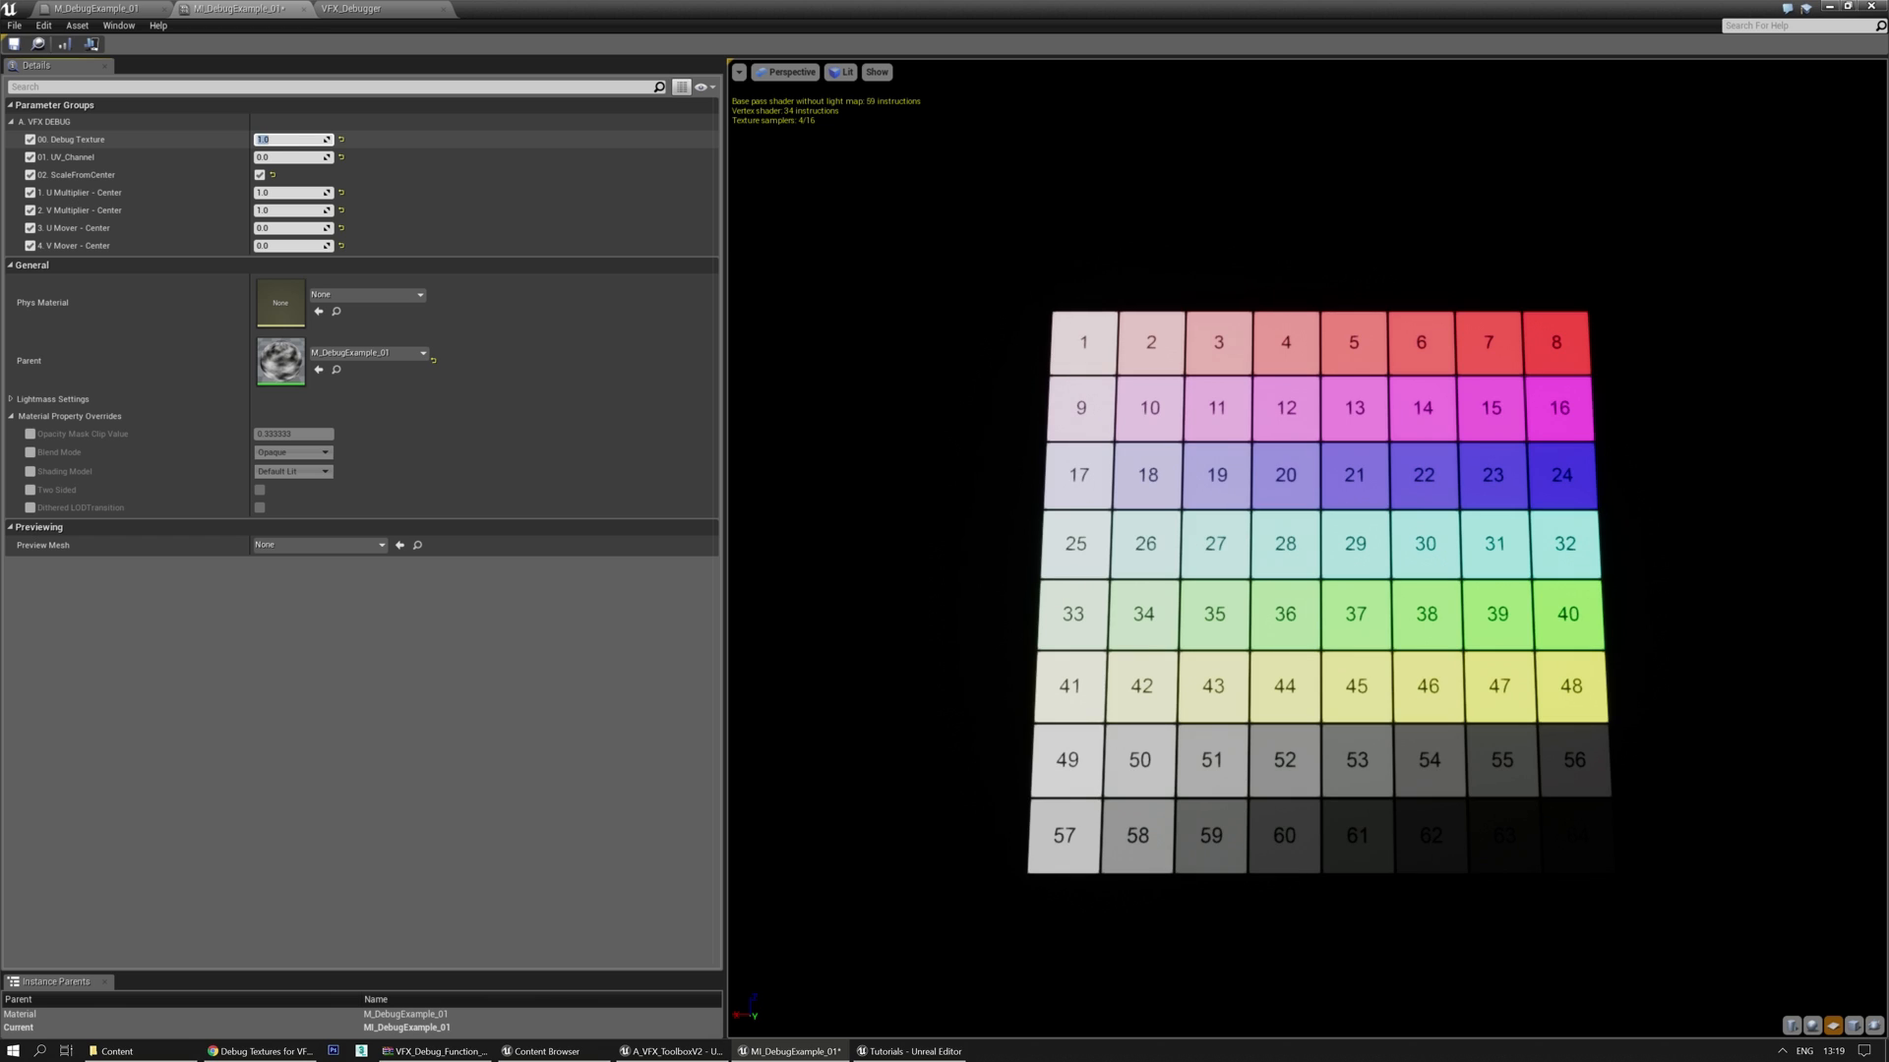
text(3.0)
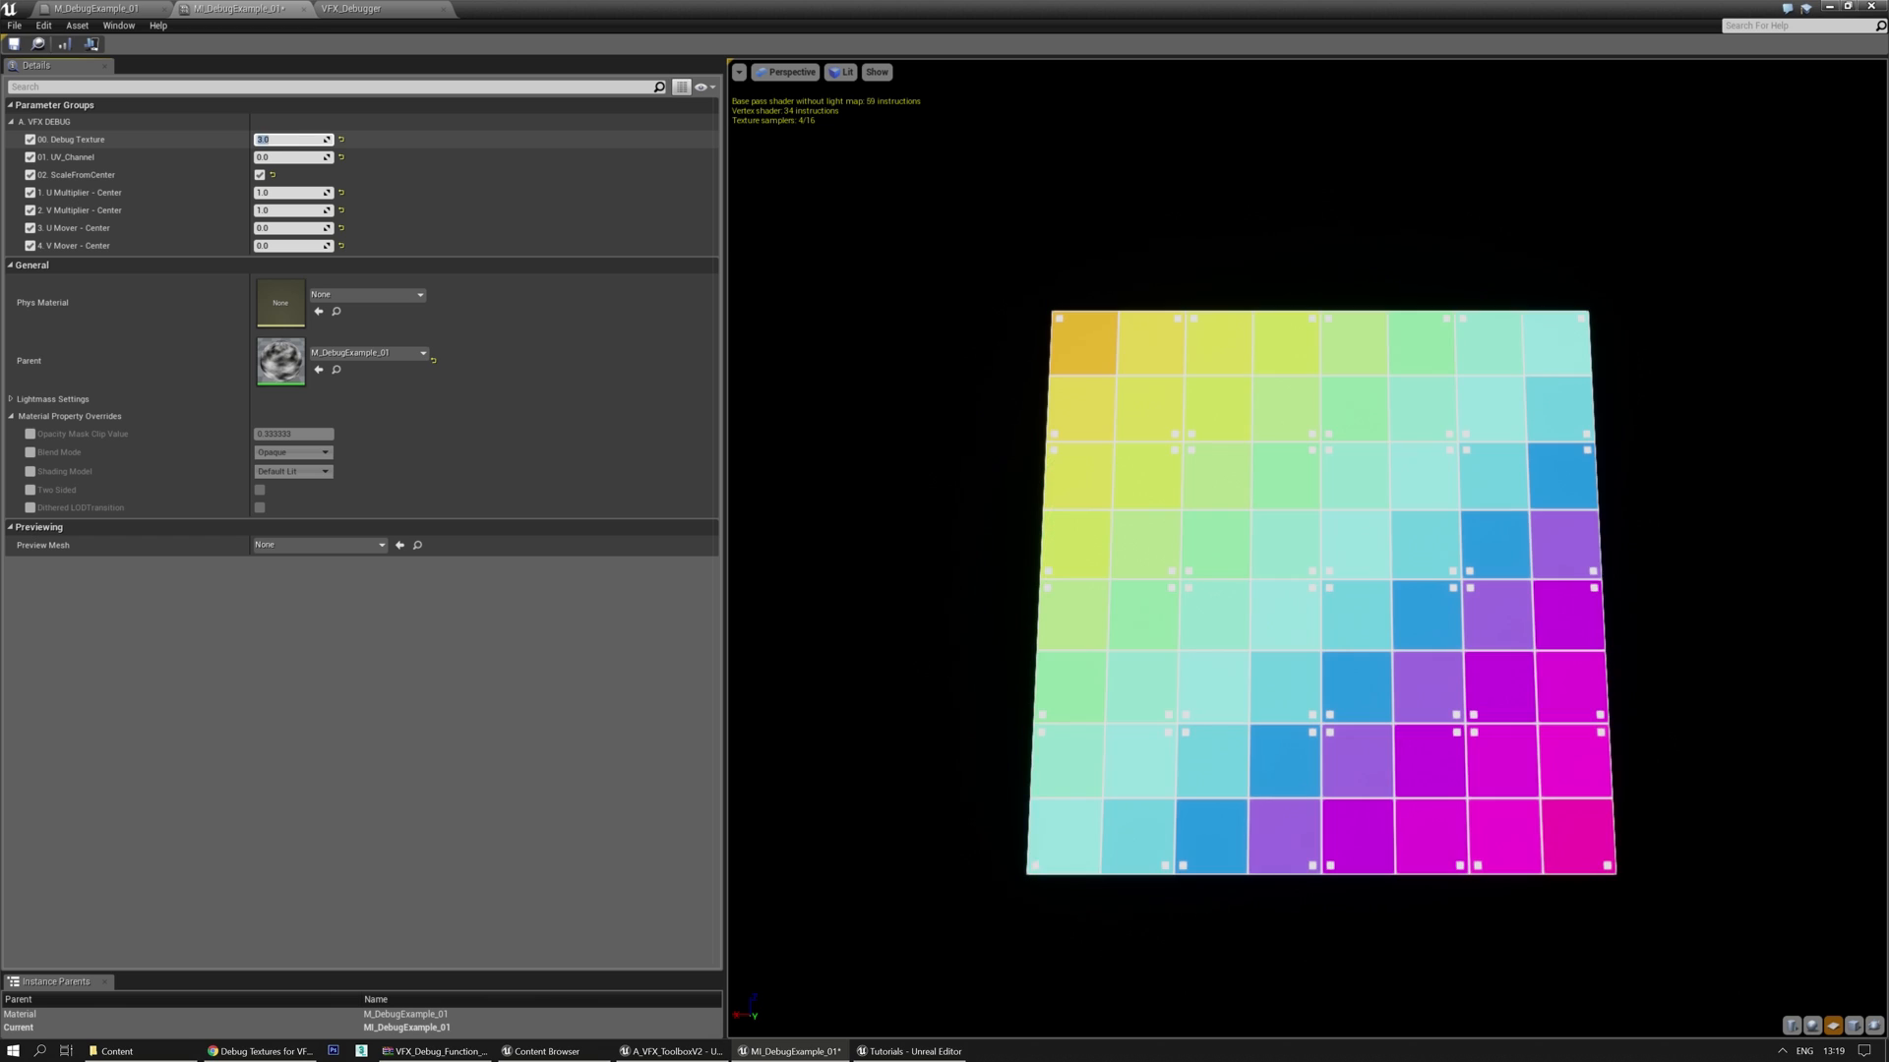
text(6.0)
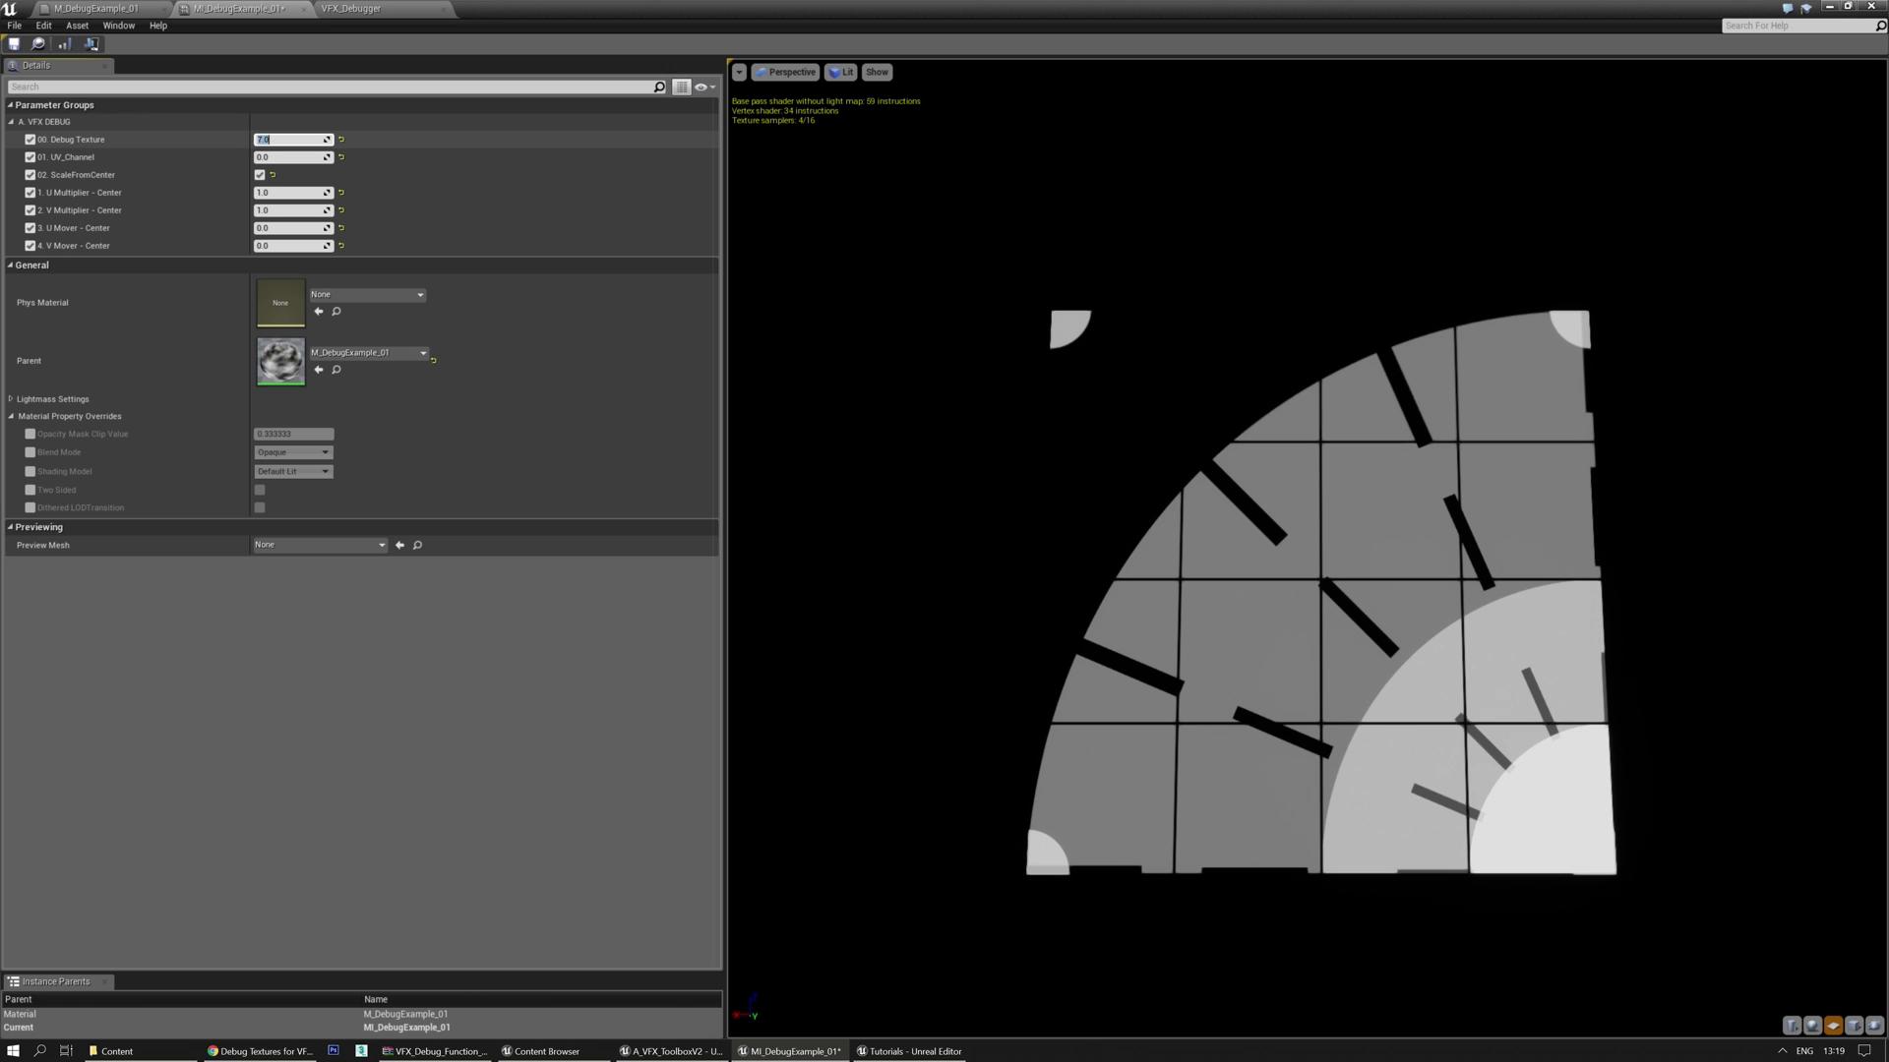
text(1.0)
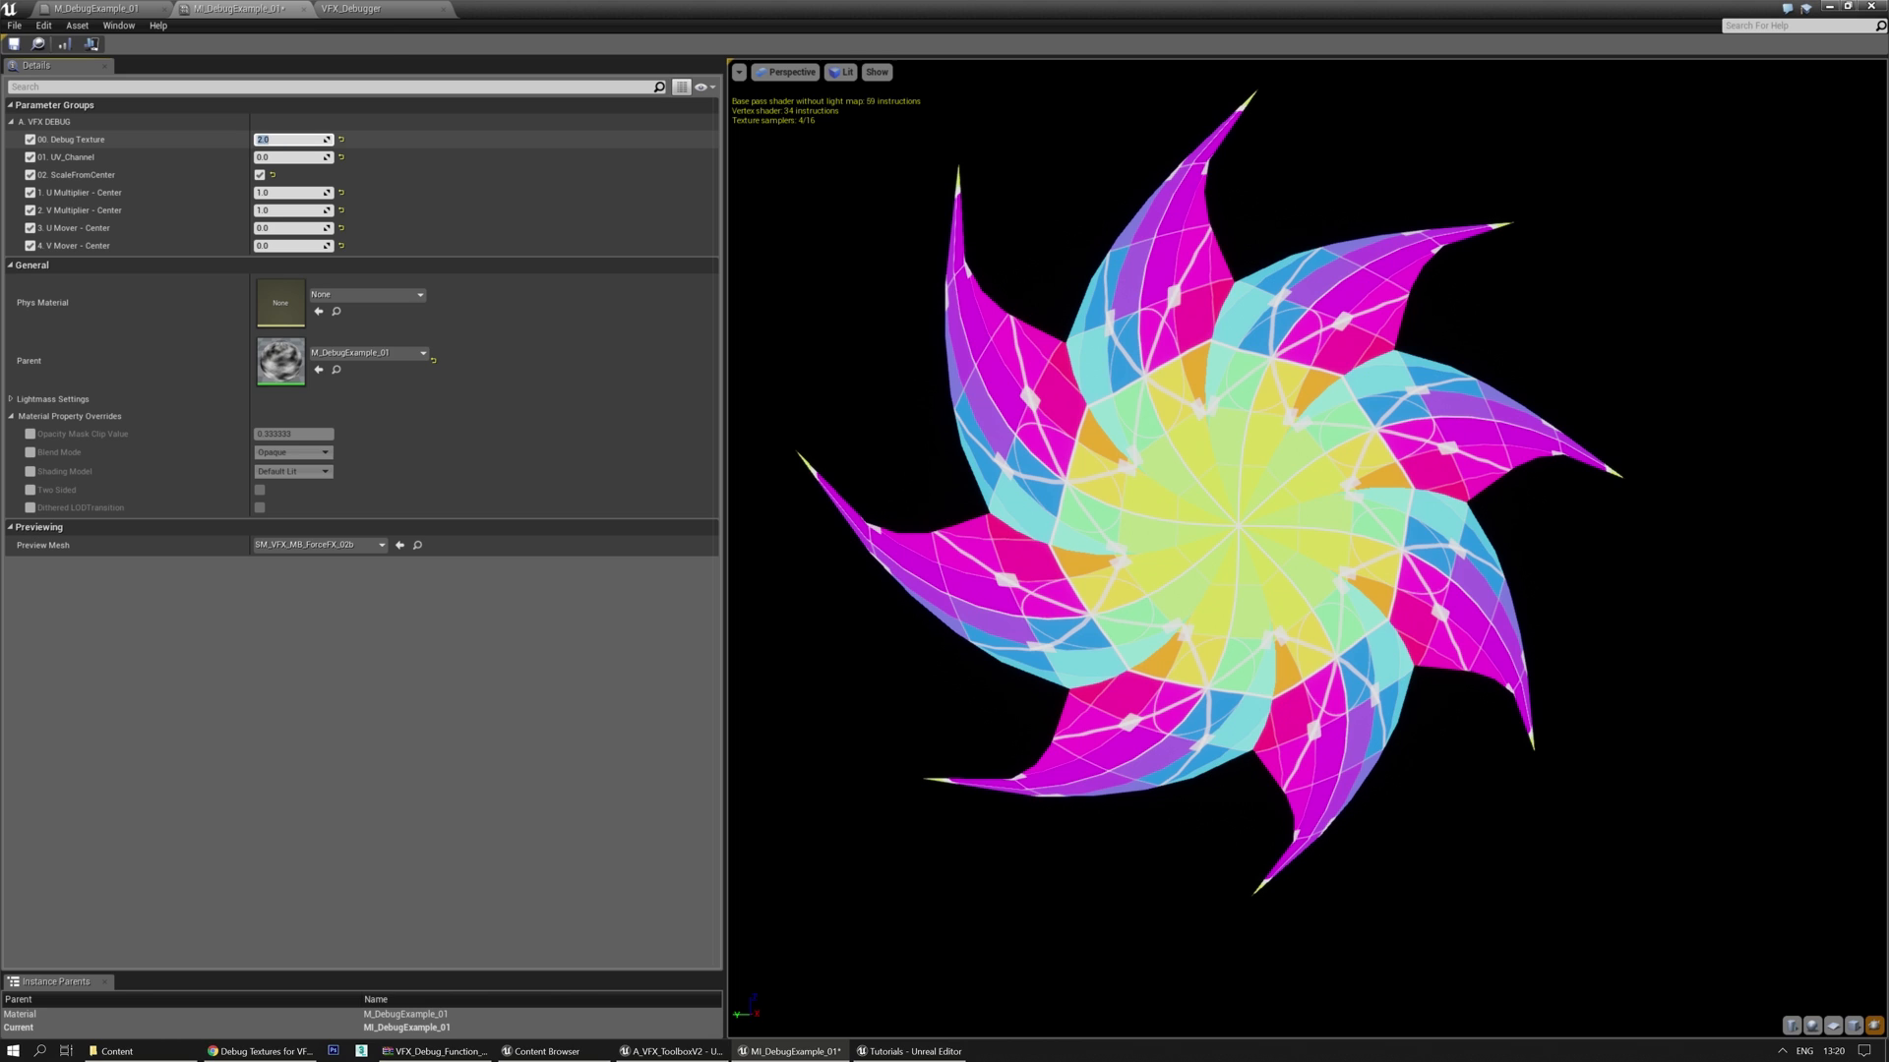
Try Debug Texture values 4.0 and 7 on the ForceFX spark preview mesh
text(4.0)
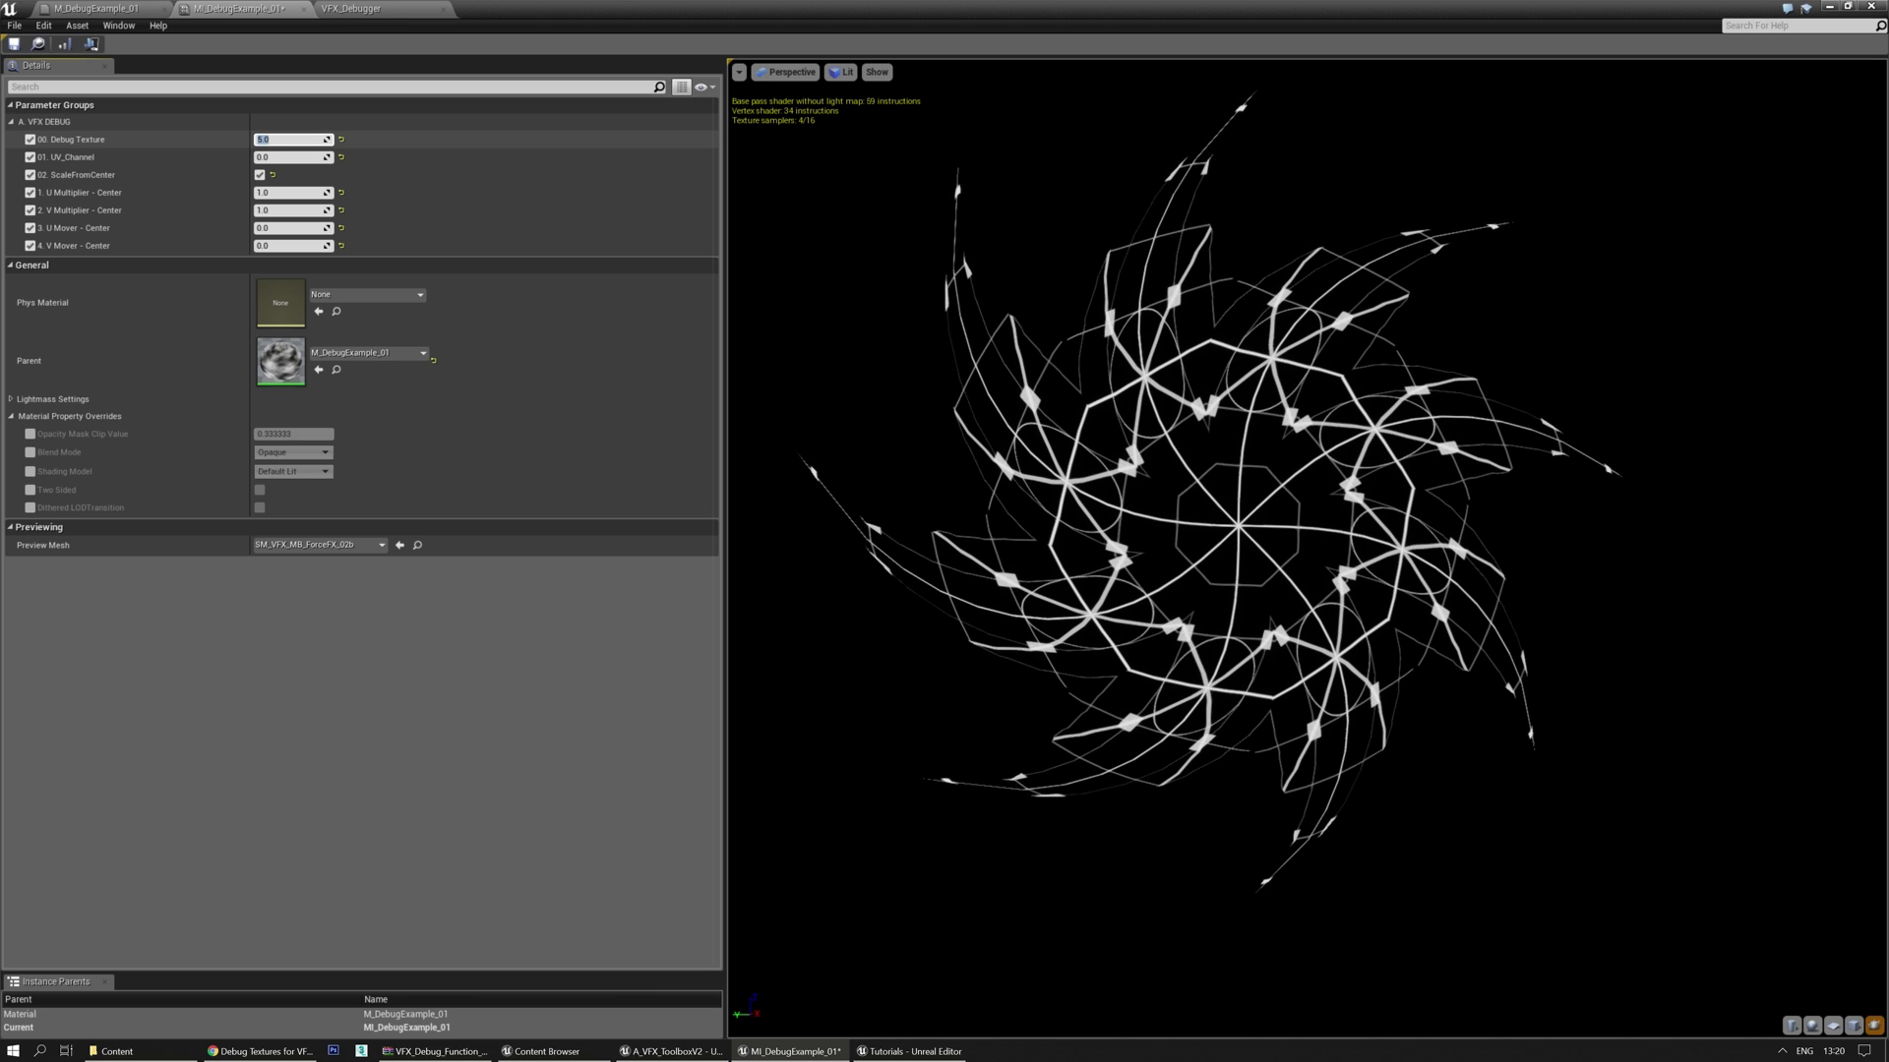
text(7)
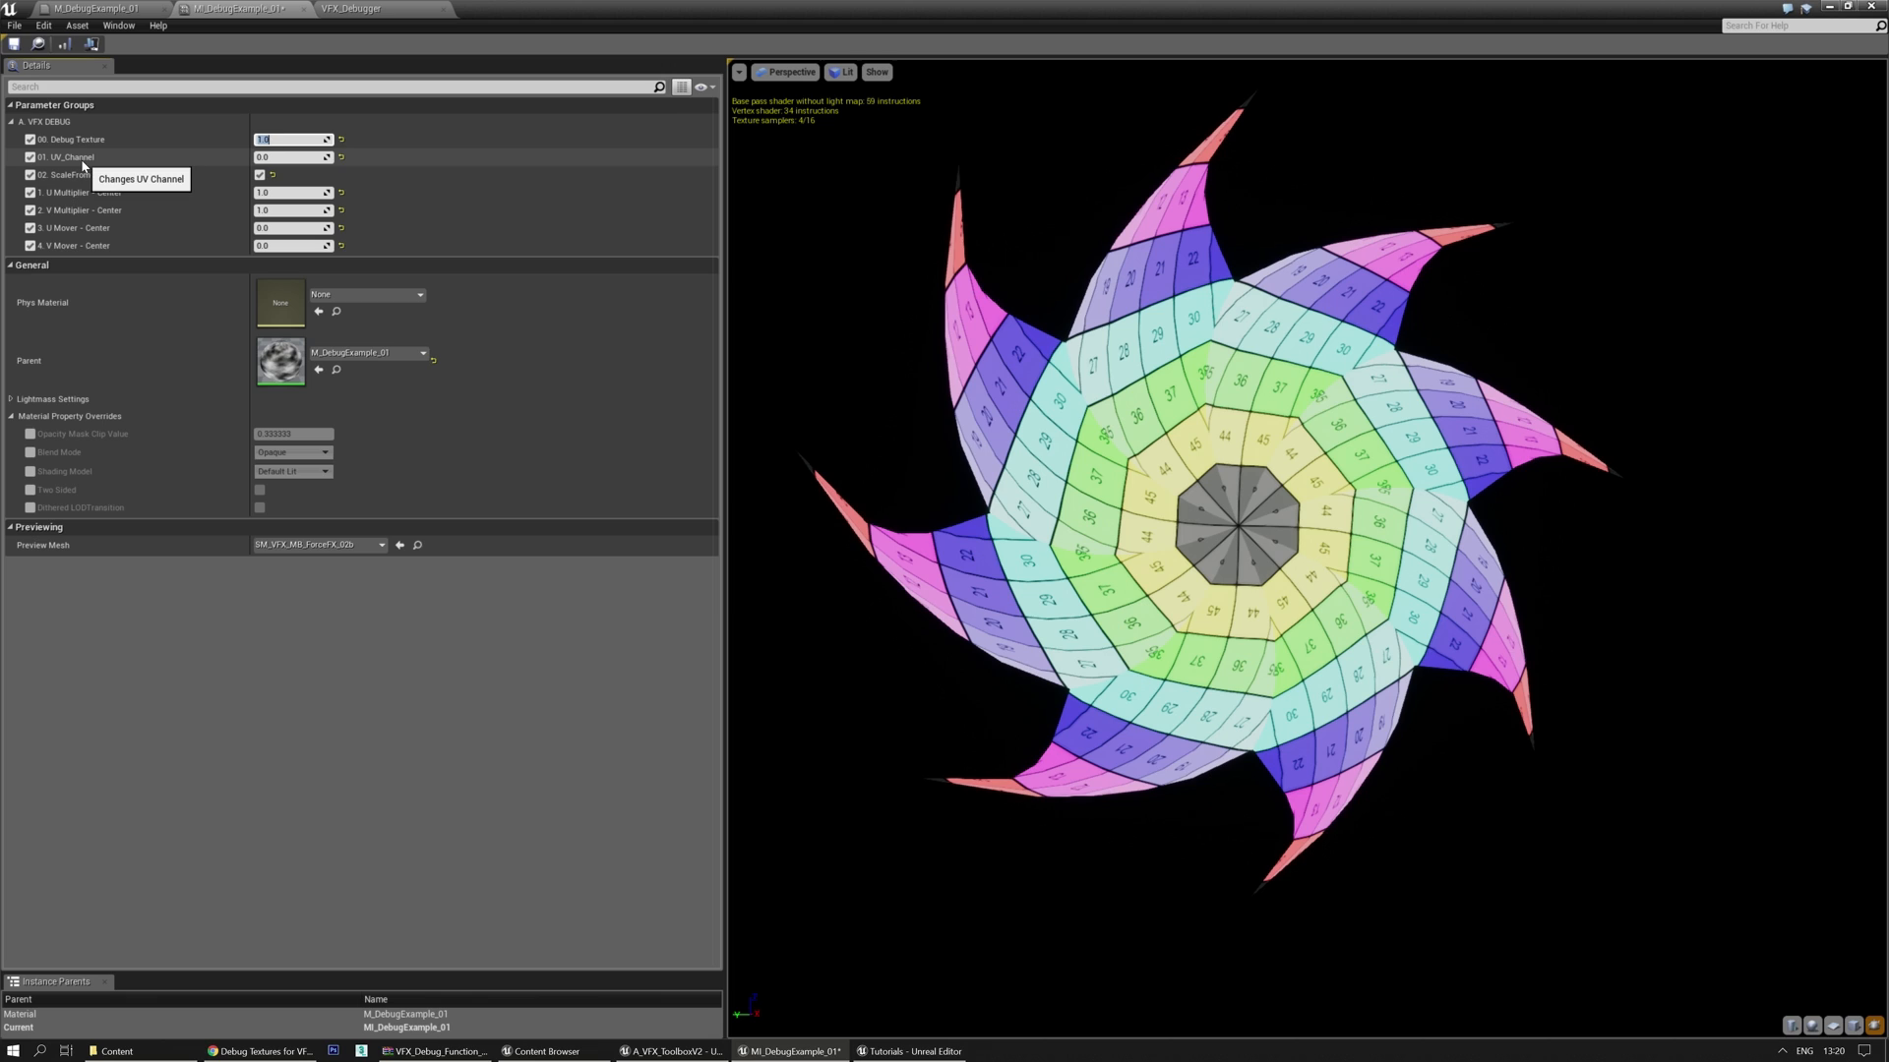
Set 01. UV_Channel to 1.0 and compare Debug Texture patterns 2.0, 4.0 and 6.0
click(291, 156)
text(1)
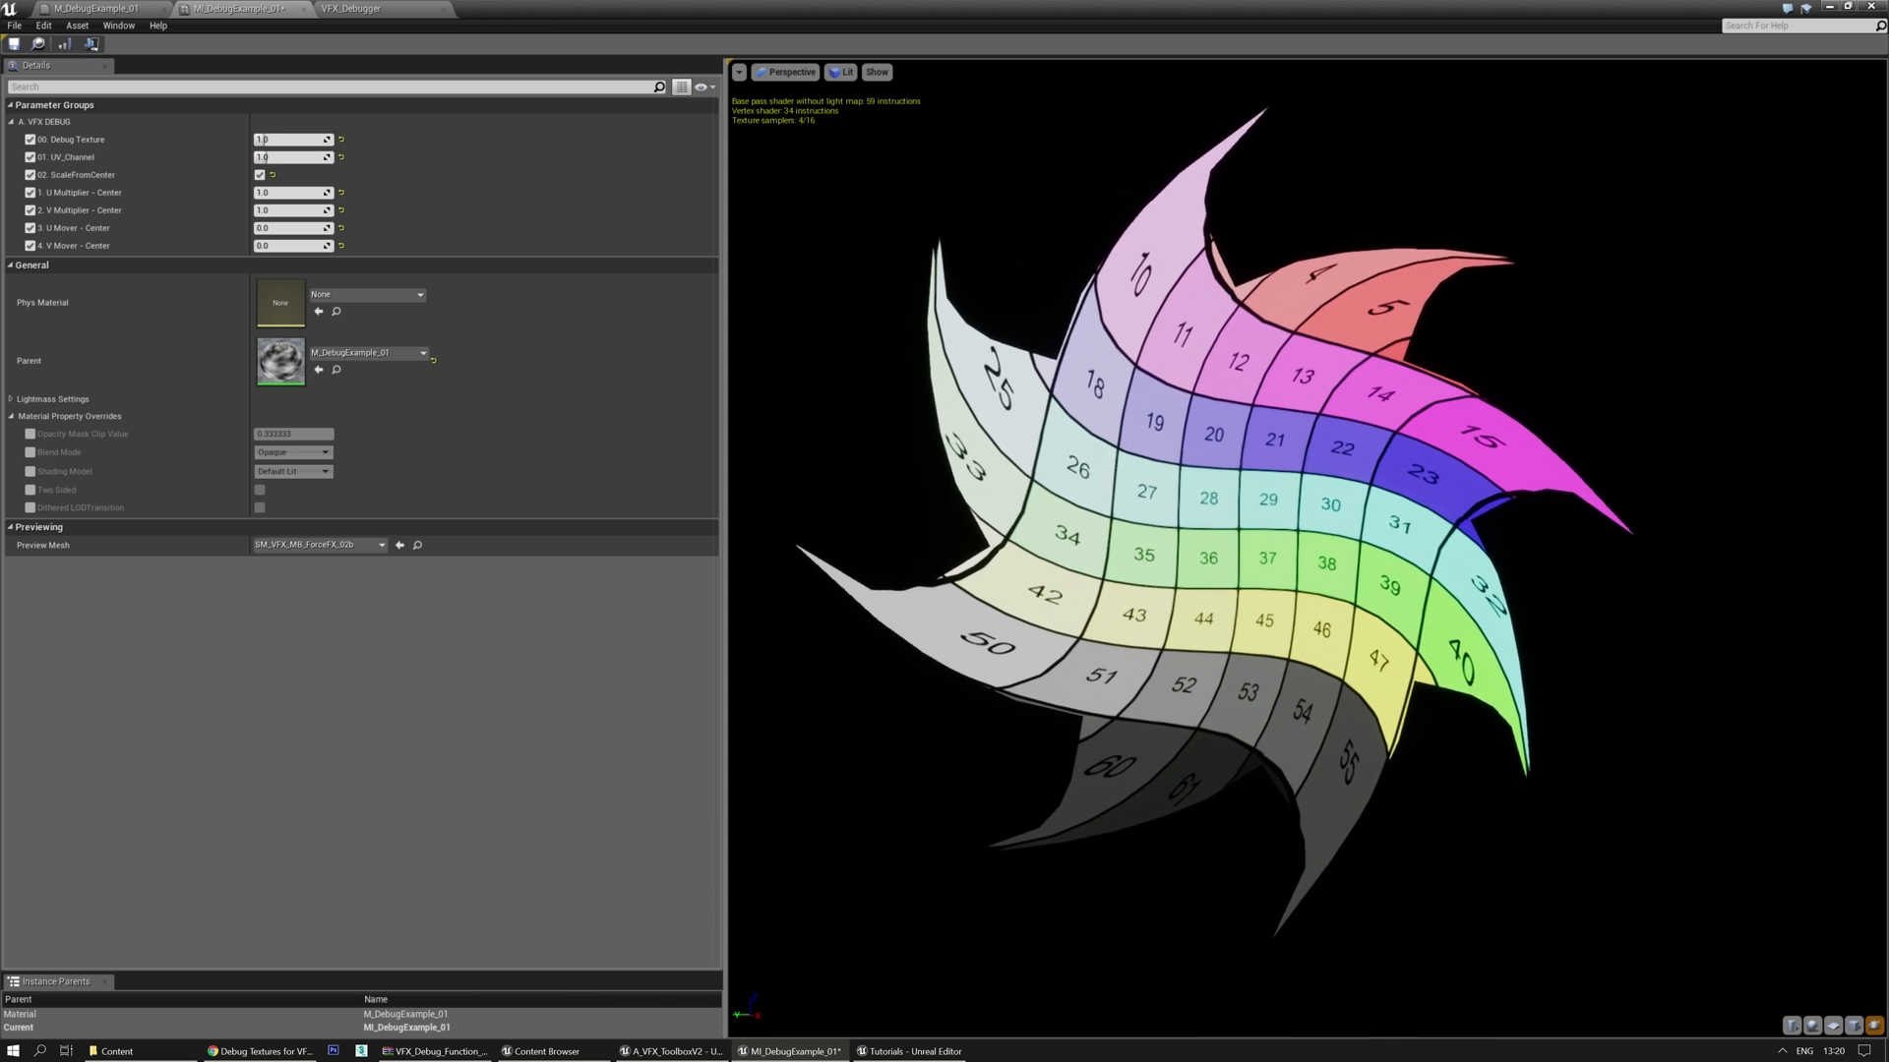
text(2.0)
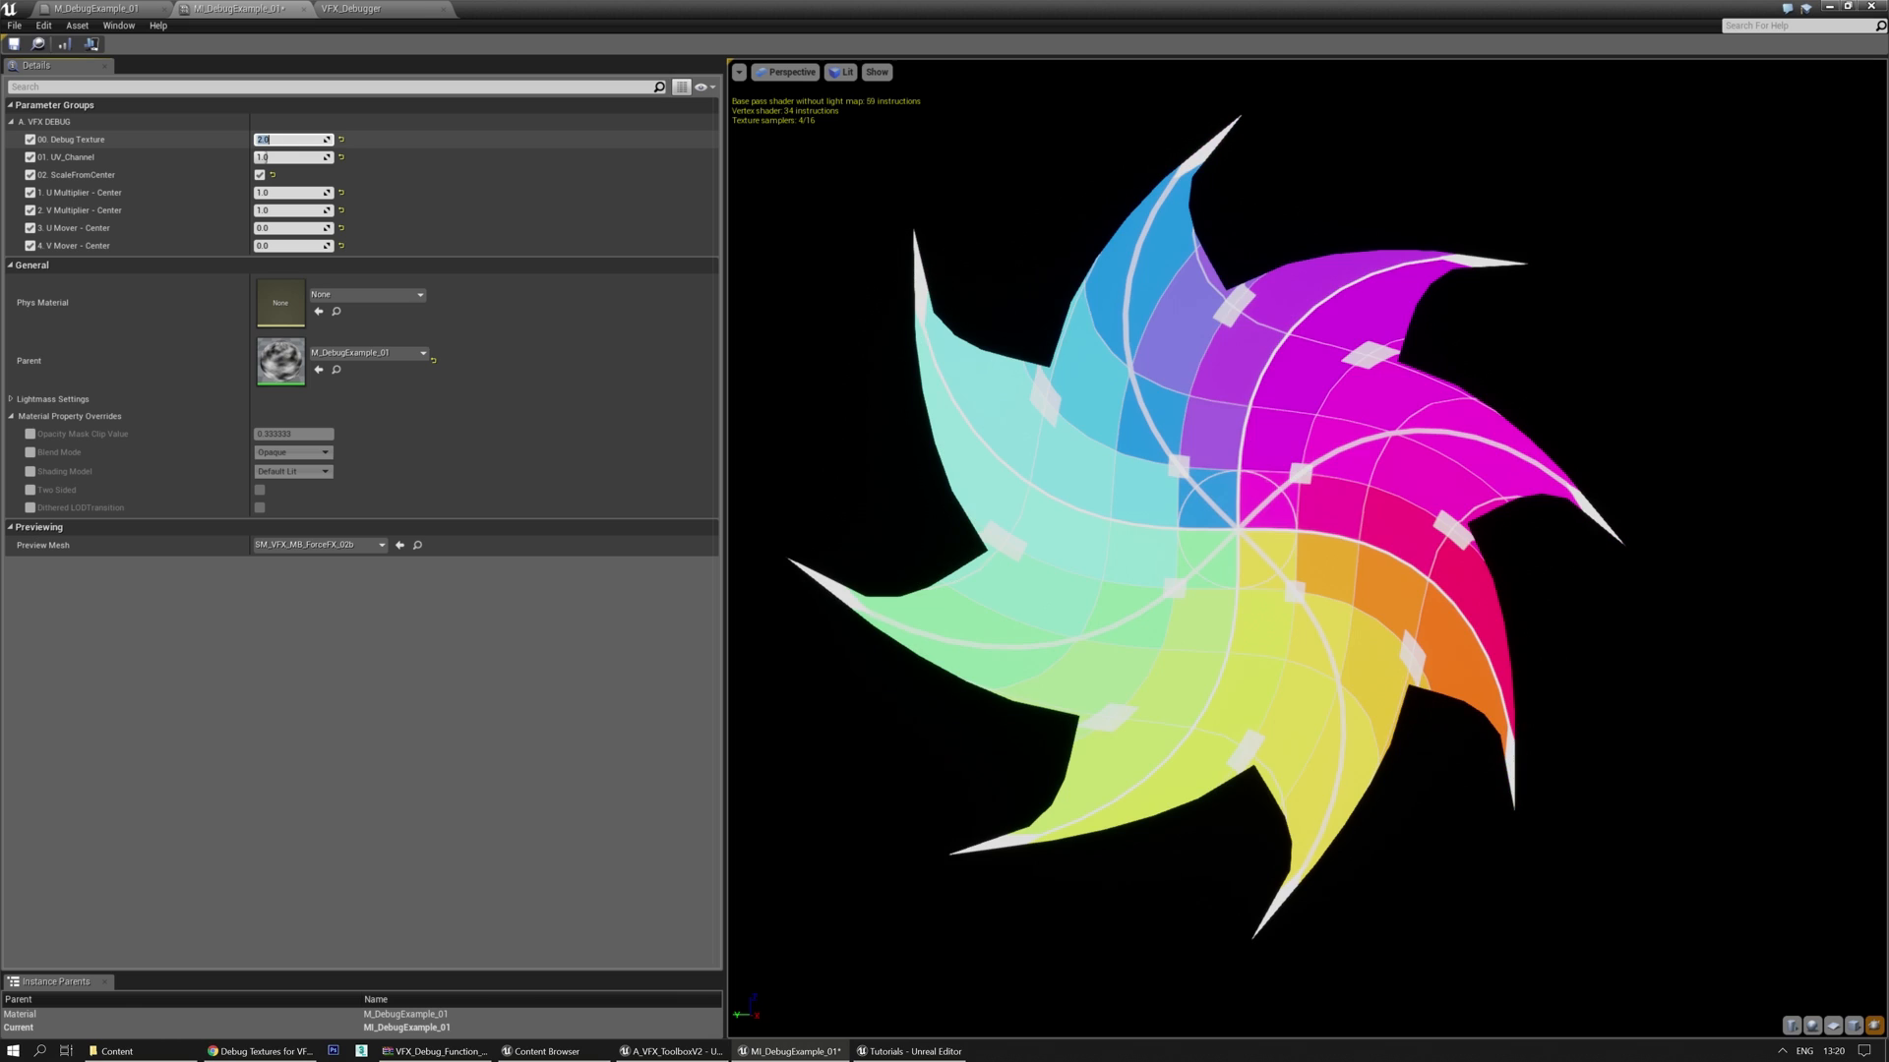
text(4.0)
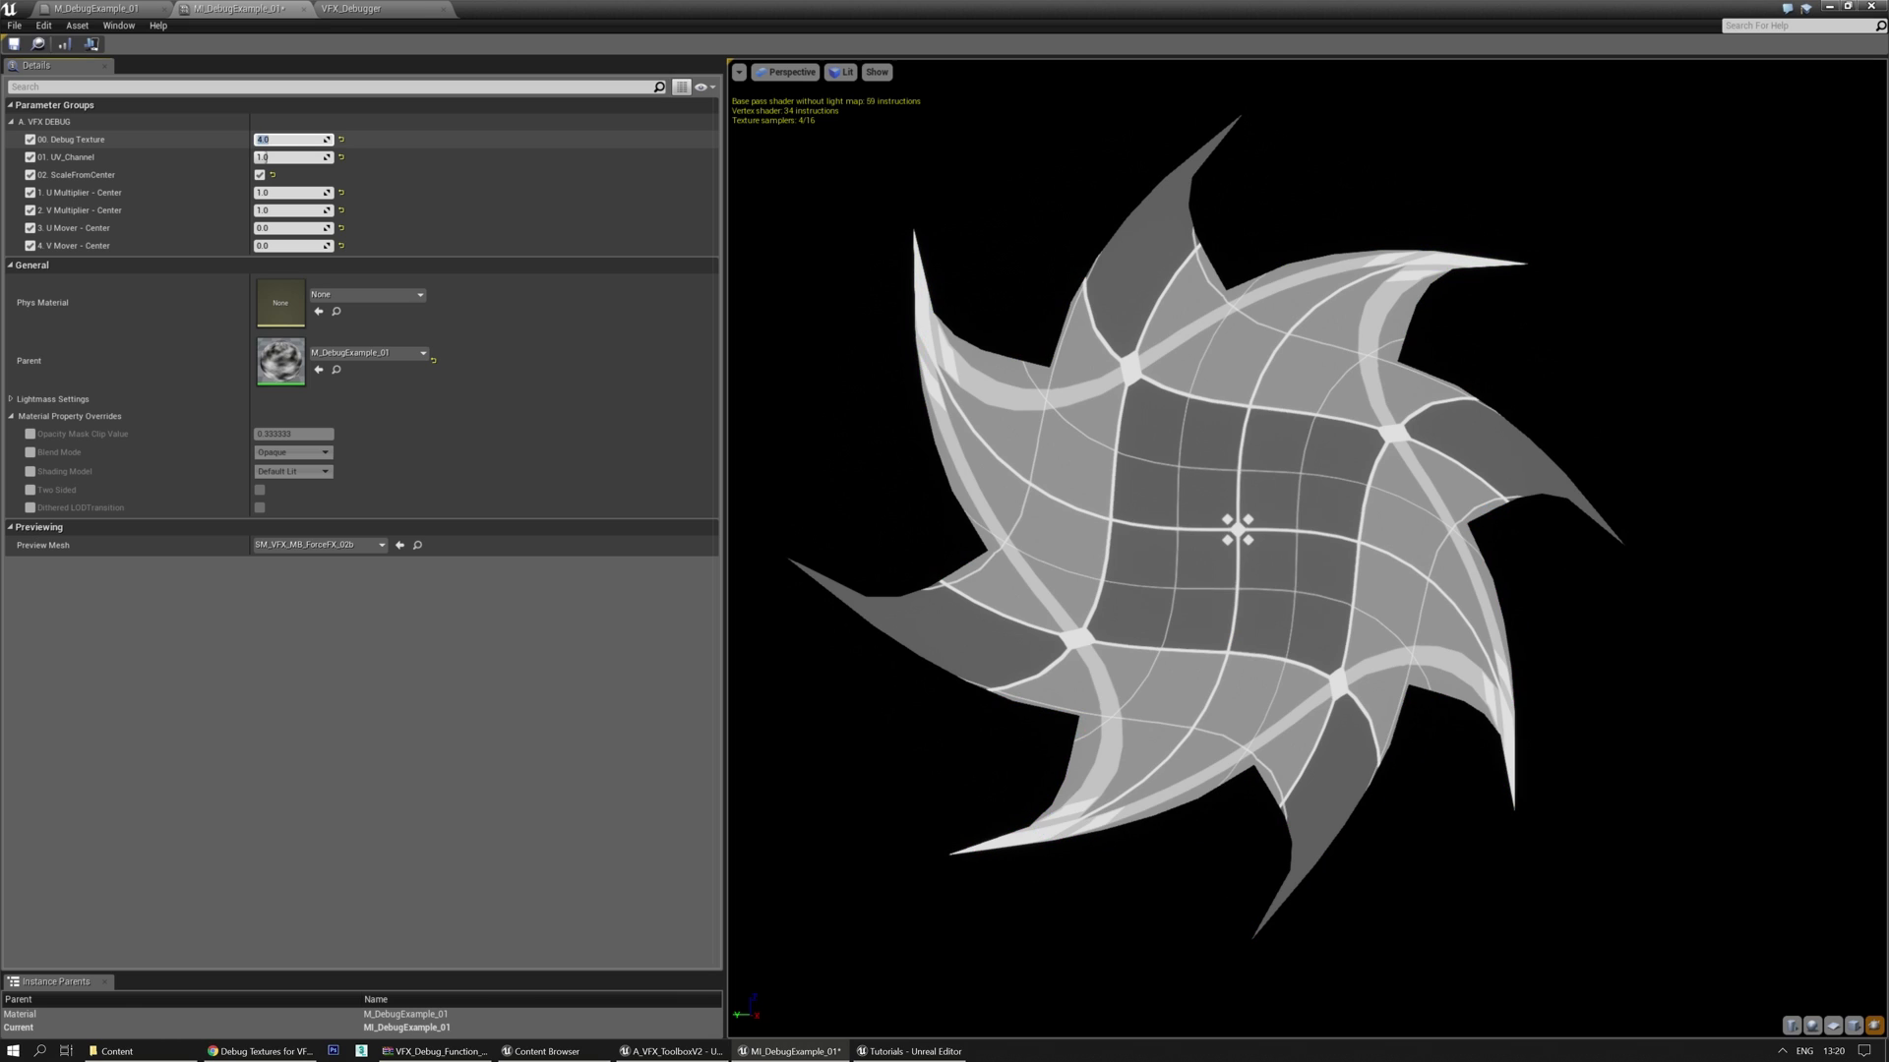
text(6.0)
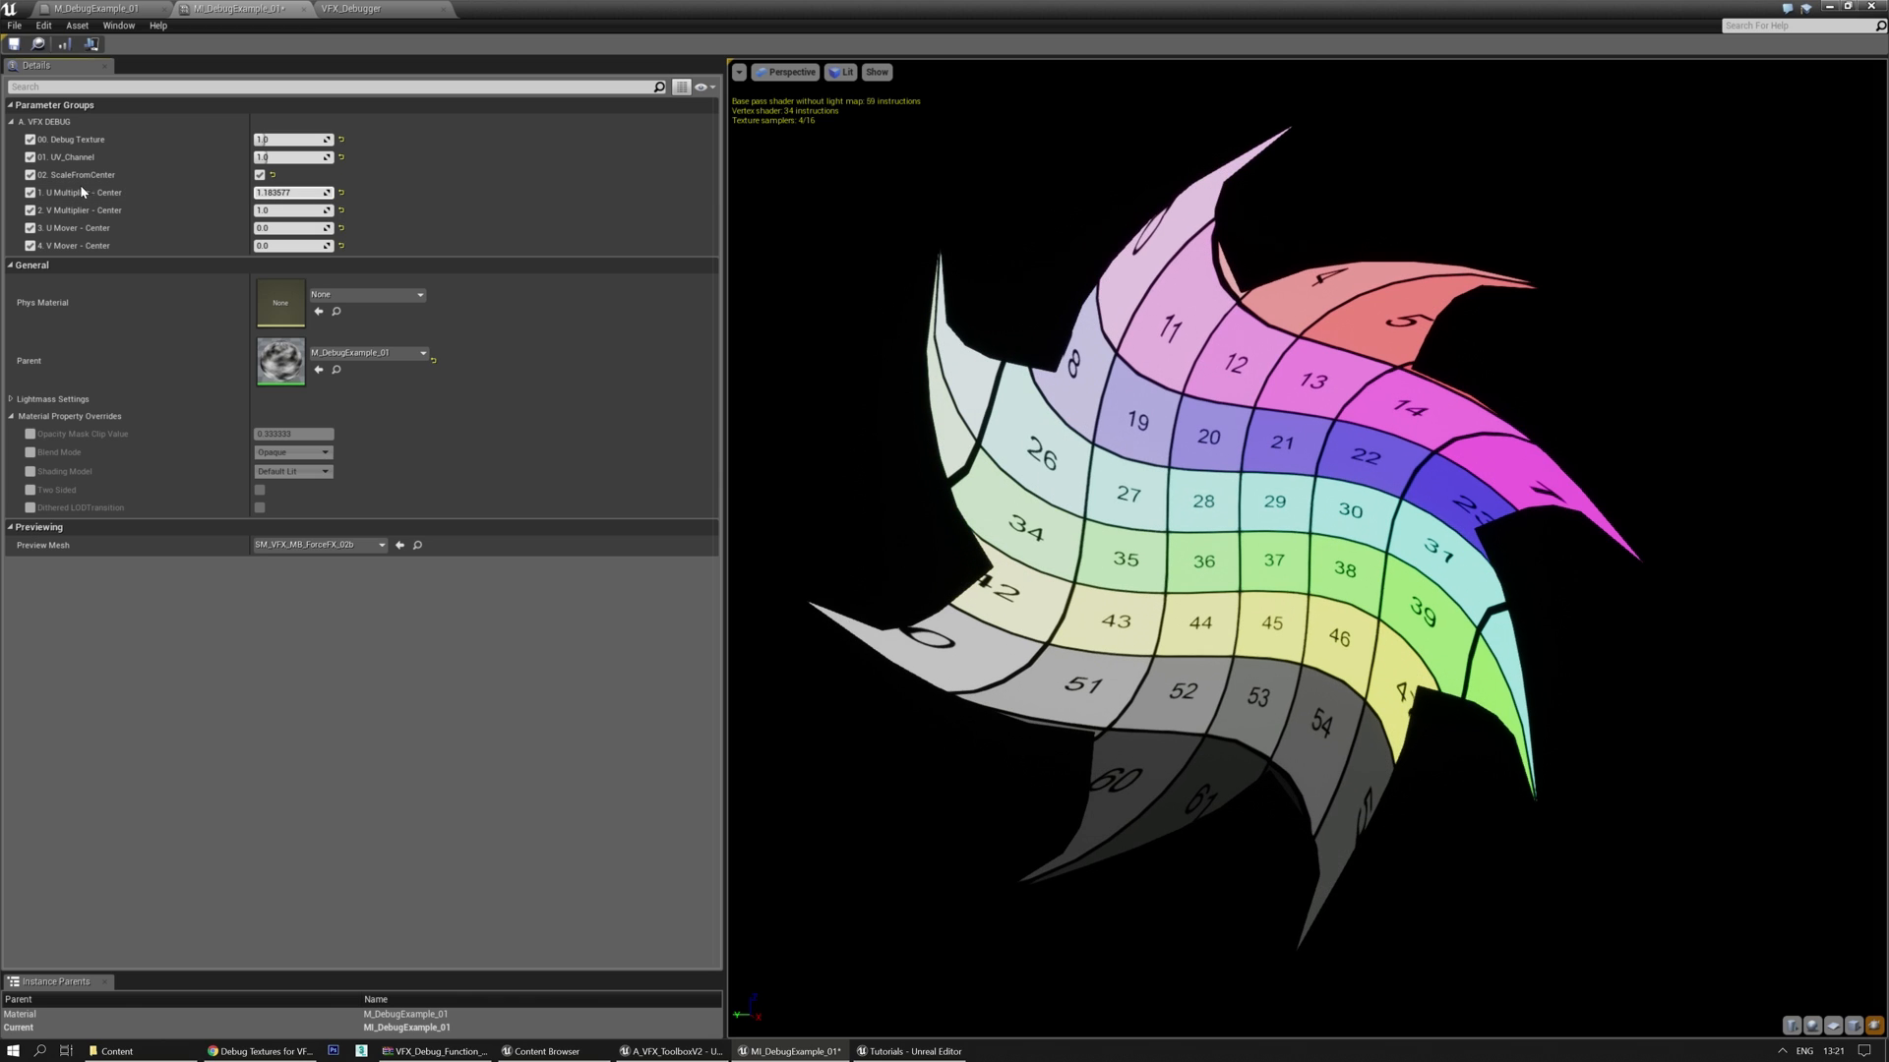
mouse_move(289, 193)
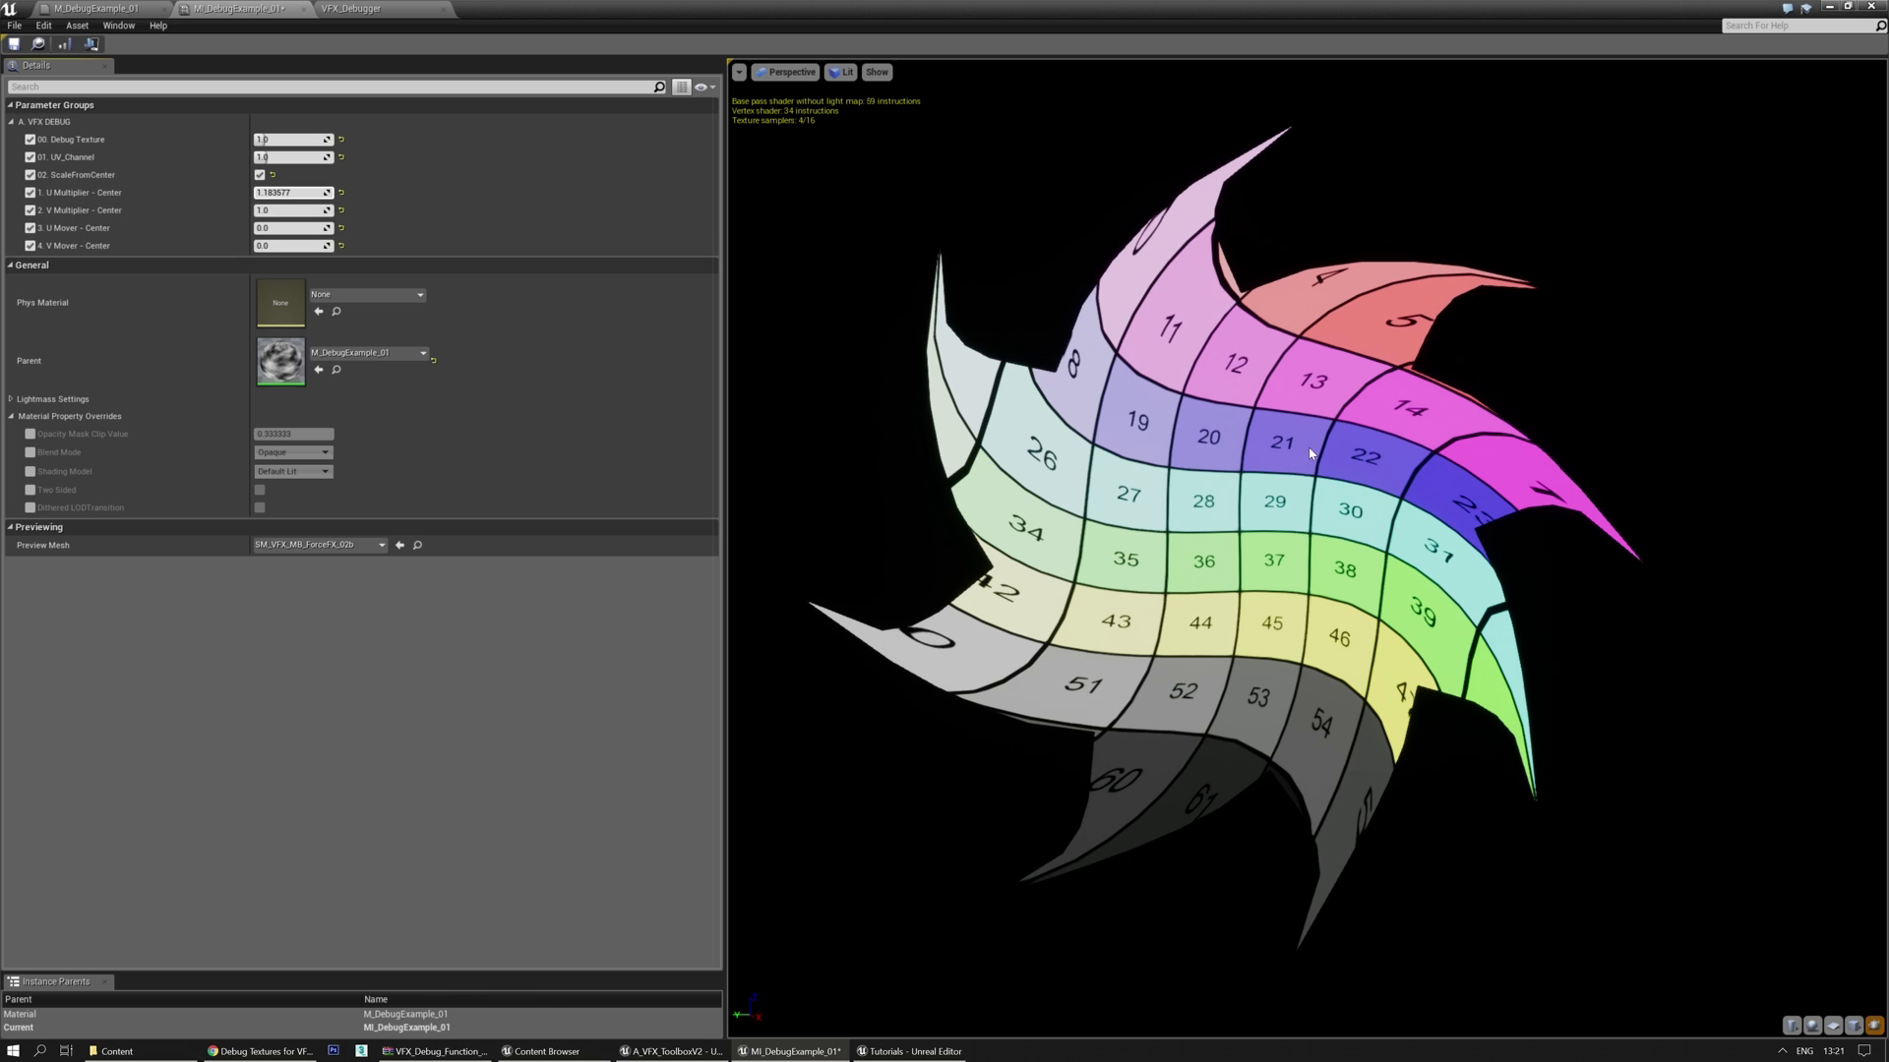
mouse_move(1267, 541)
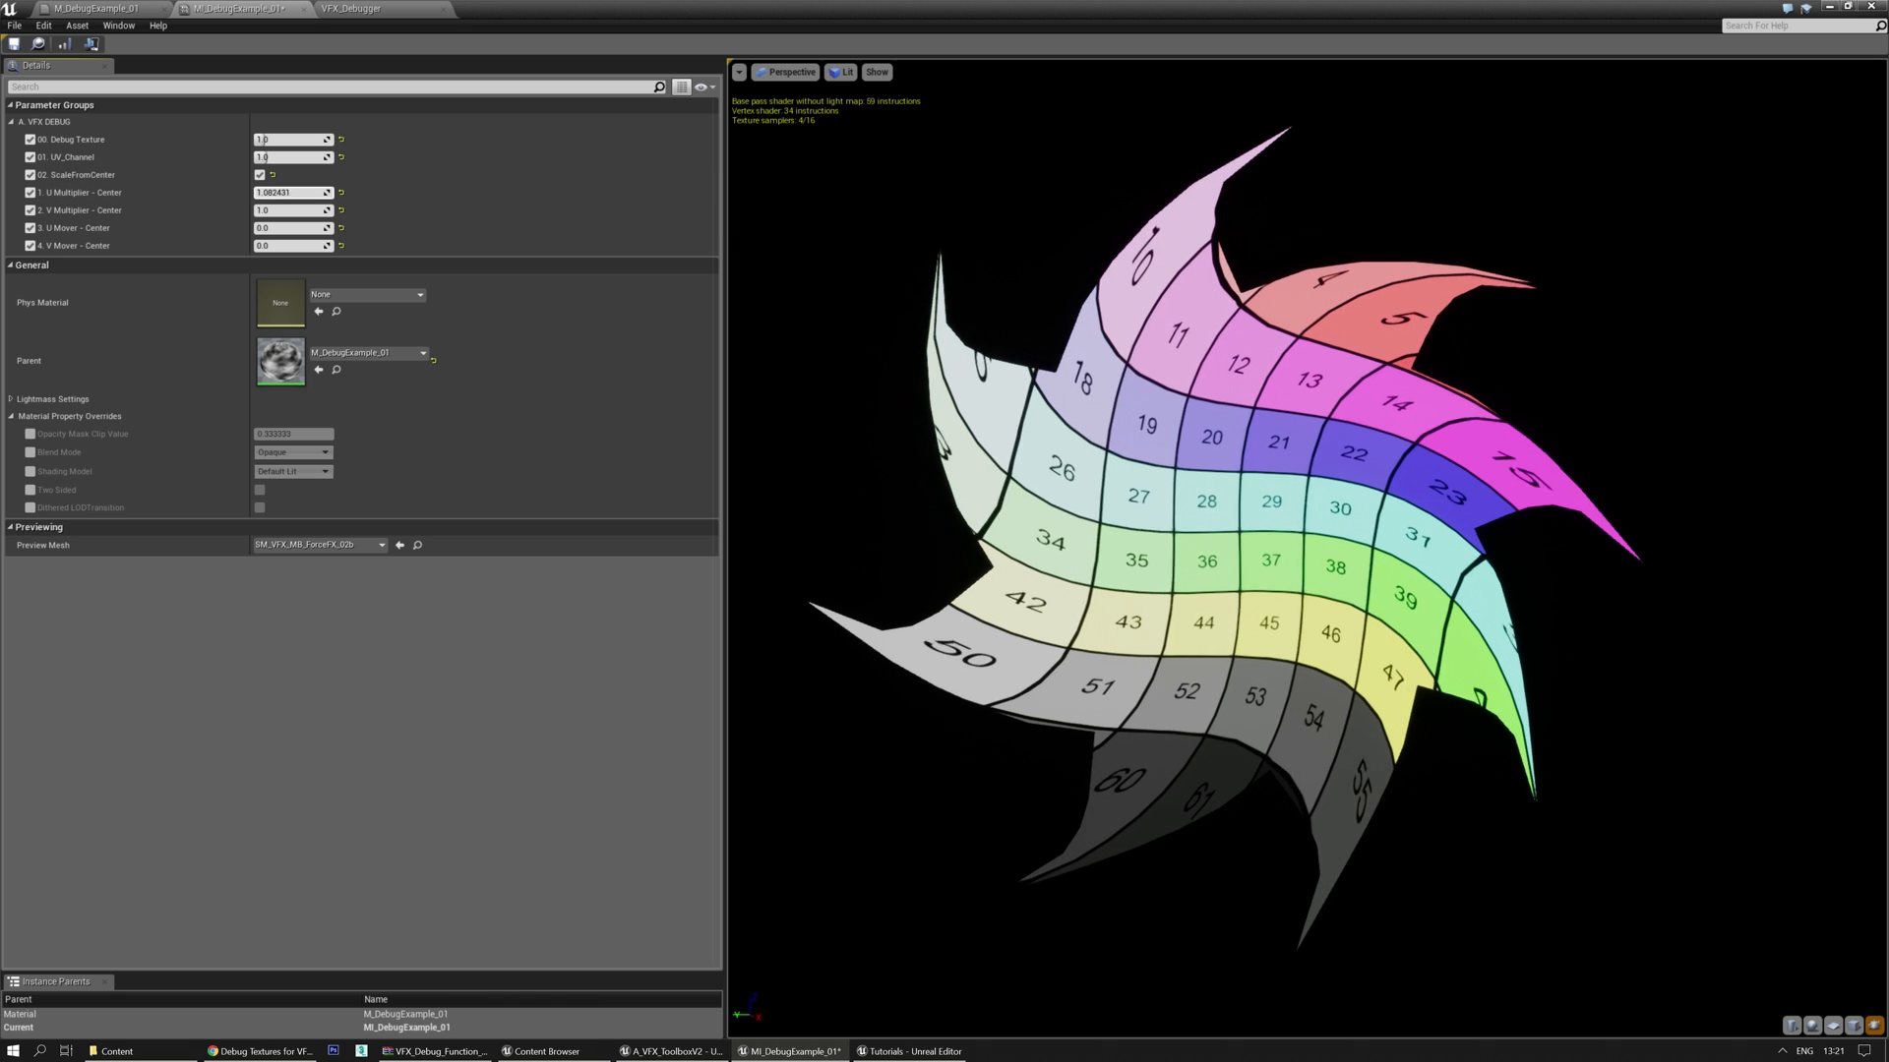
Increase U and V Multiplier tiling and enter a 0.247706 U Mover offset
drag(289, 193, 325, 193)
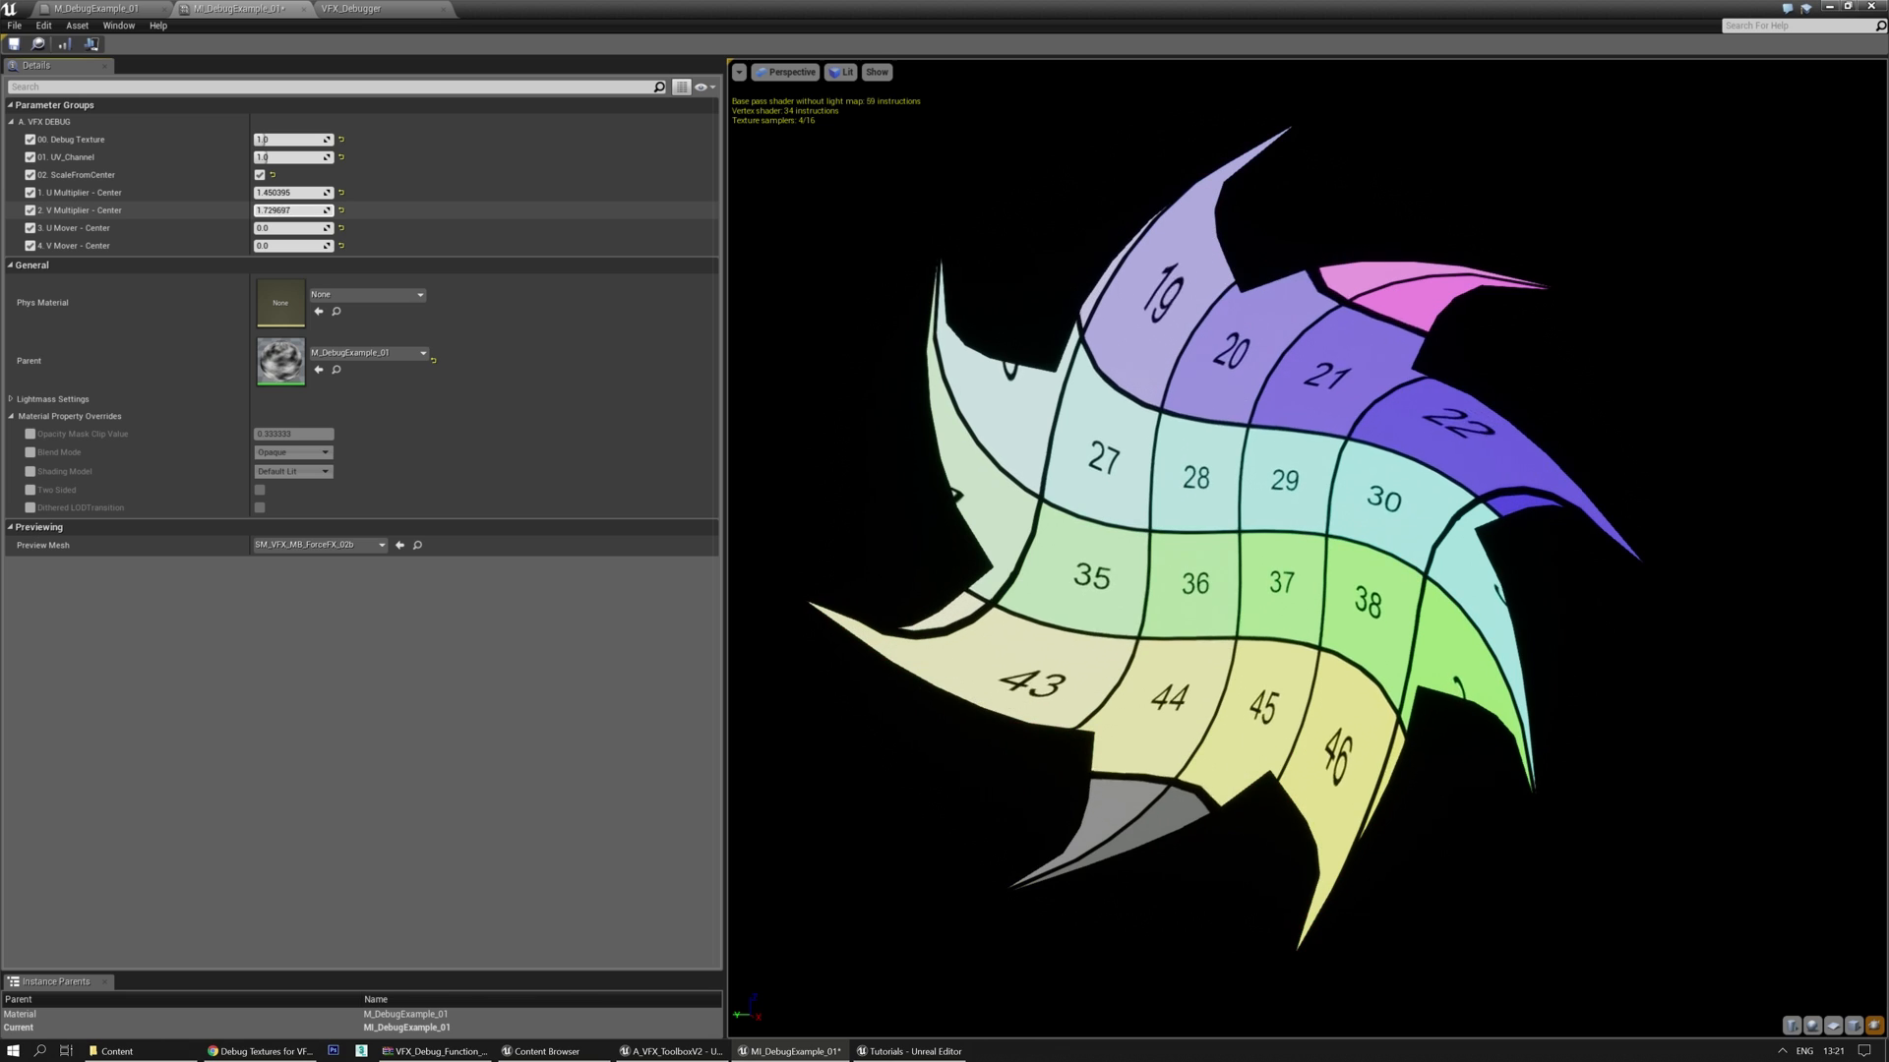
drag(289, 210, 313, 209)
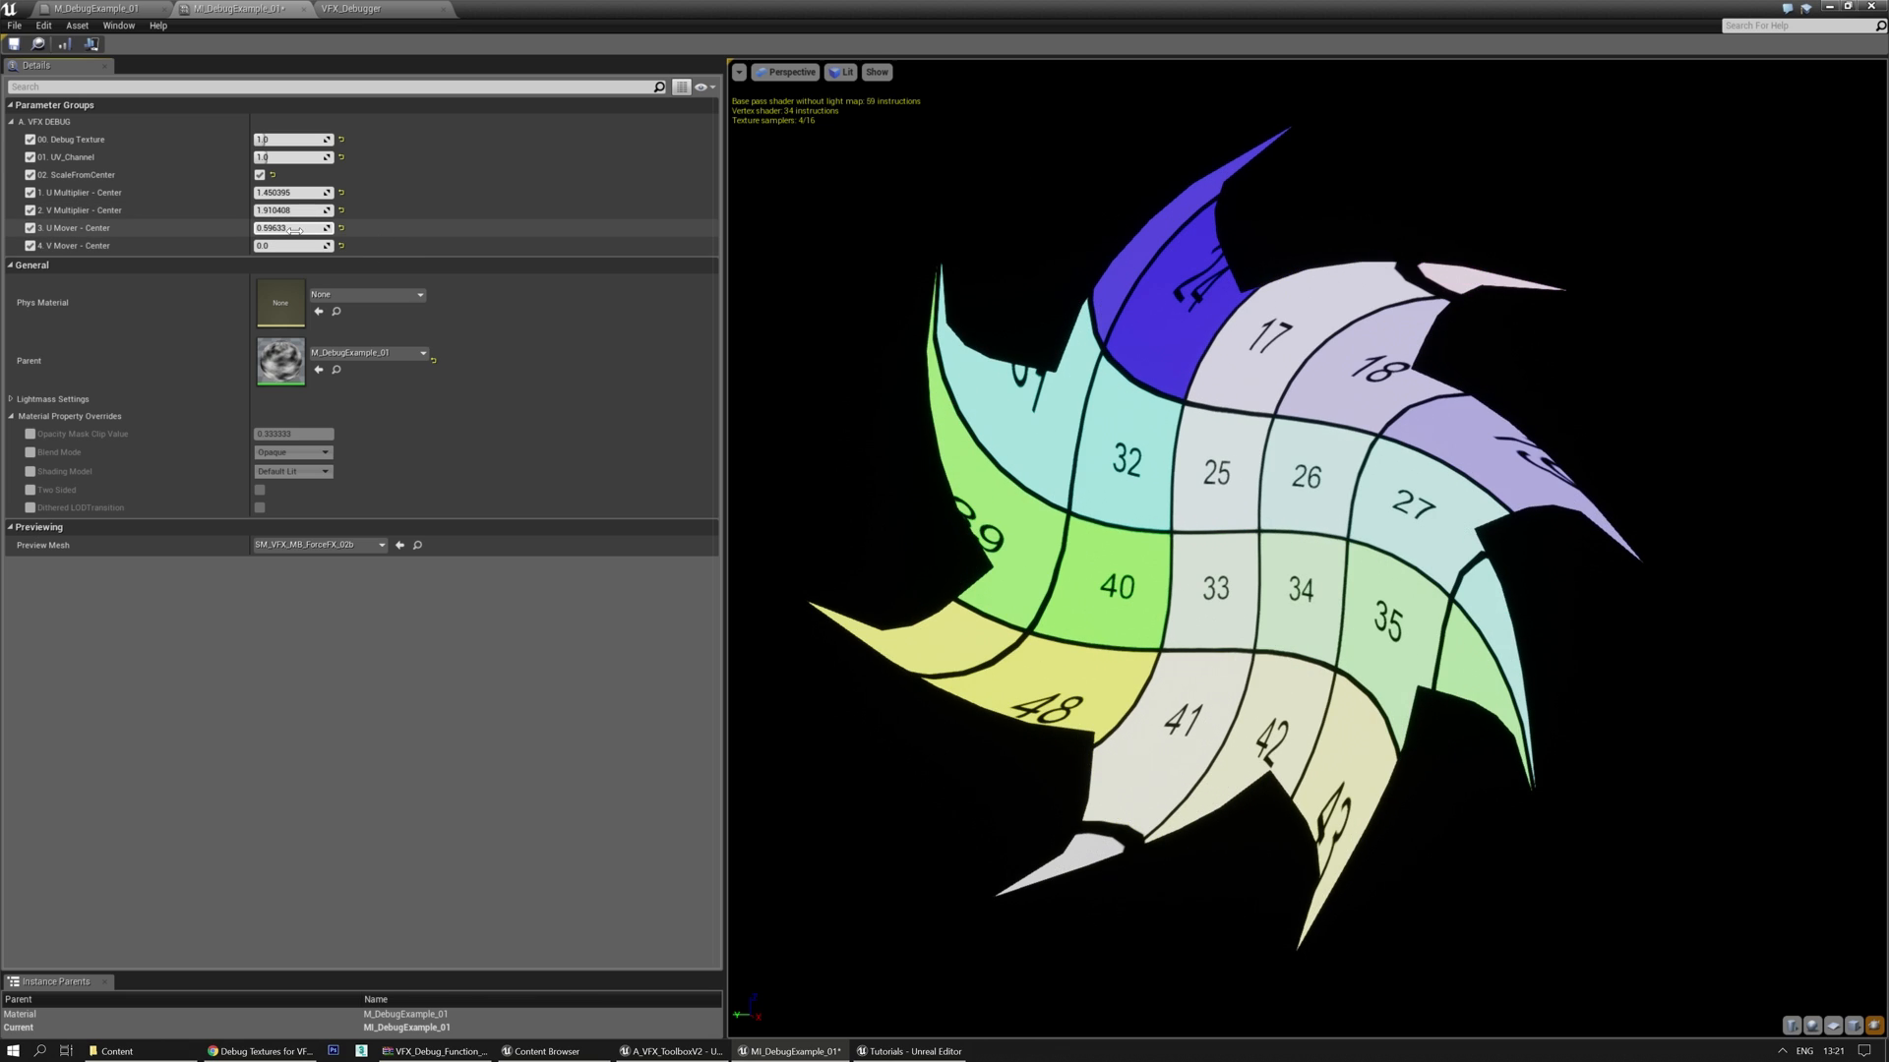
text(0.247706)
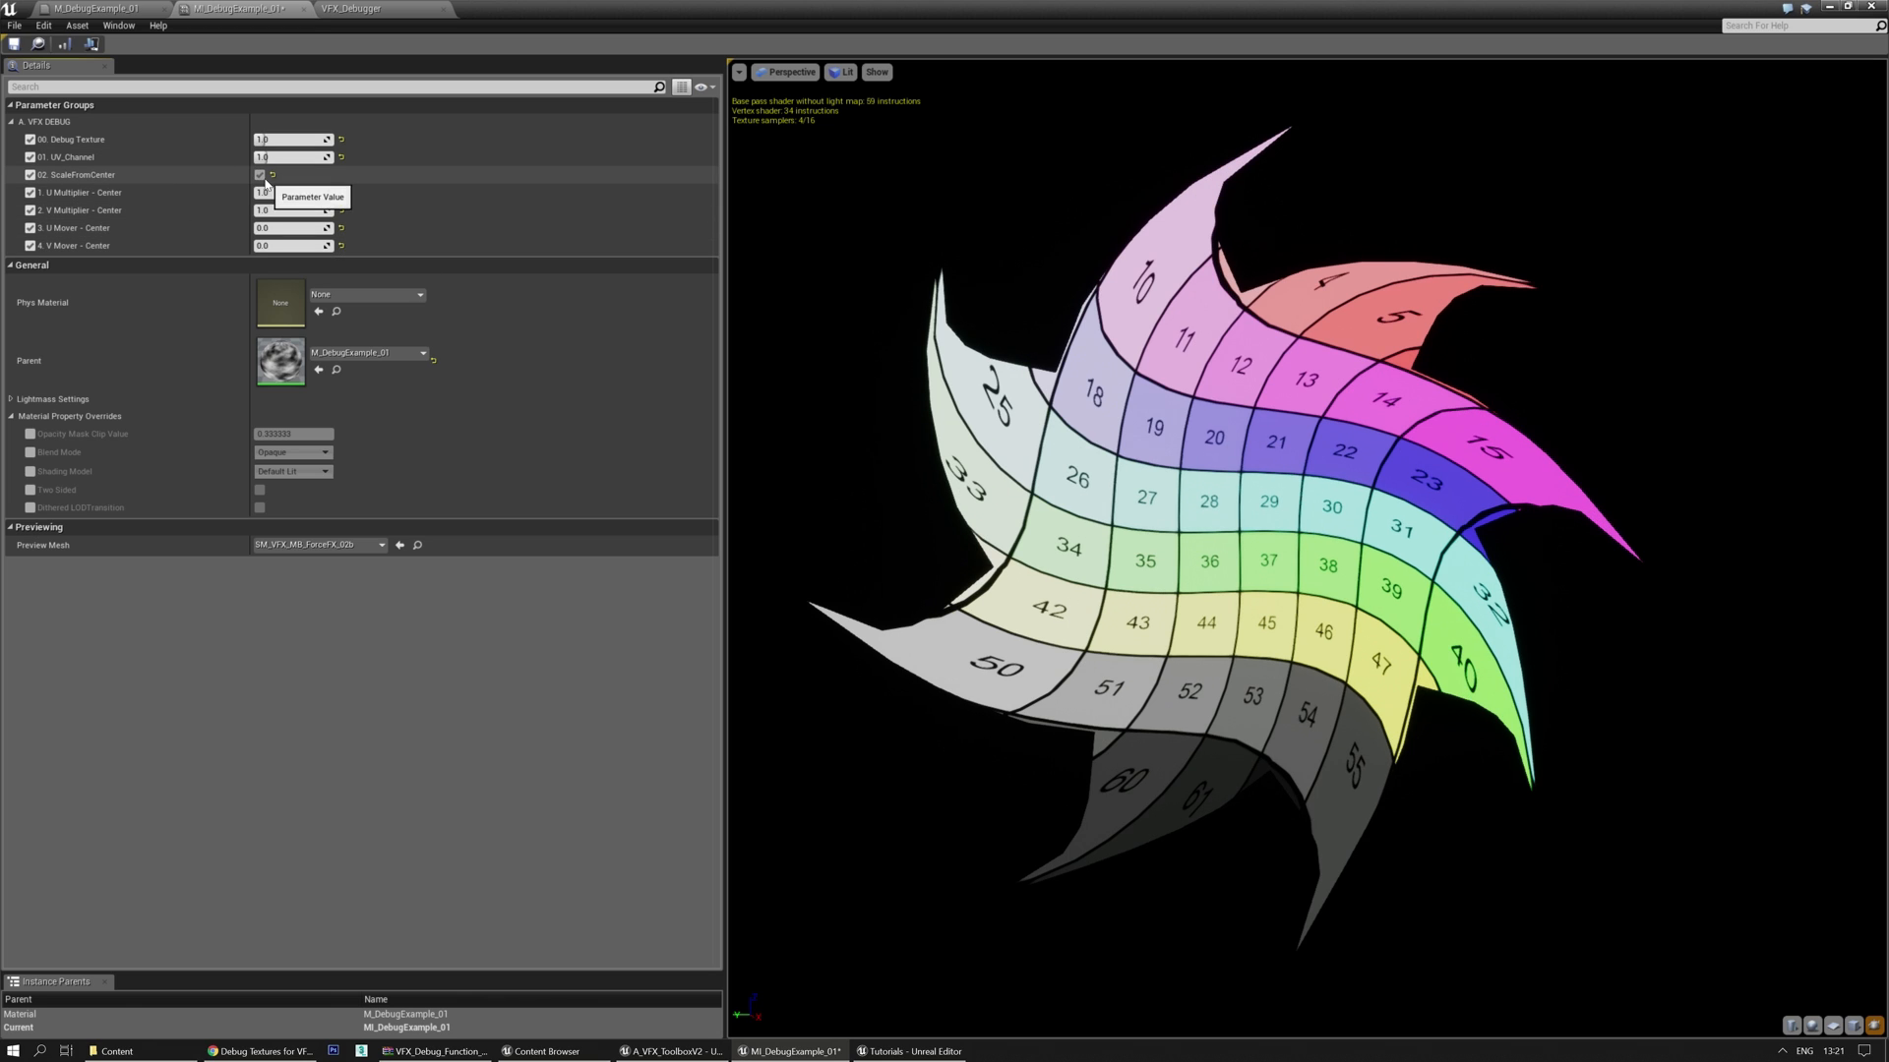
Uncheck 02. ScaleFromCenter, then try tiling 1.440588, 2.274119, 2.433321 and offsets, ending at 1.0
click(258, 175)
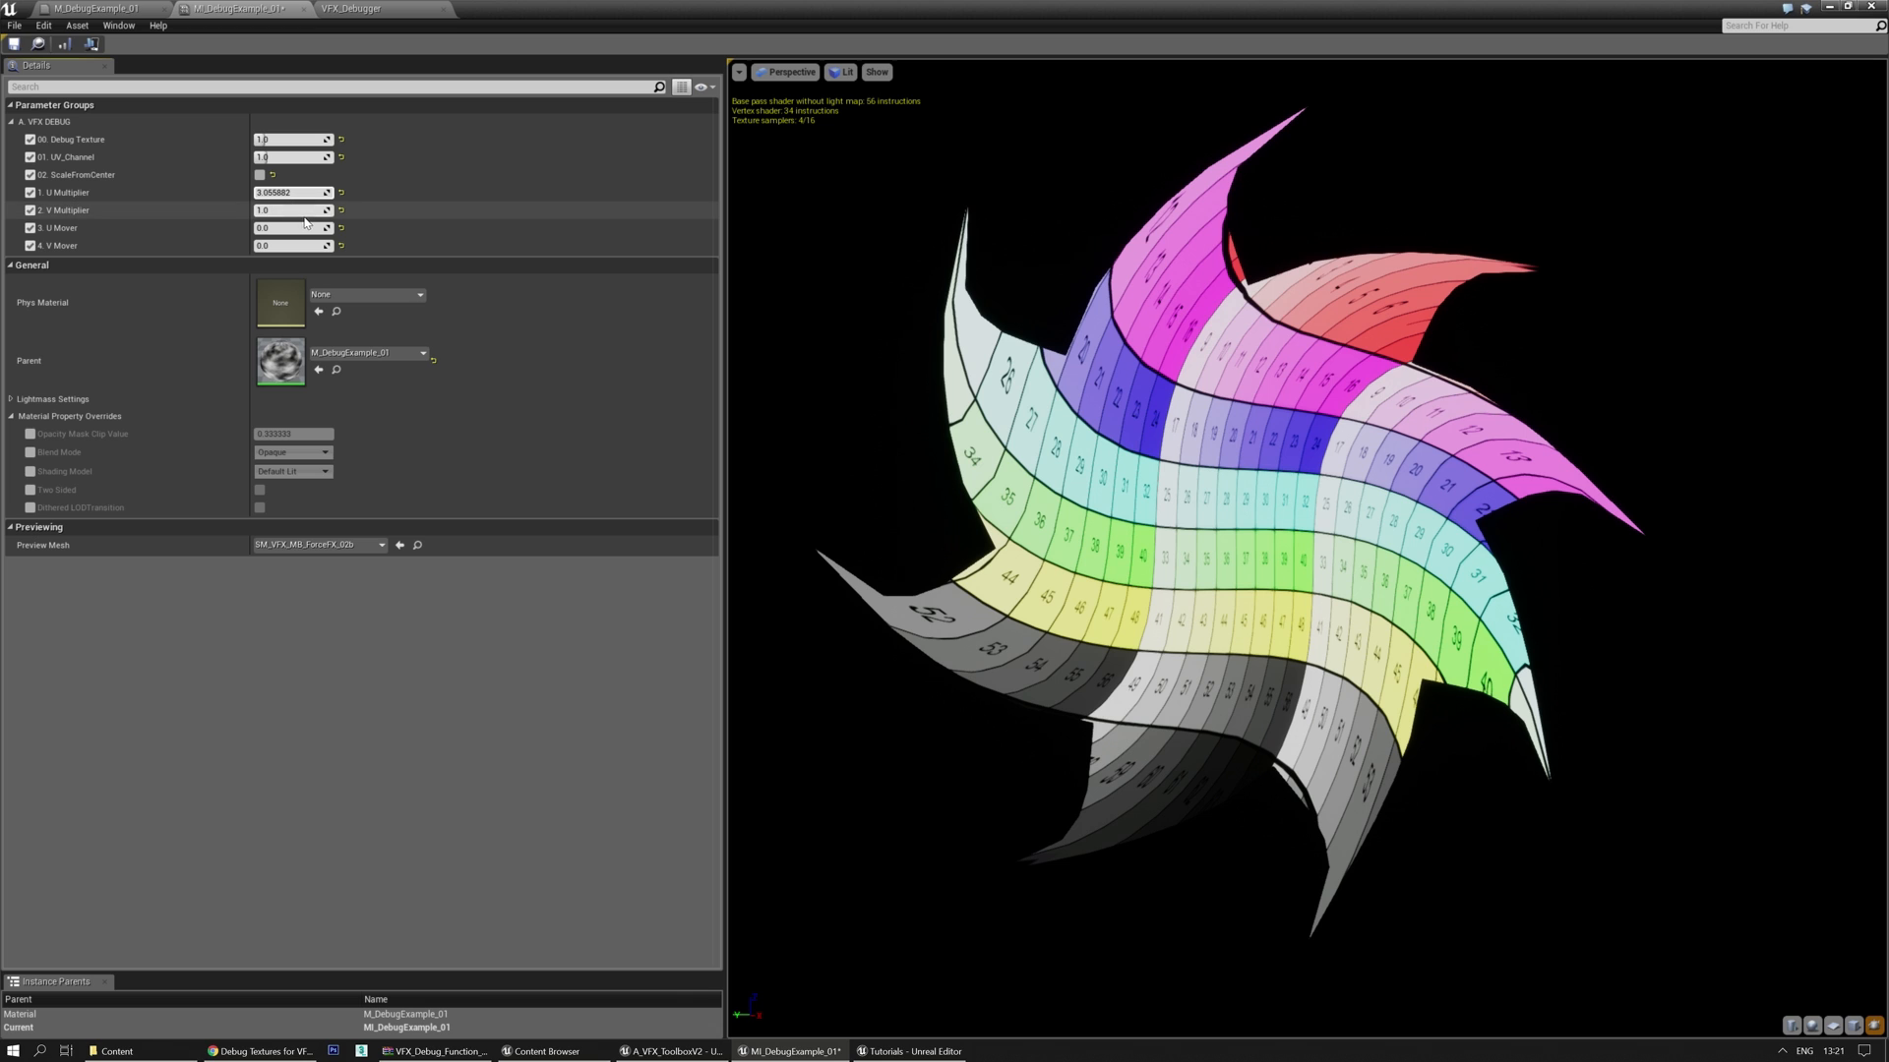
text(1.440588)
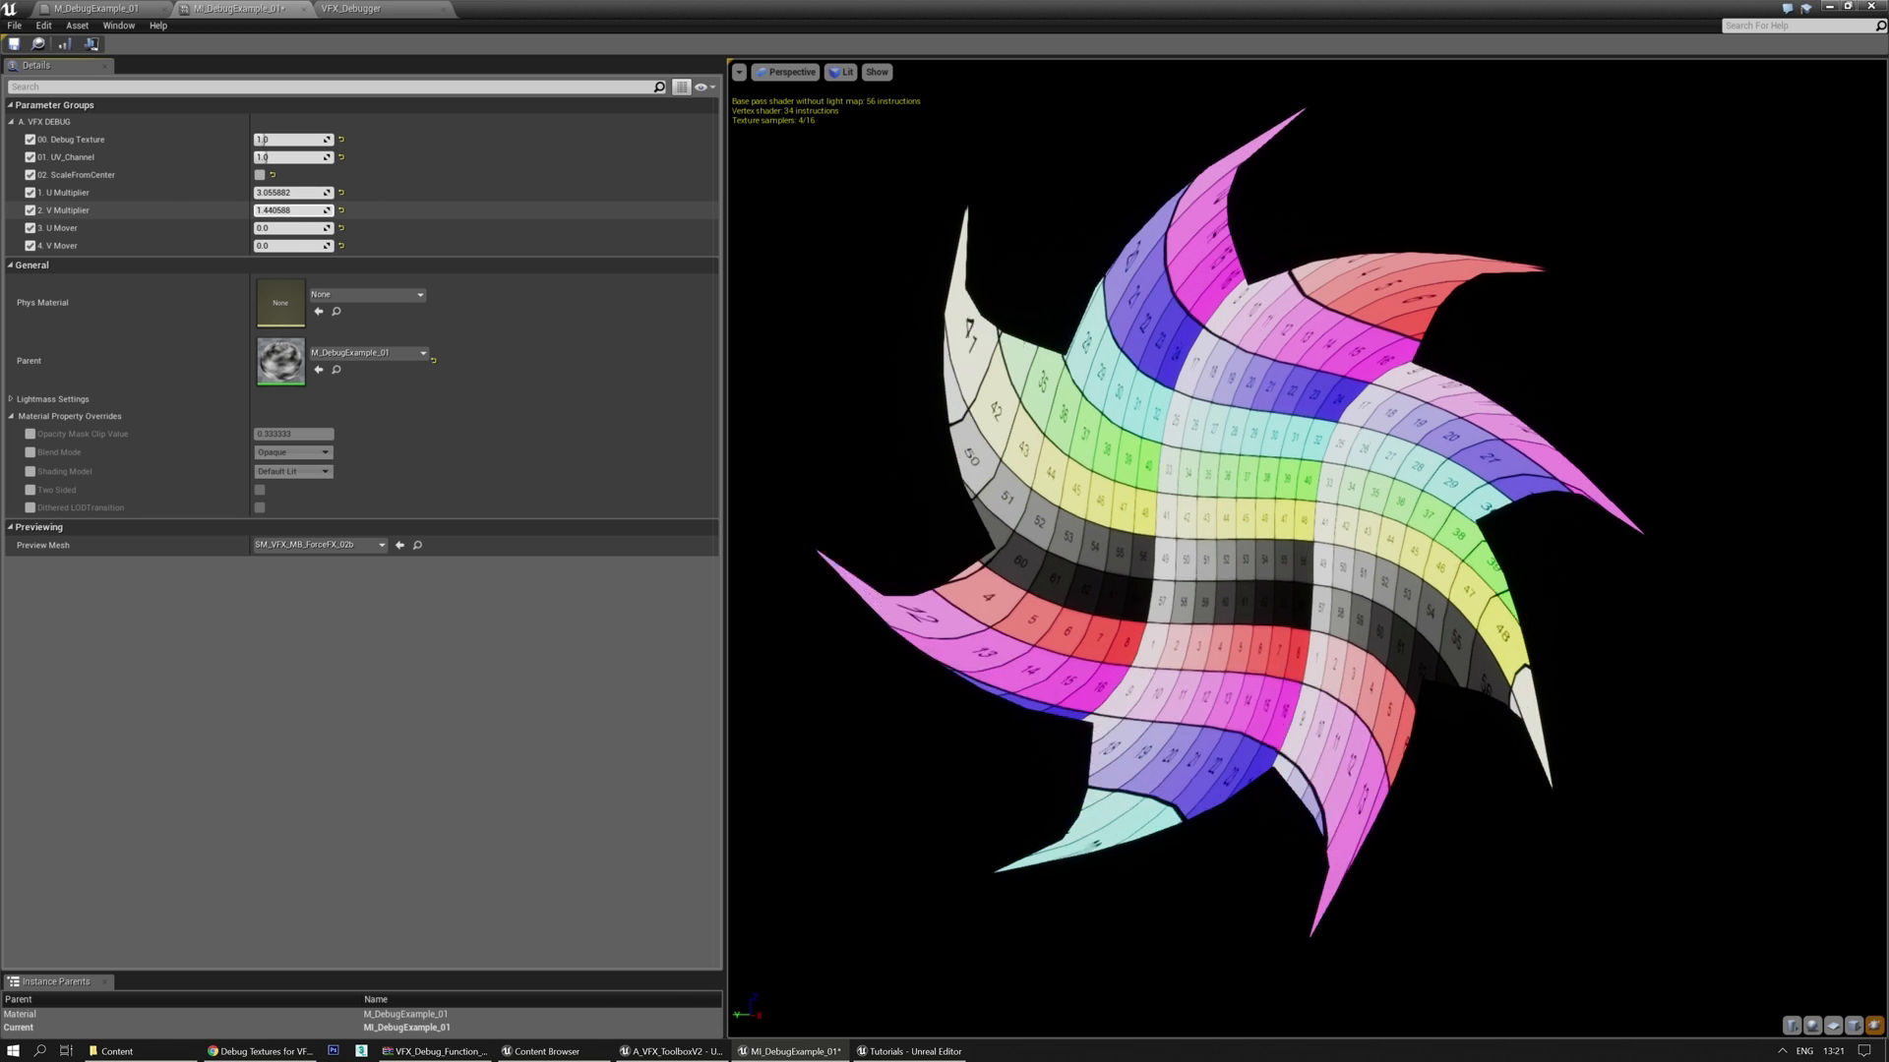
text(2.274119)
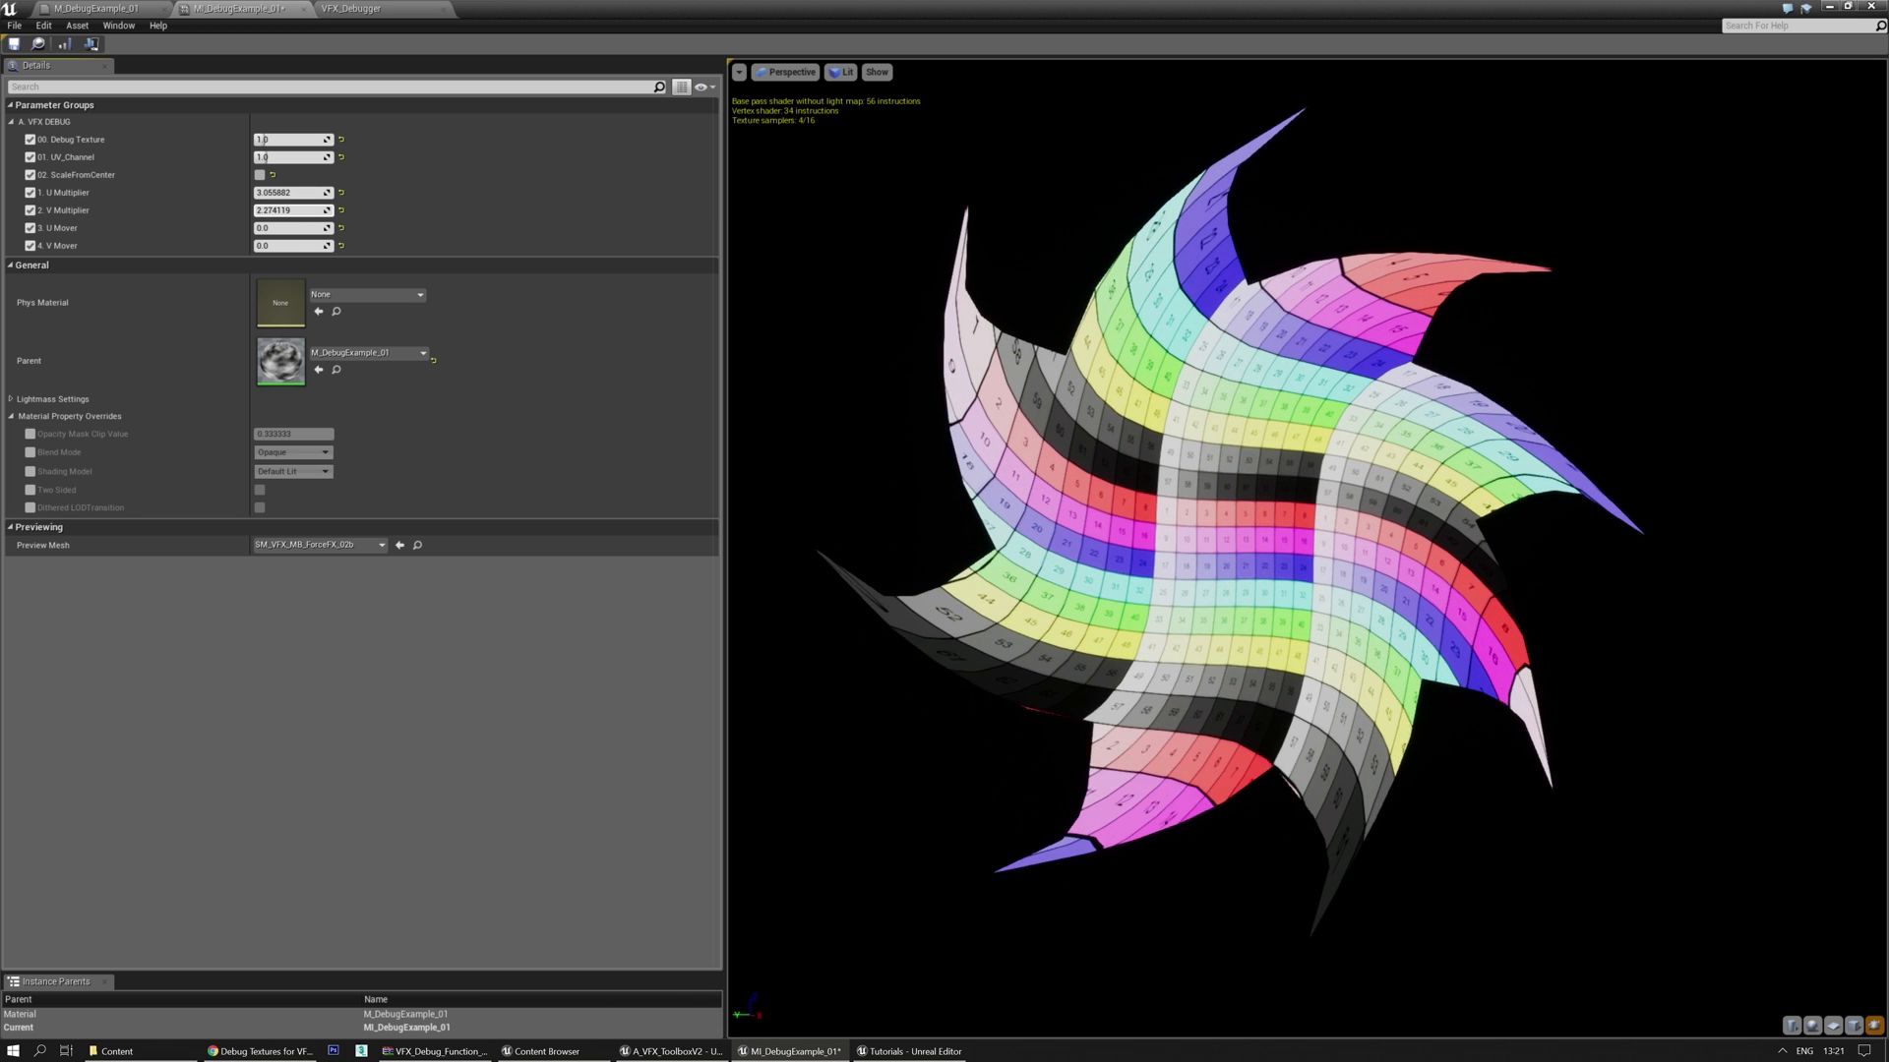
drag(291, 210, 301, 210)
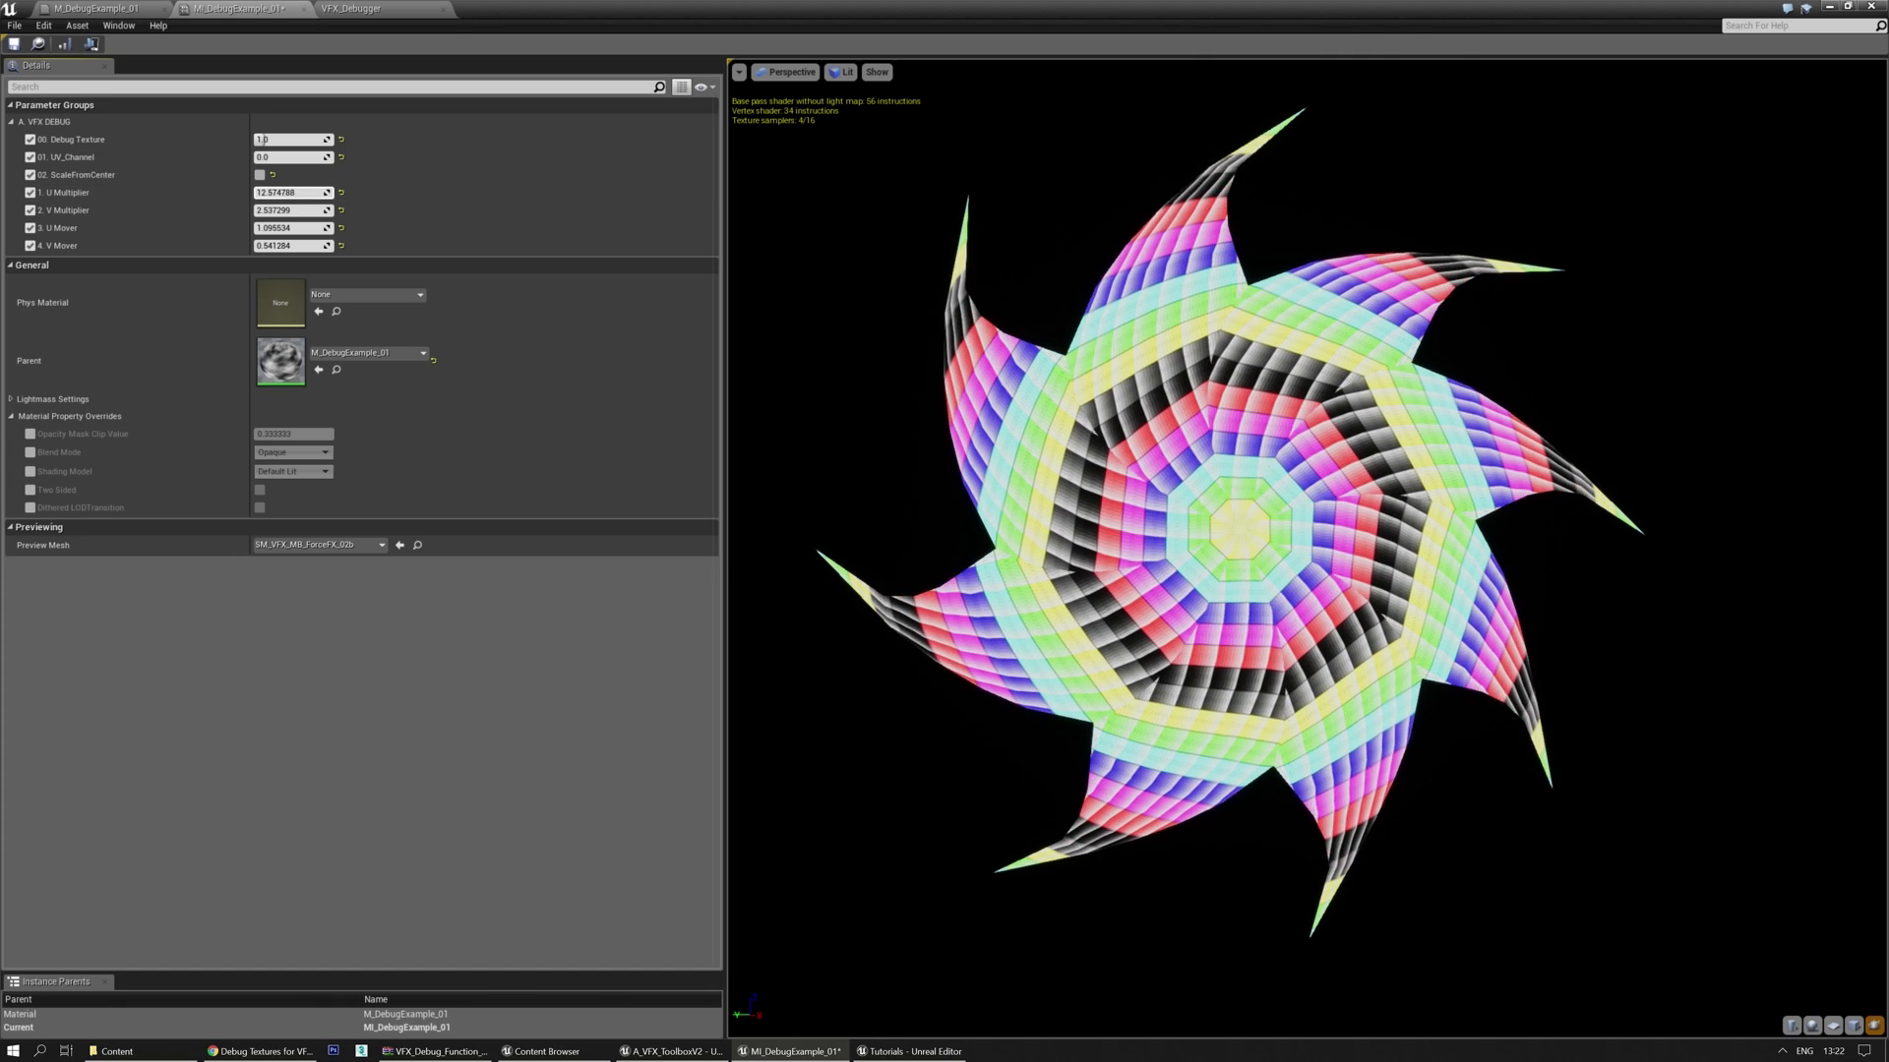
text(2.433321)
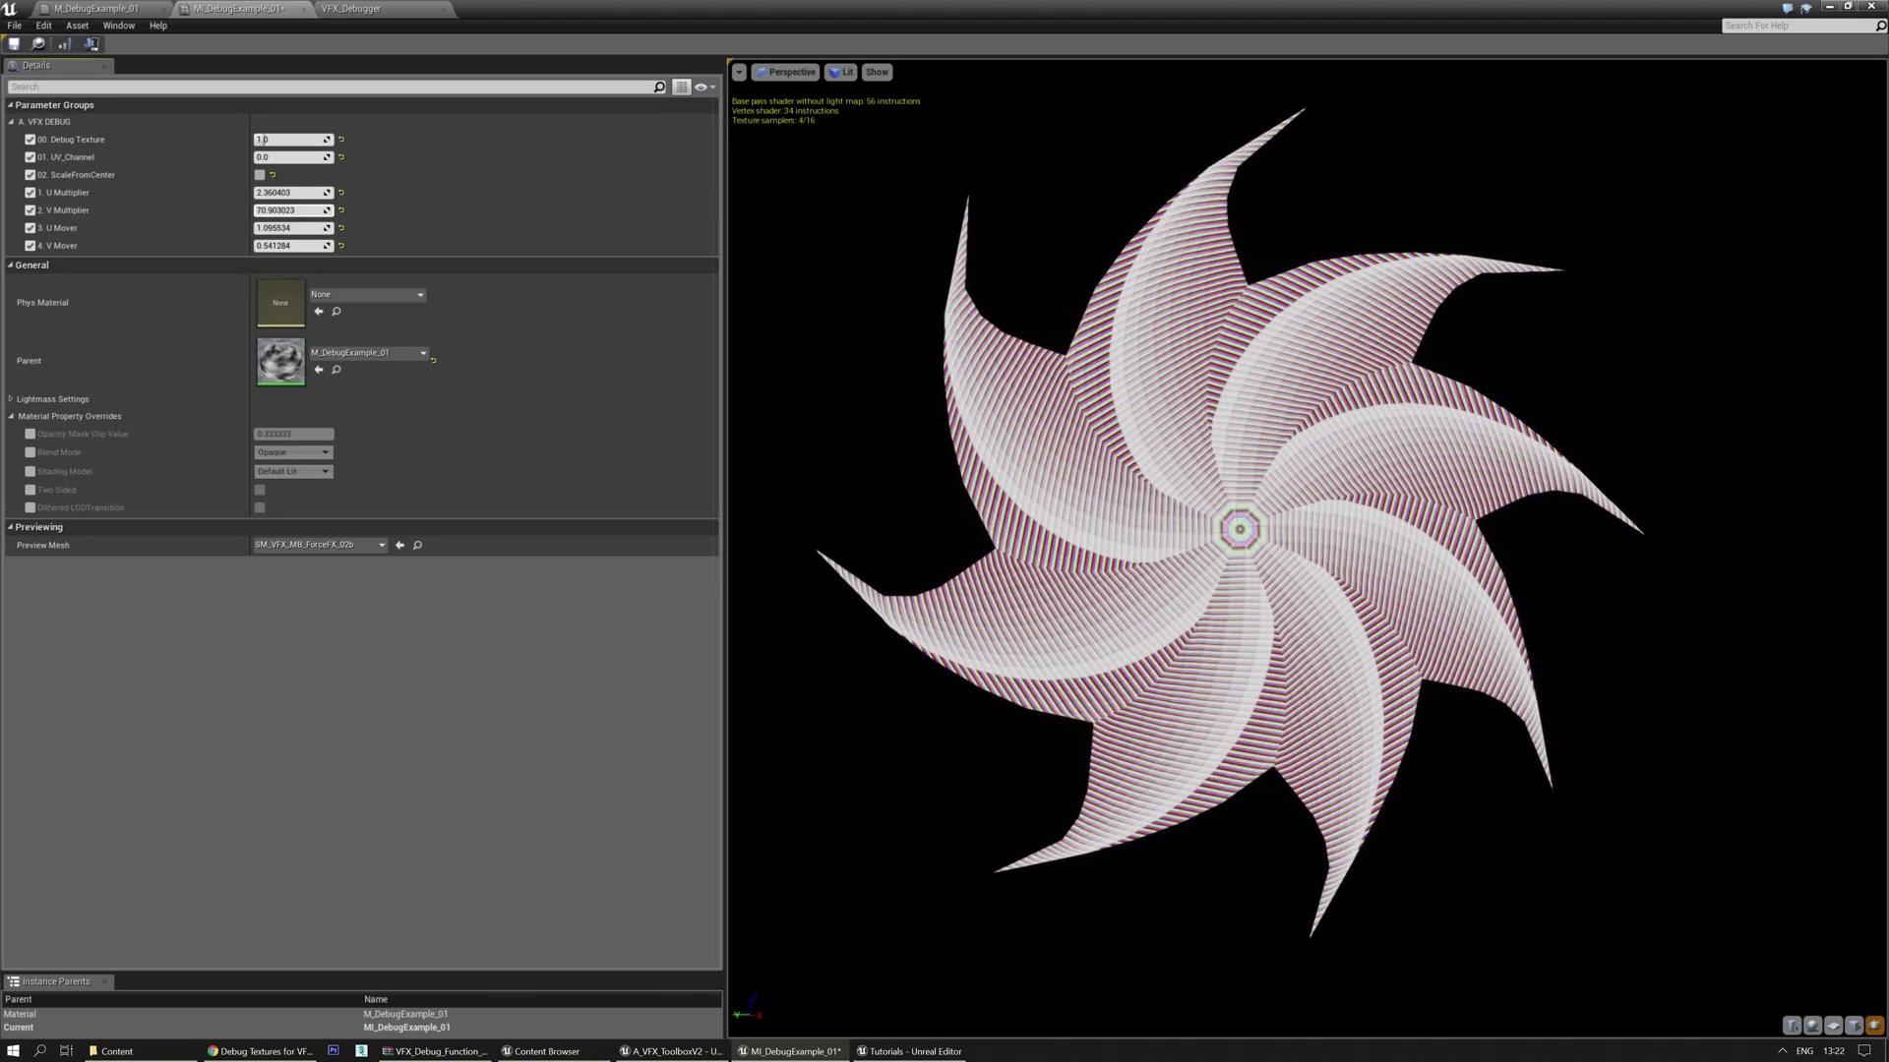
text(1.0)
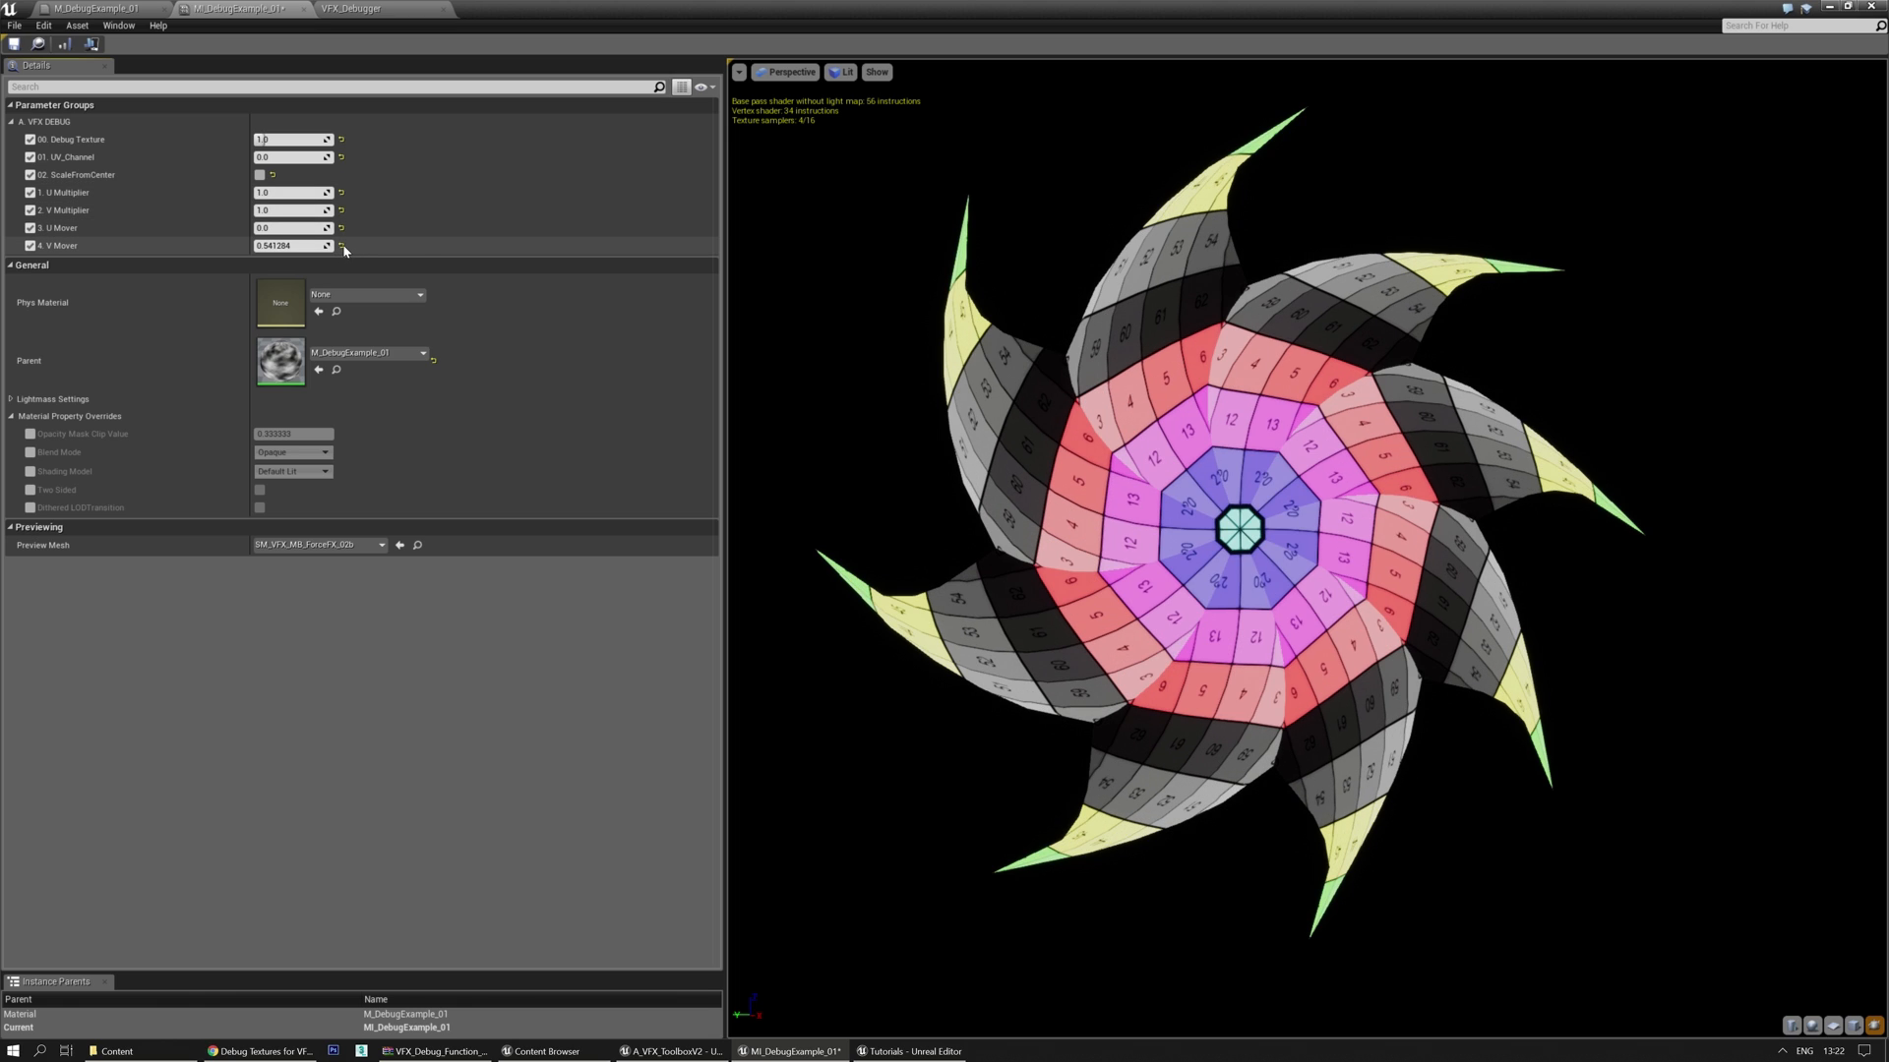
Reset 4. V Mover back to its default value
click(343, 249)
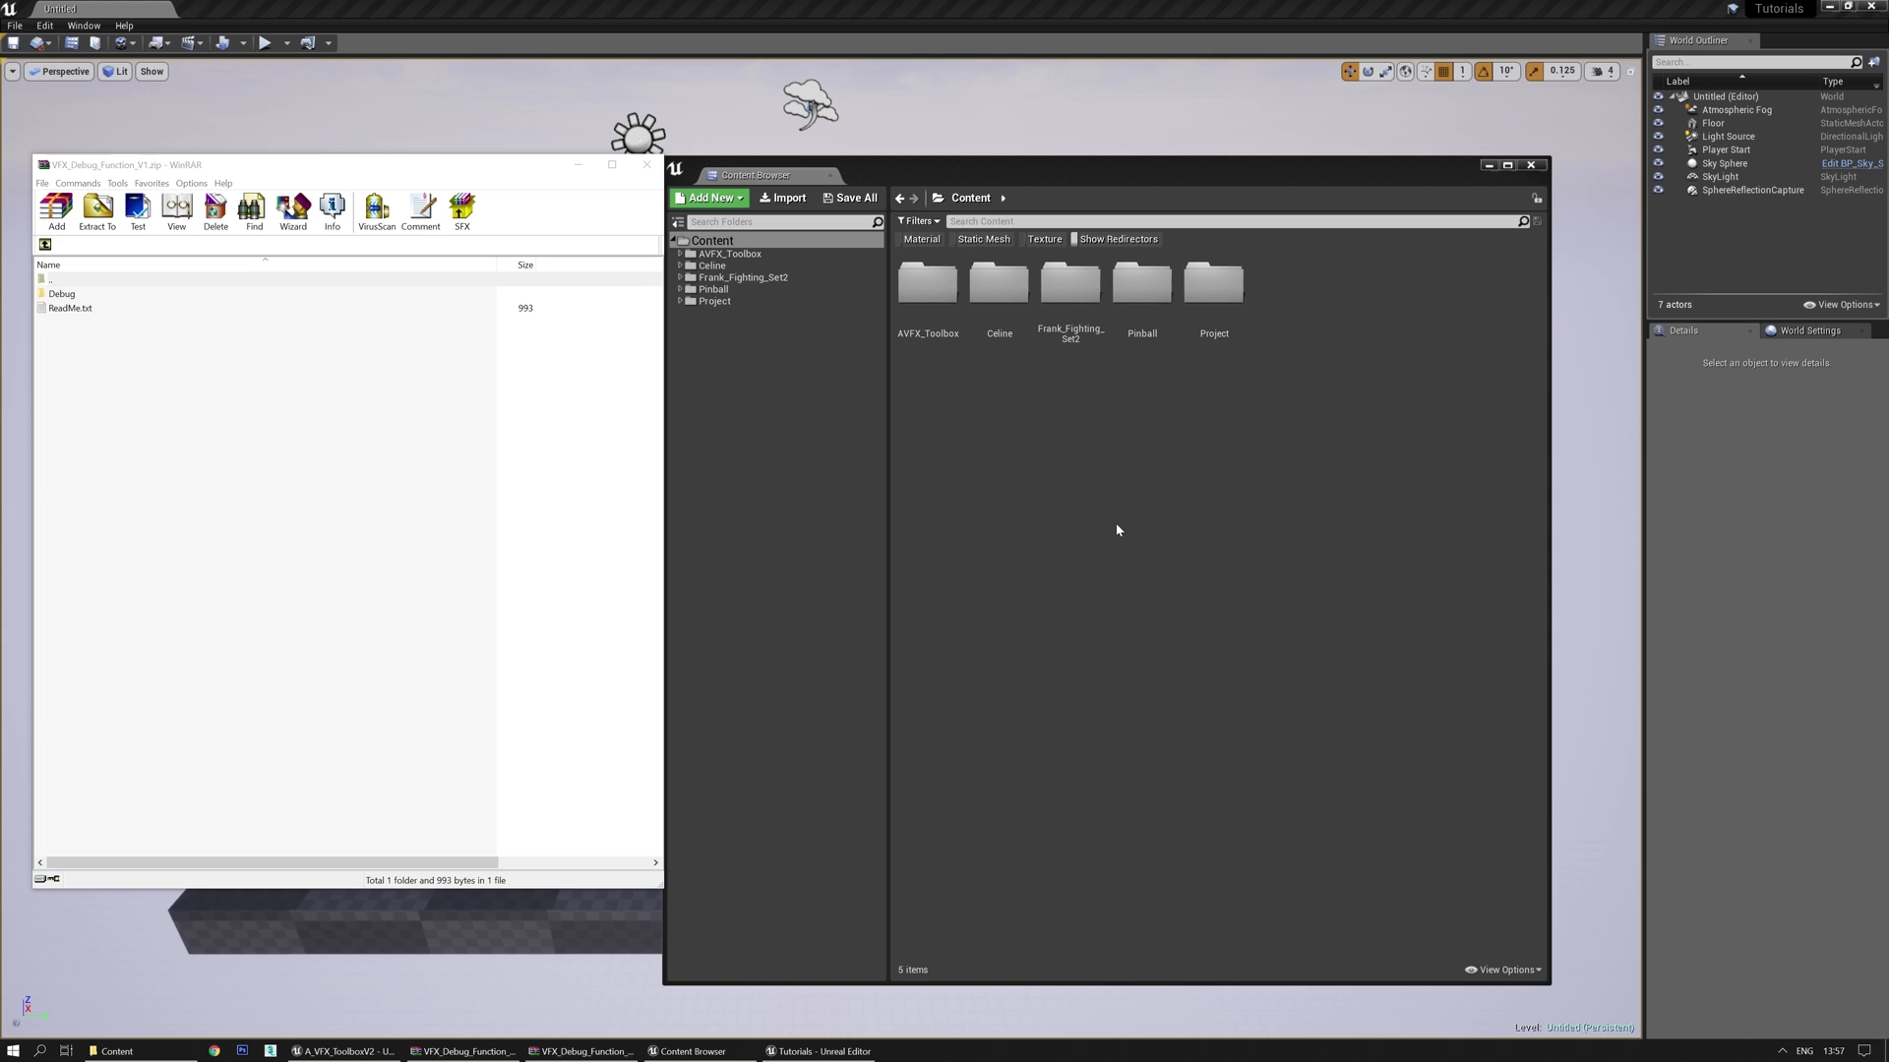
click(120, 279)
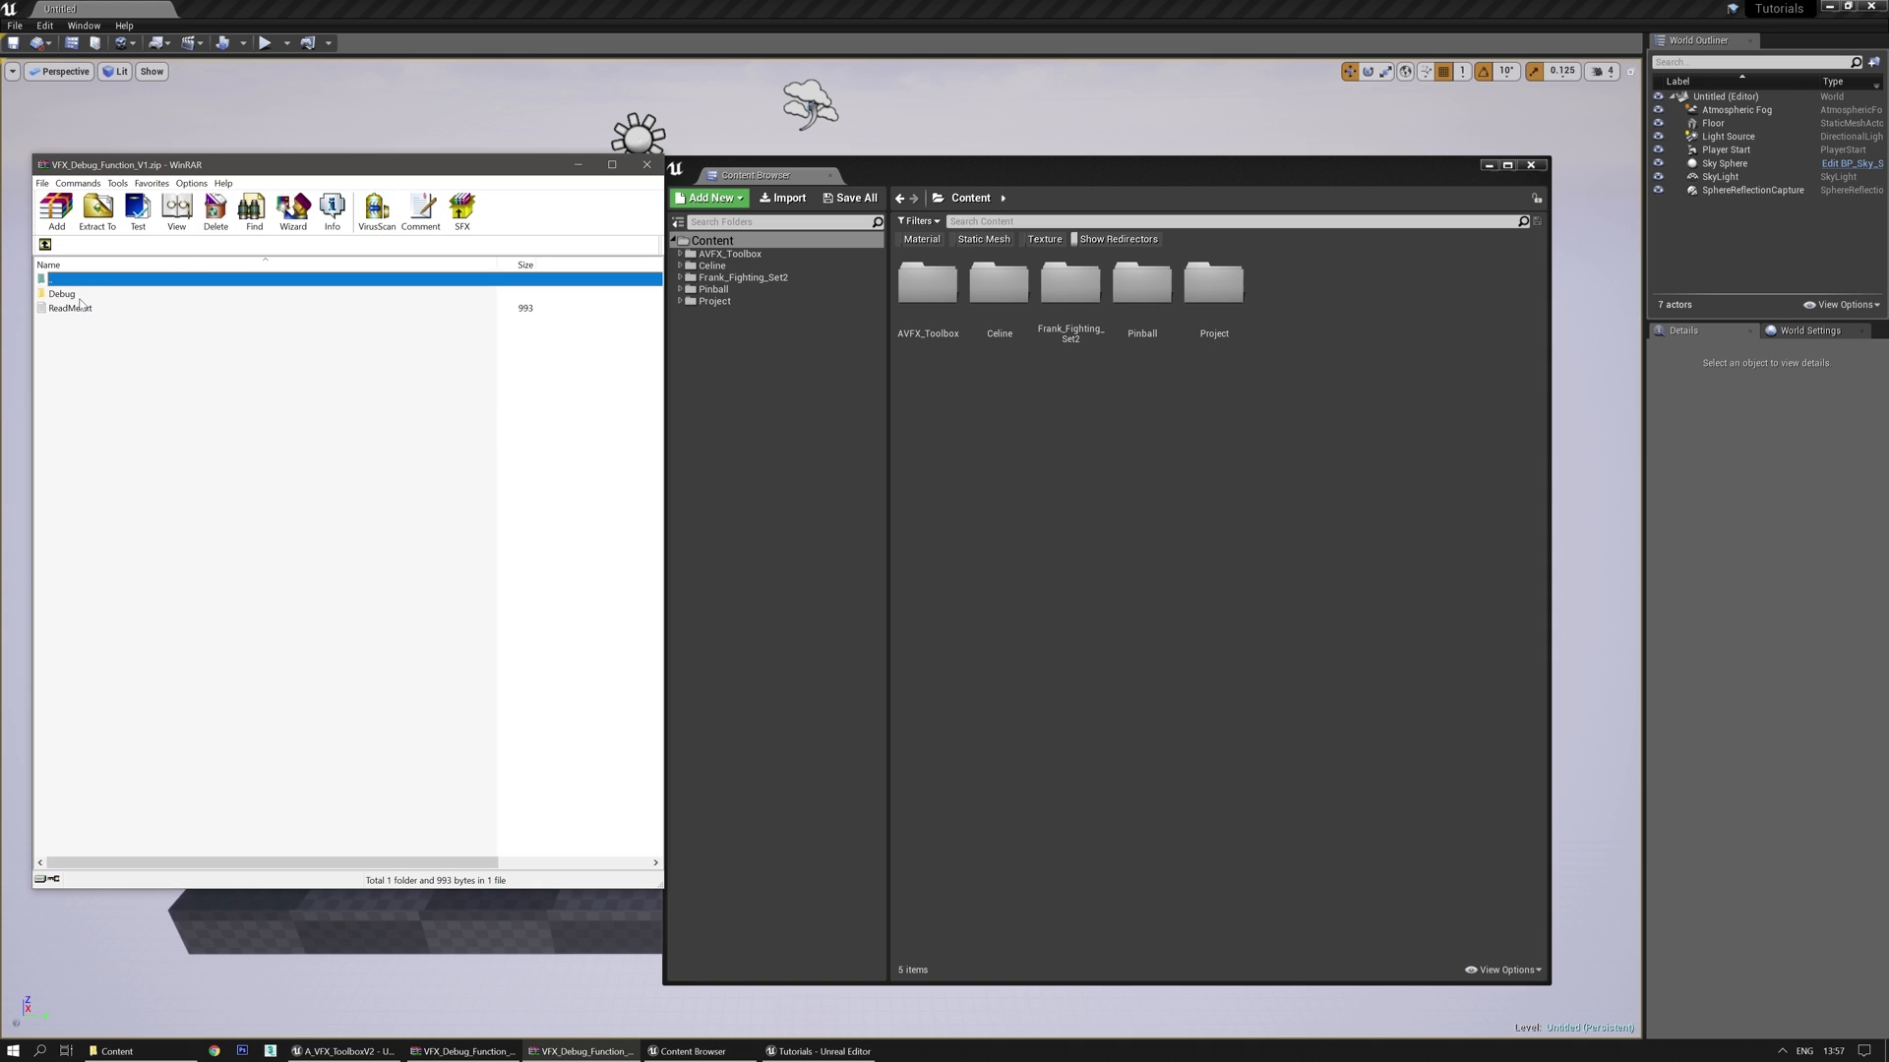
double_click(69, 308)
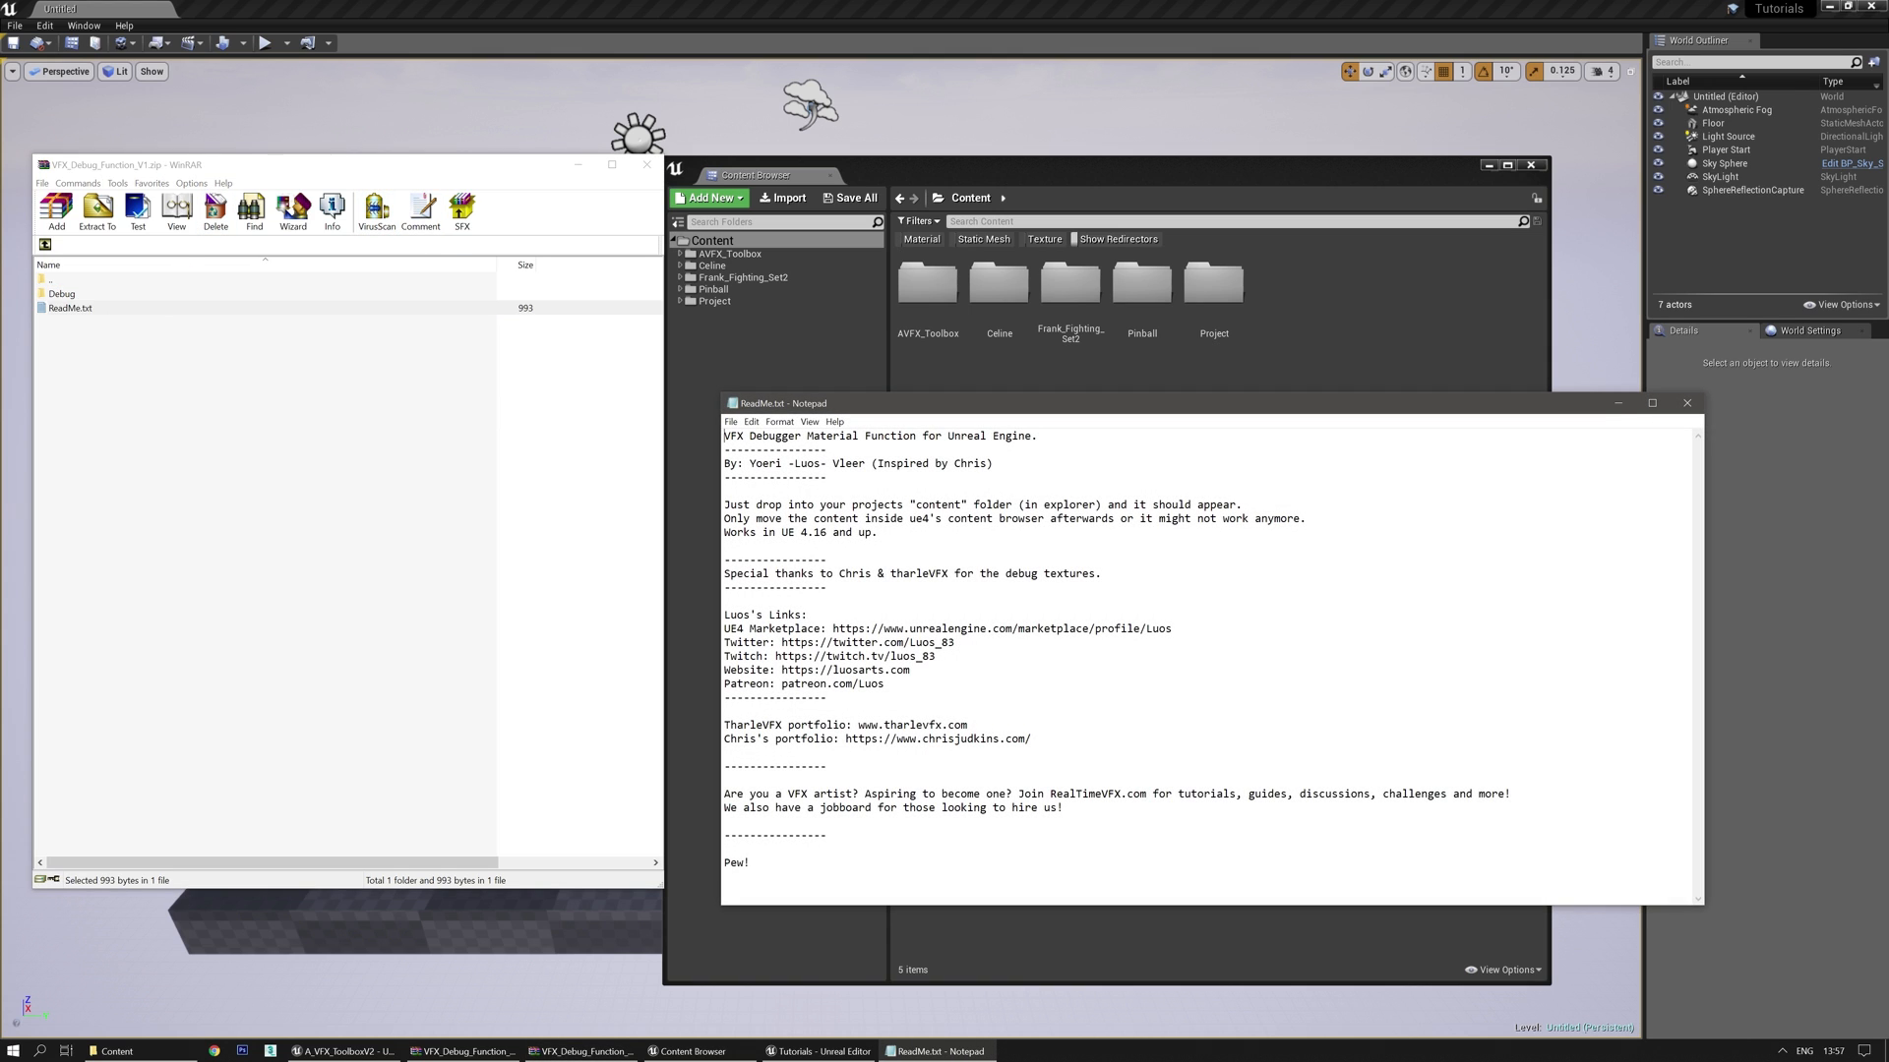
click(1685, 402)
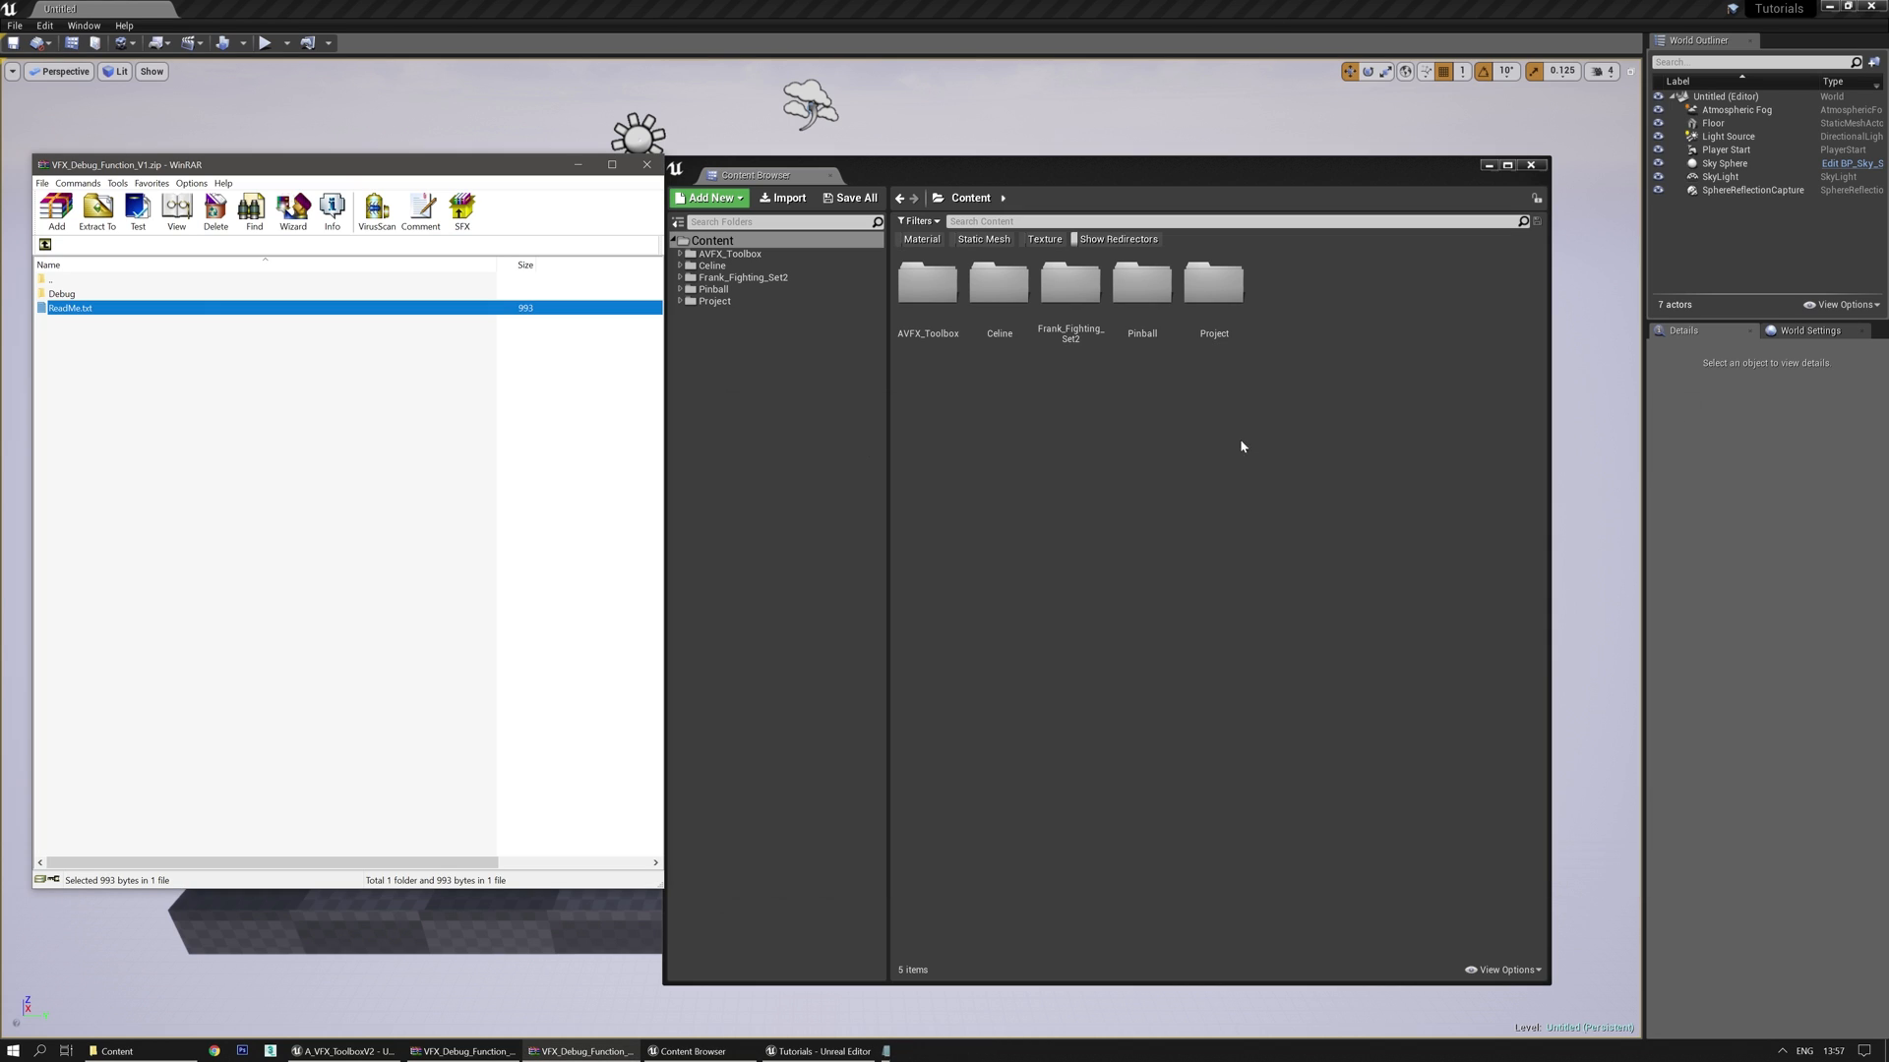
mouse_move(351, 280)
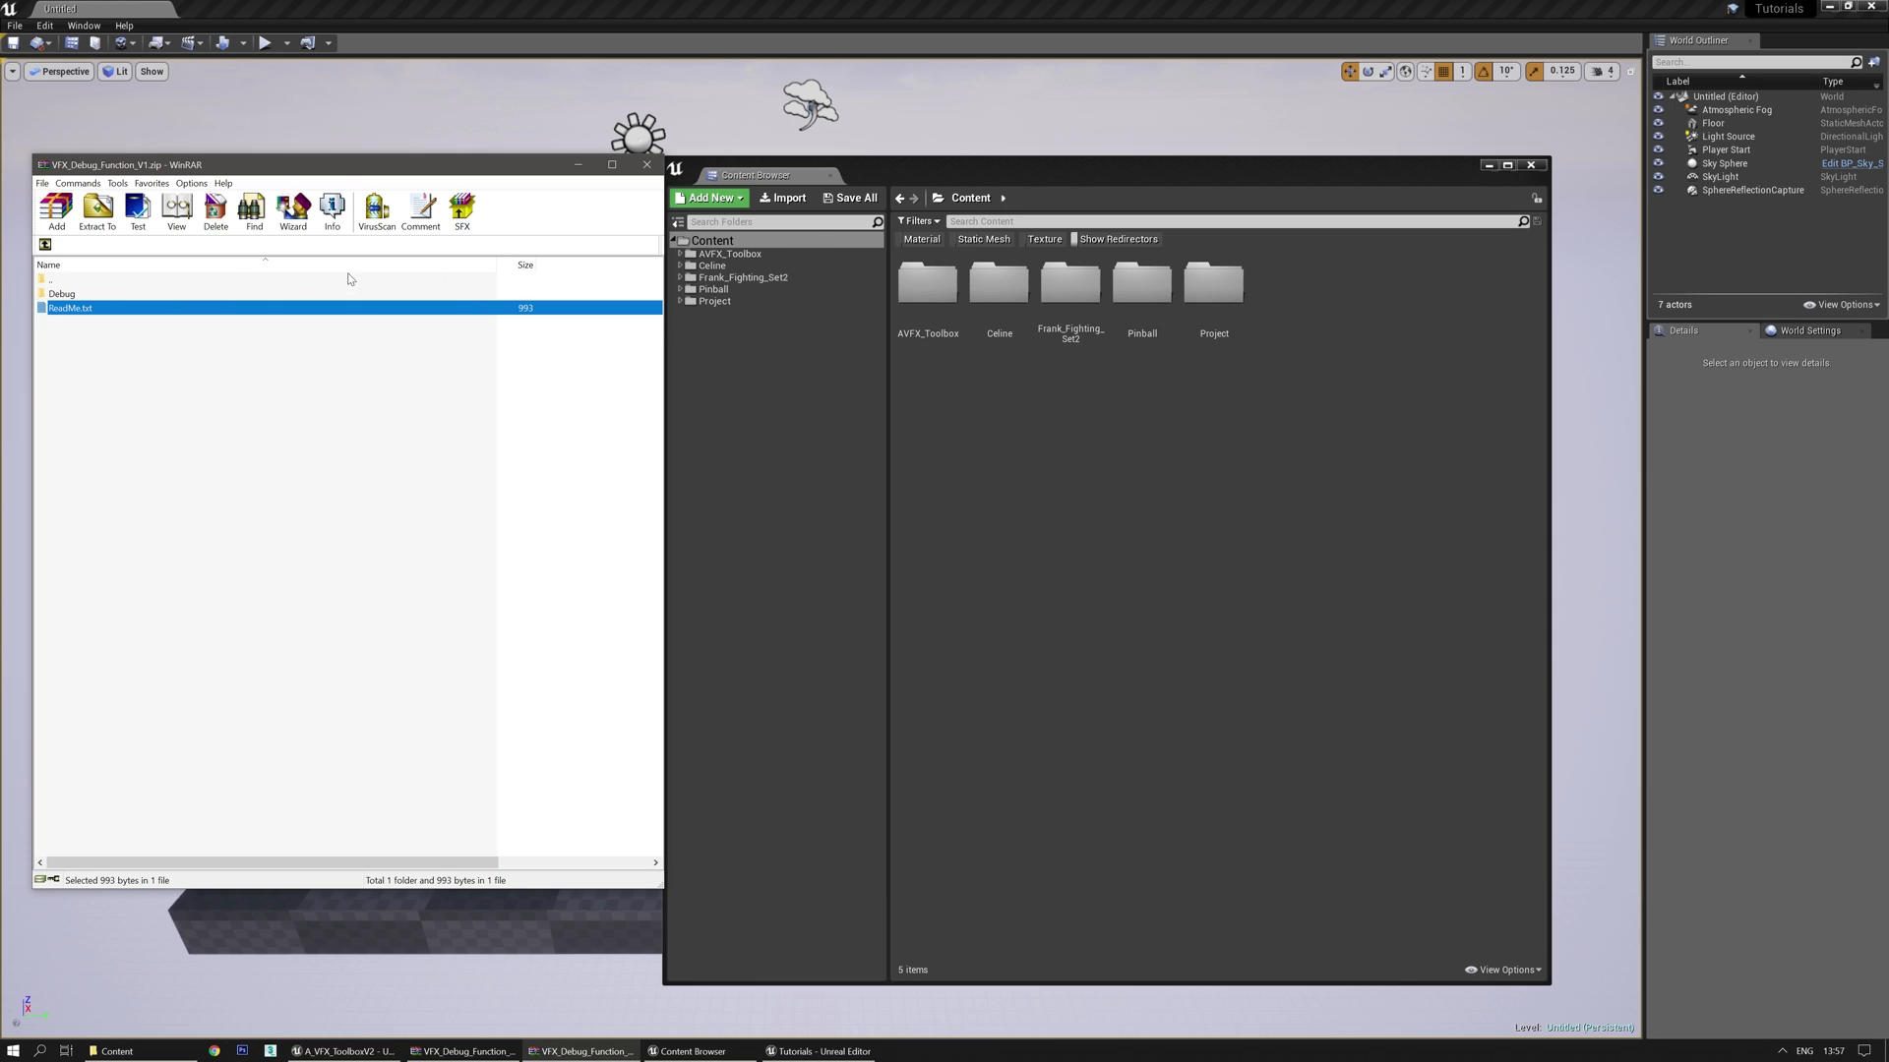
mouse_move(1031, 182)
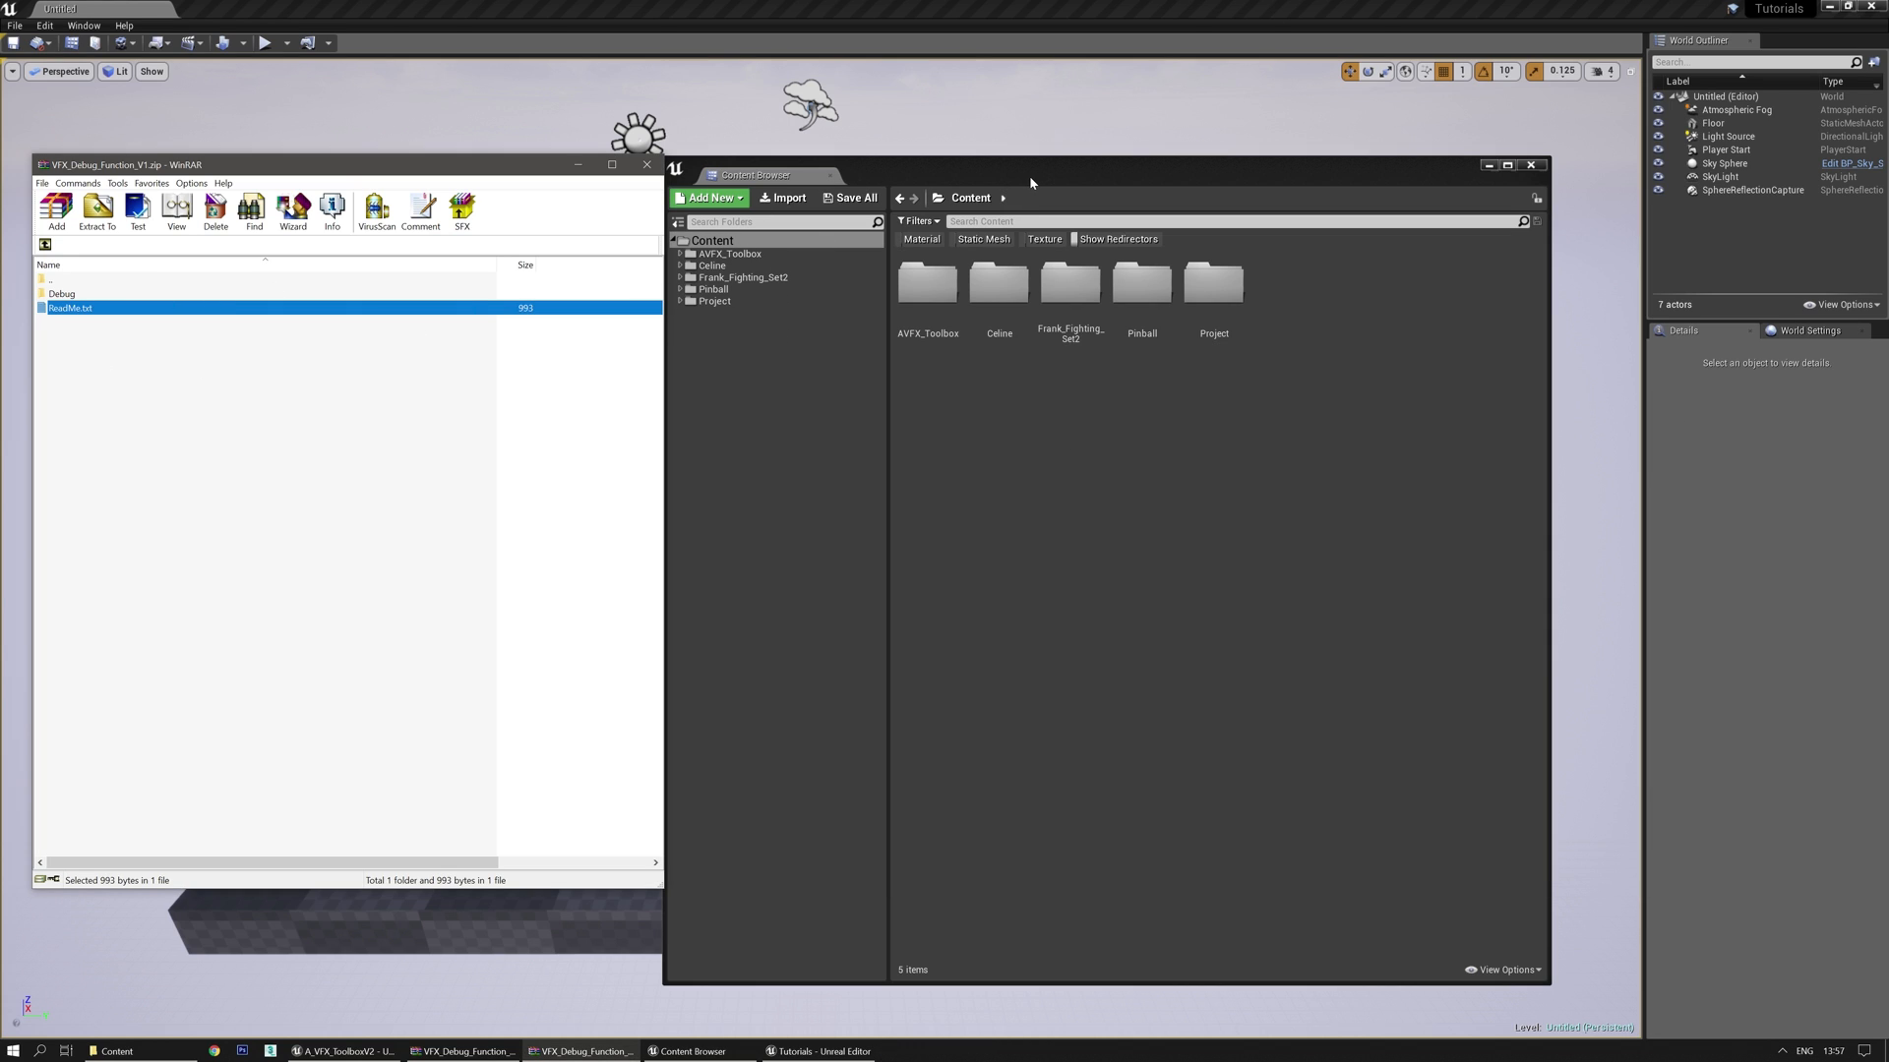
Reveal the Content folder in Explorer and extract the Debug folder into it
right_click(710, 240)
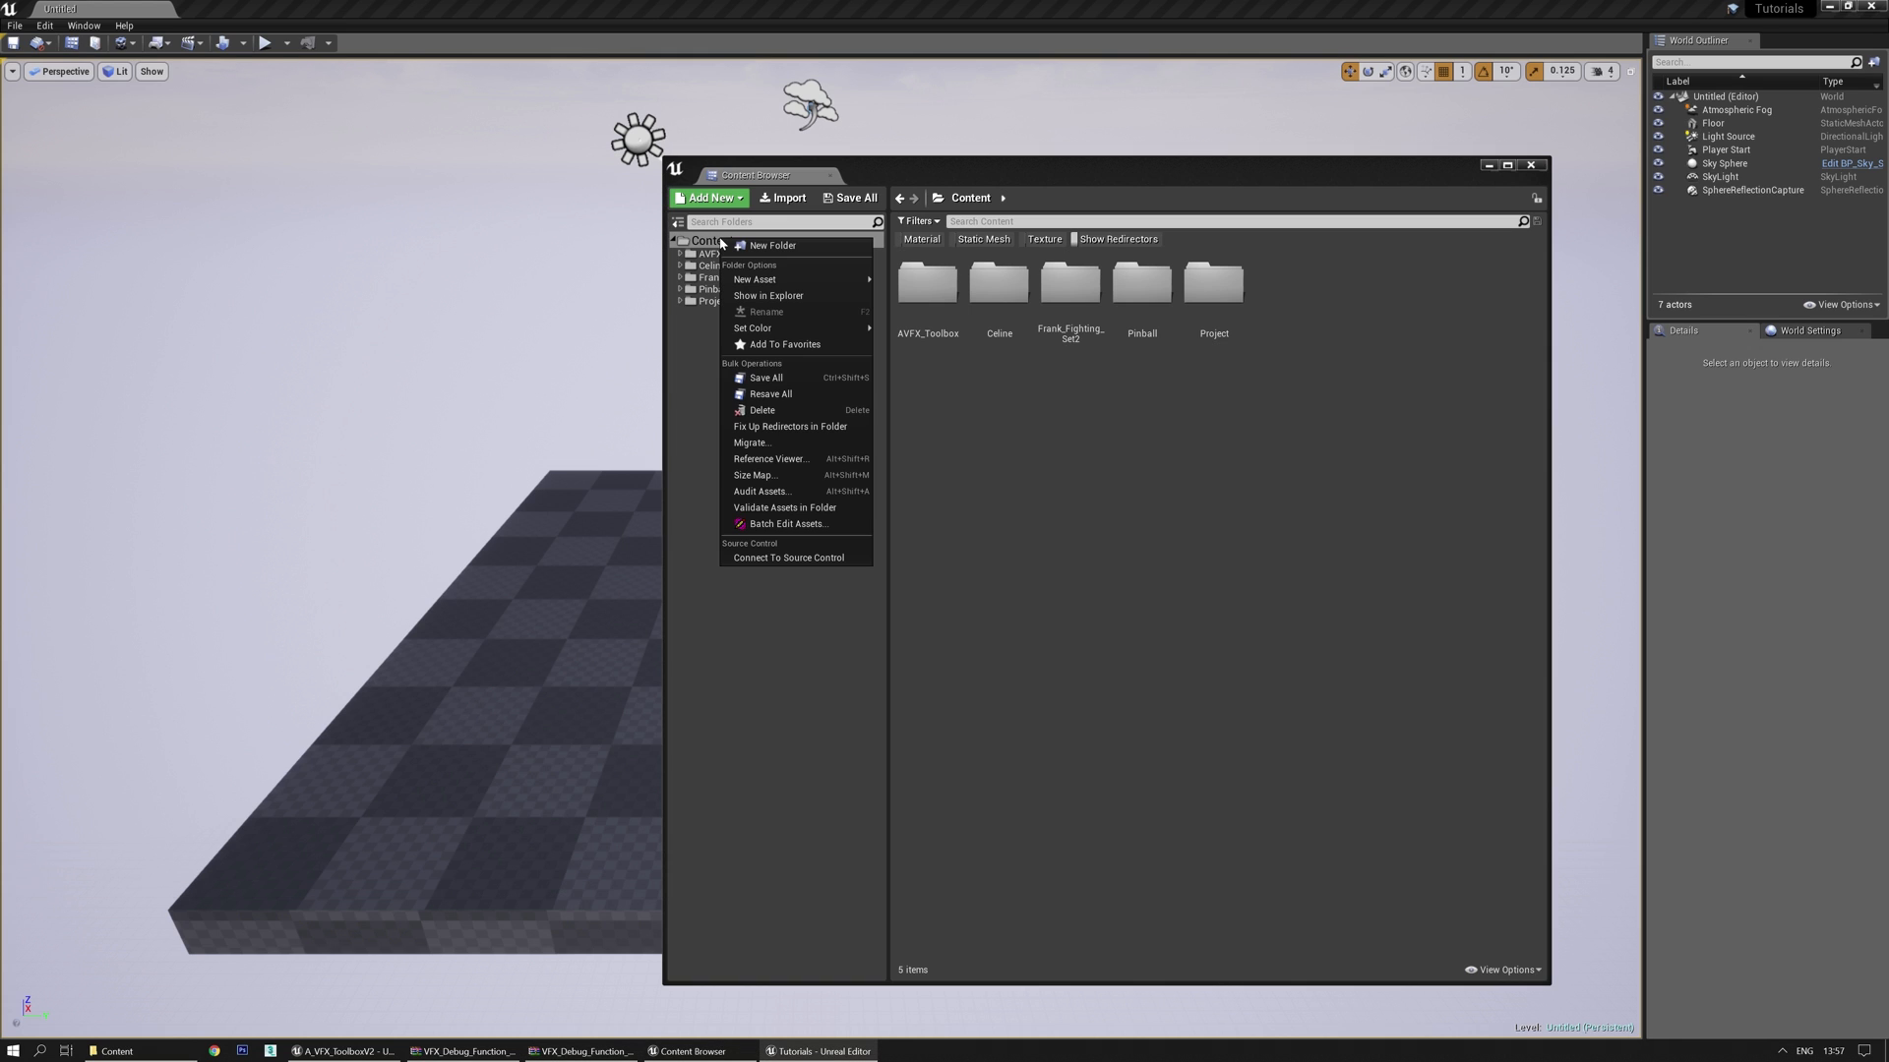
click(710, 240)
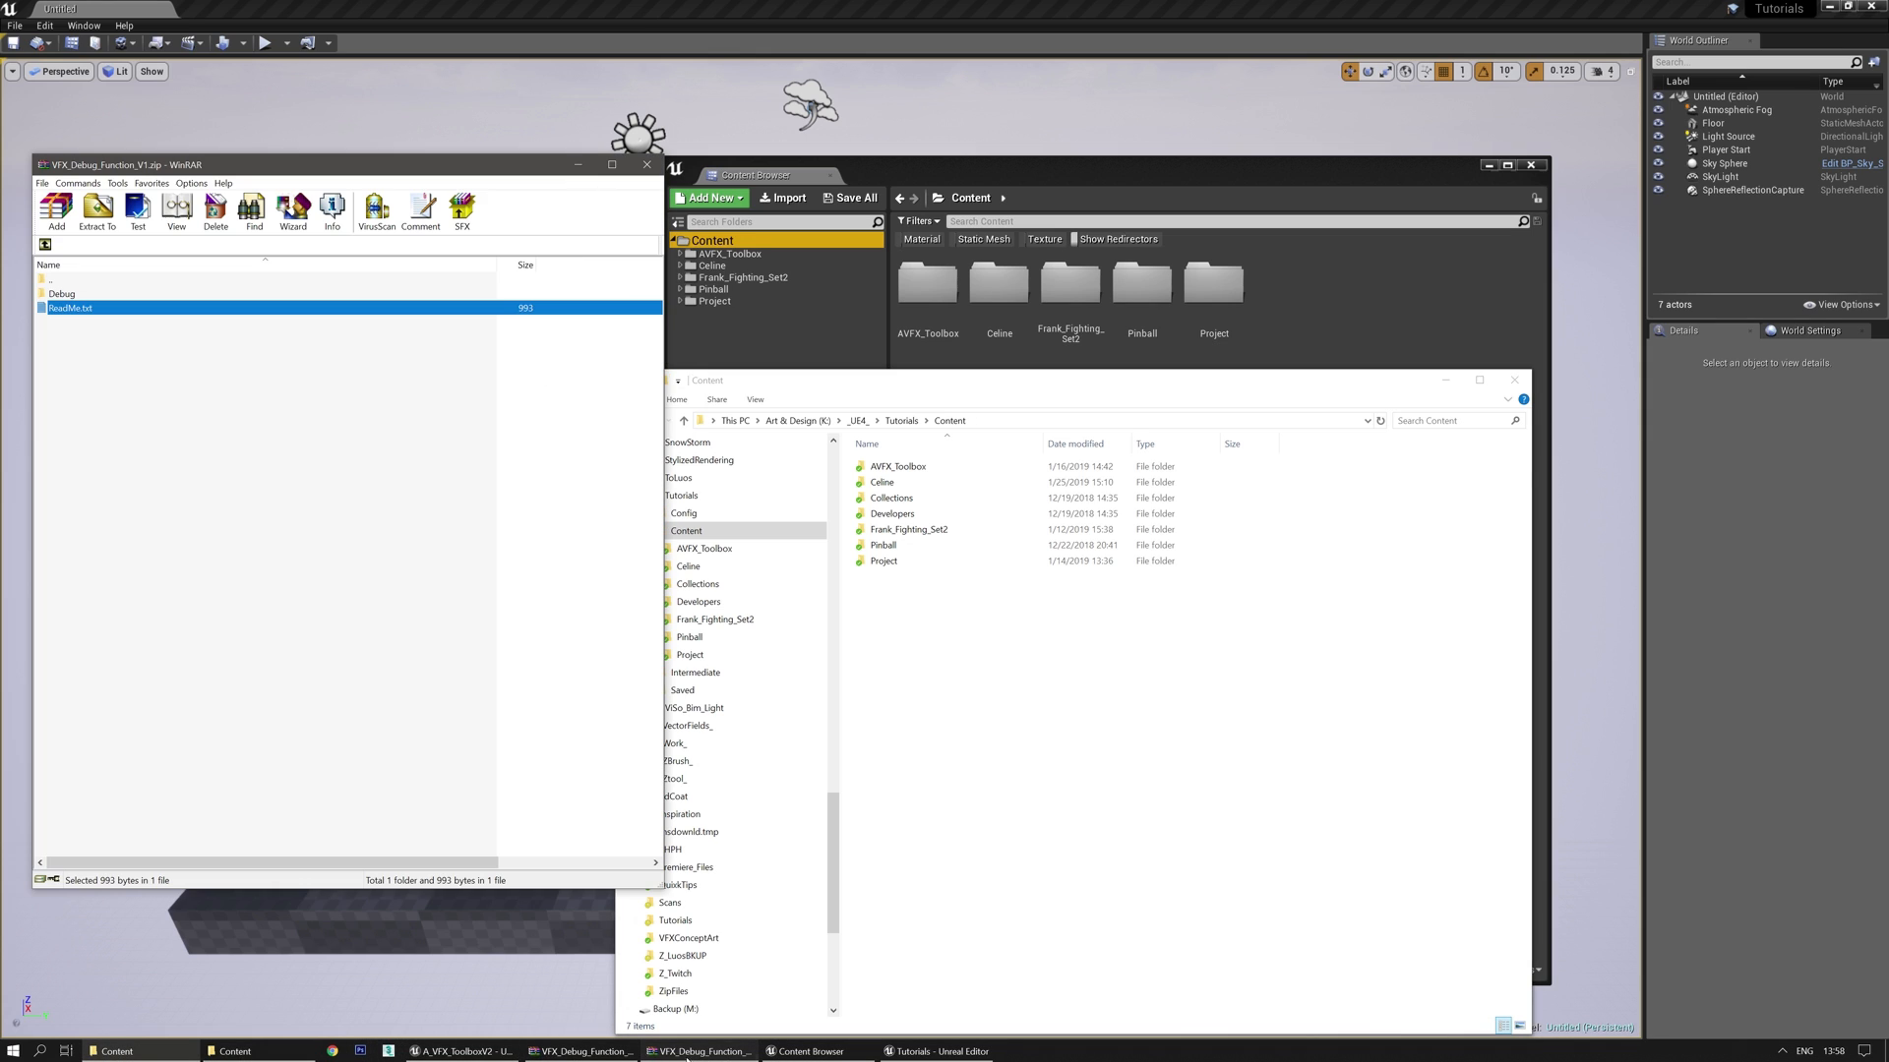
click(61, 293)
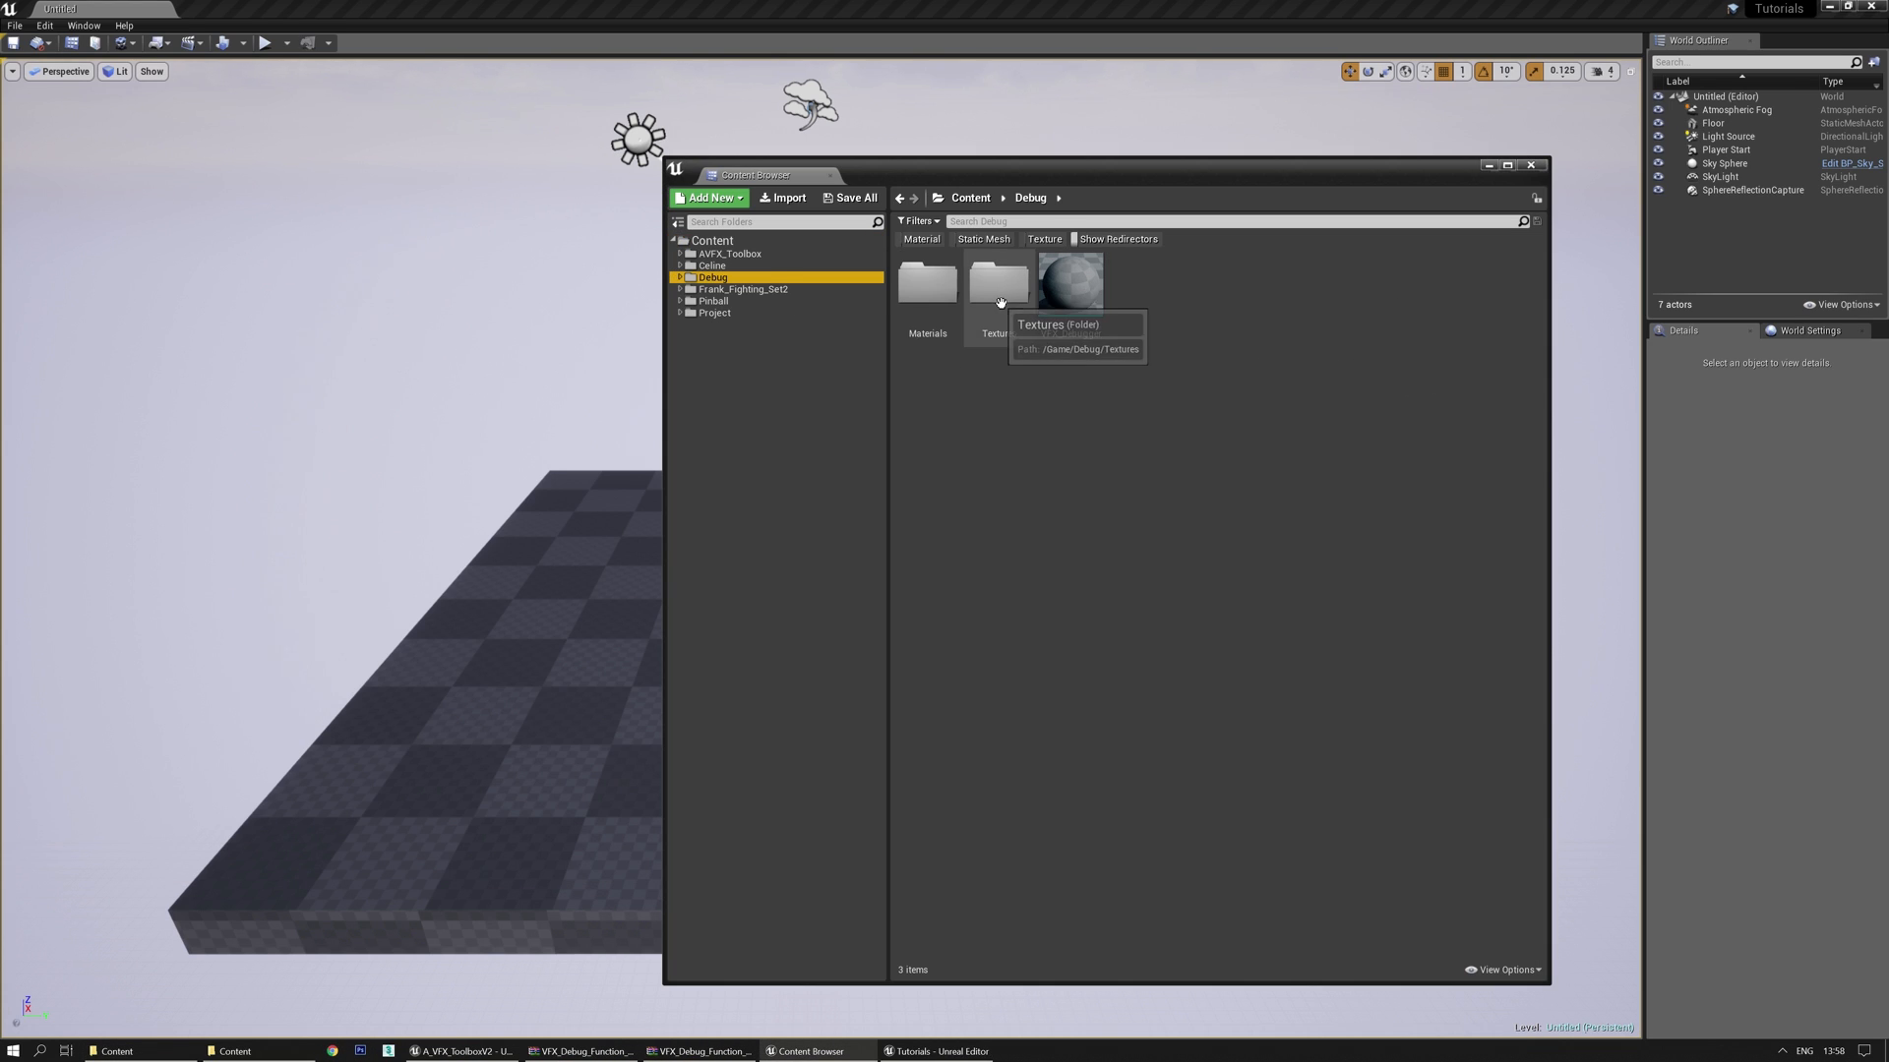
mouse_move(927, 285)
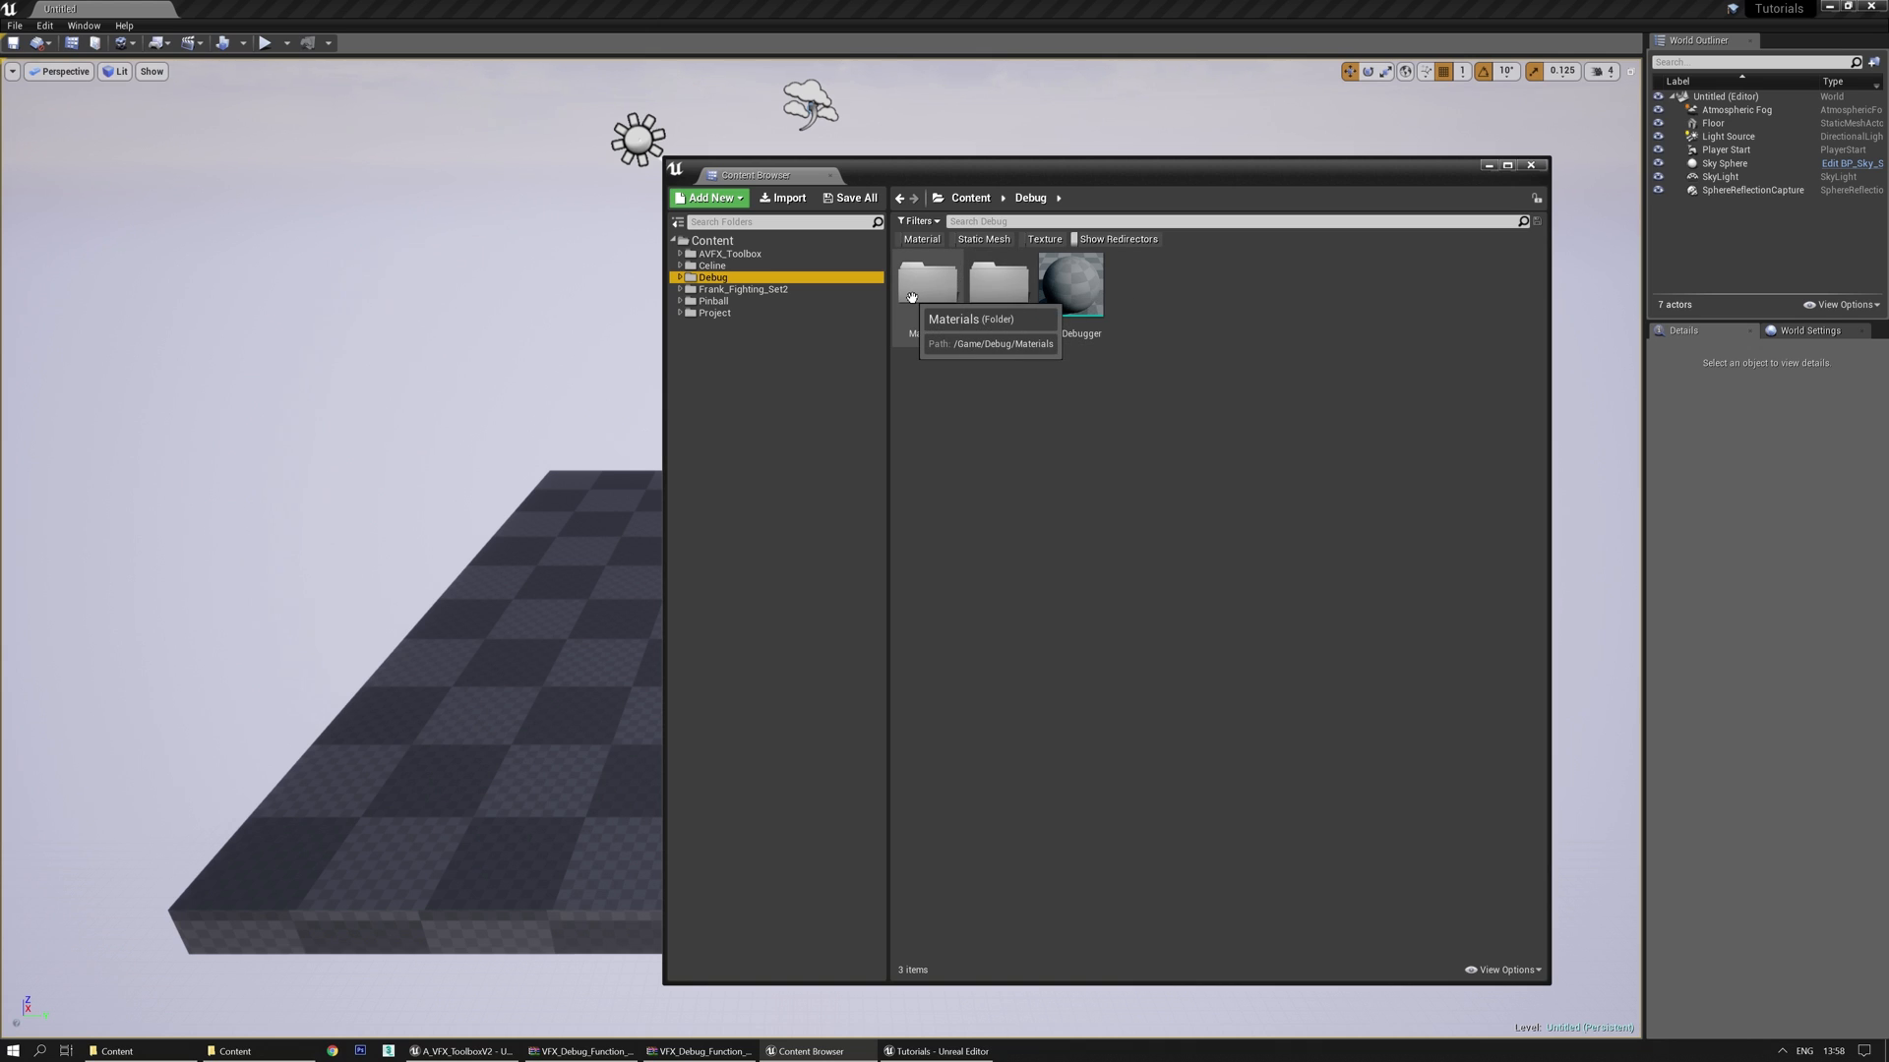
Open Debug > Materials and the M_DebugExample_01 material inside it
double_click(927, 285)
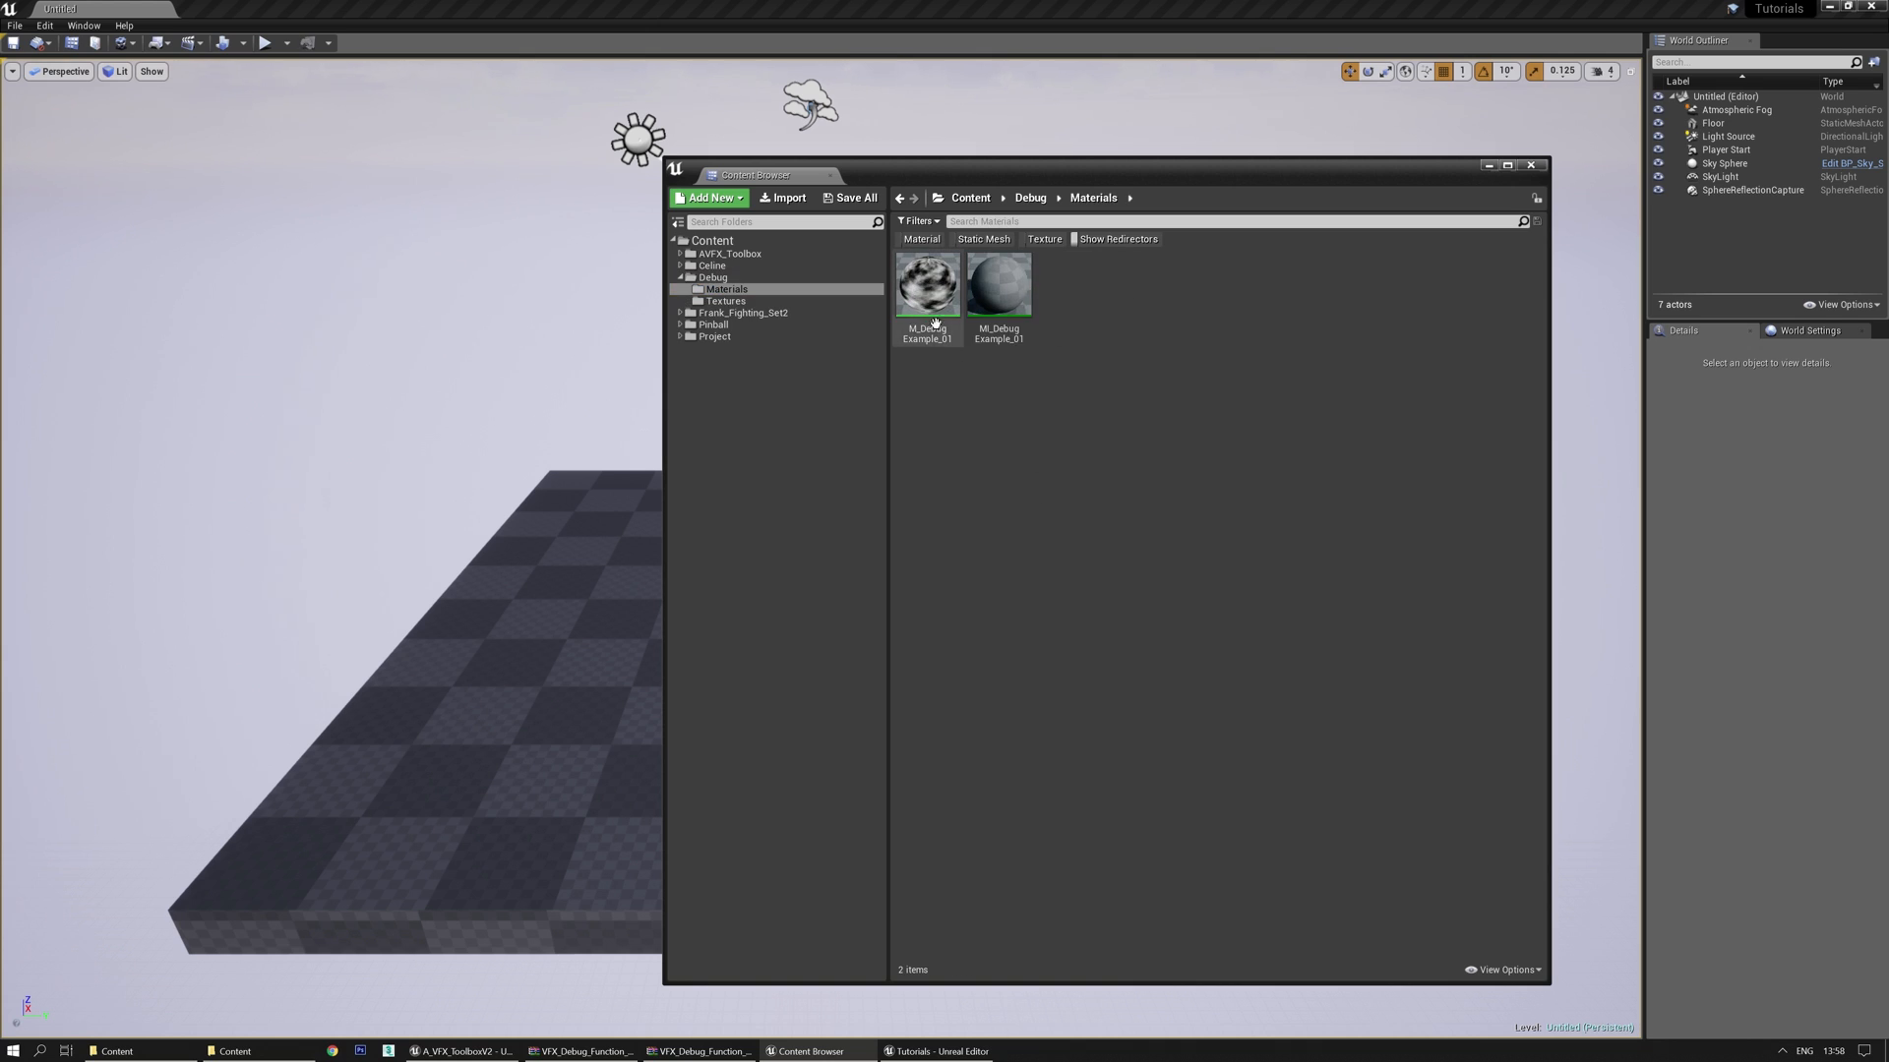
double_click(926, 285)
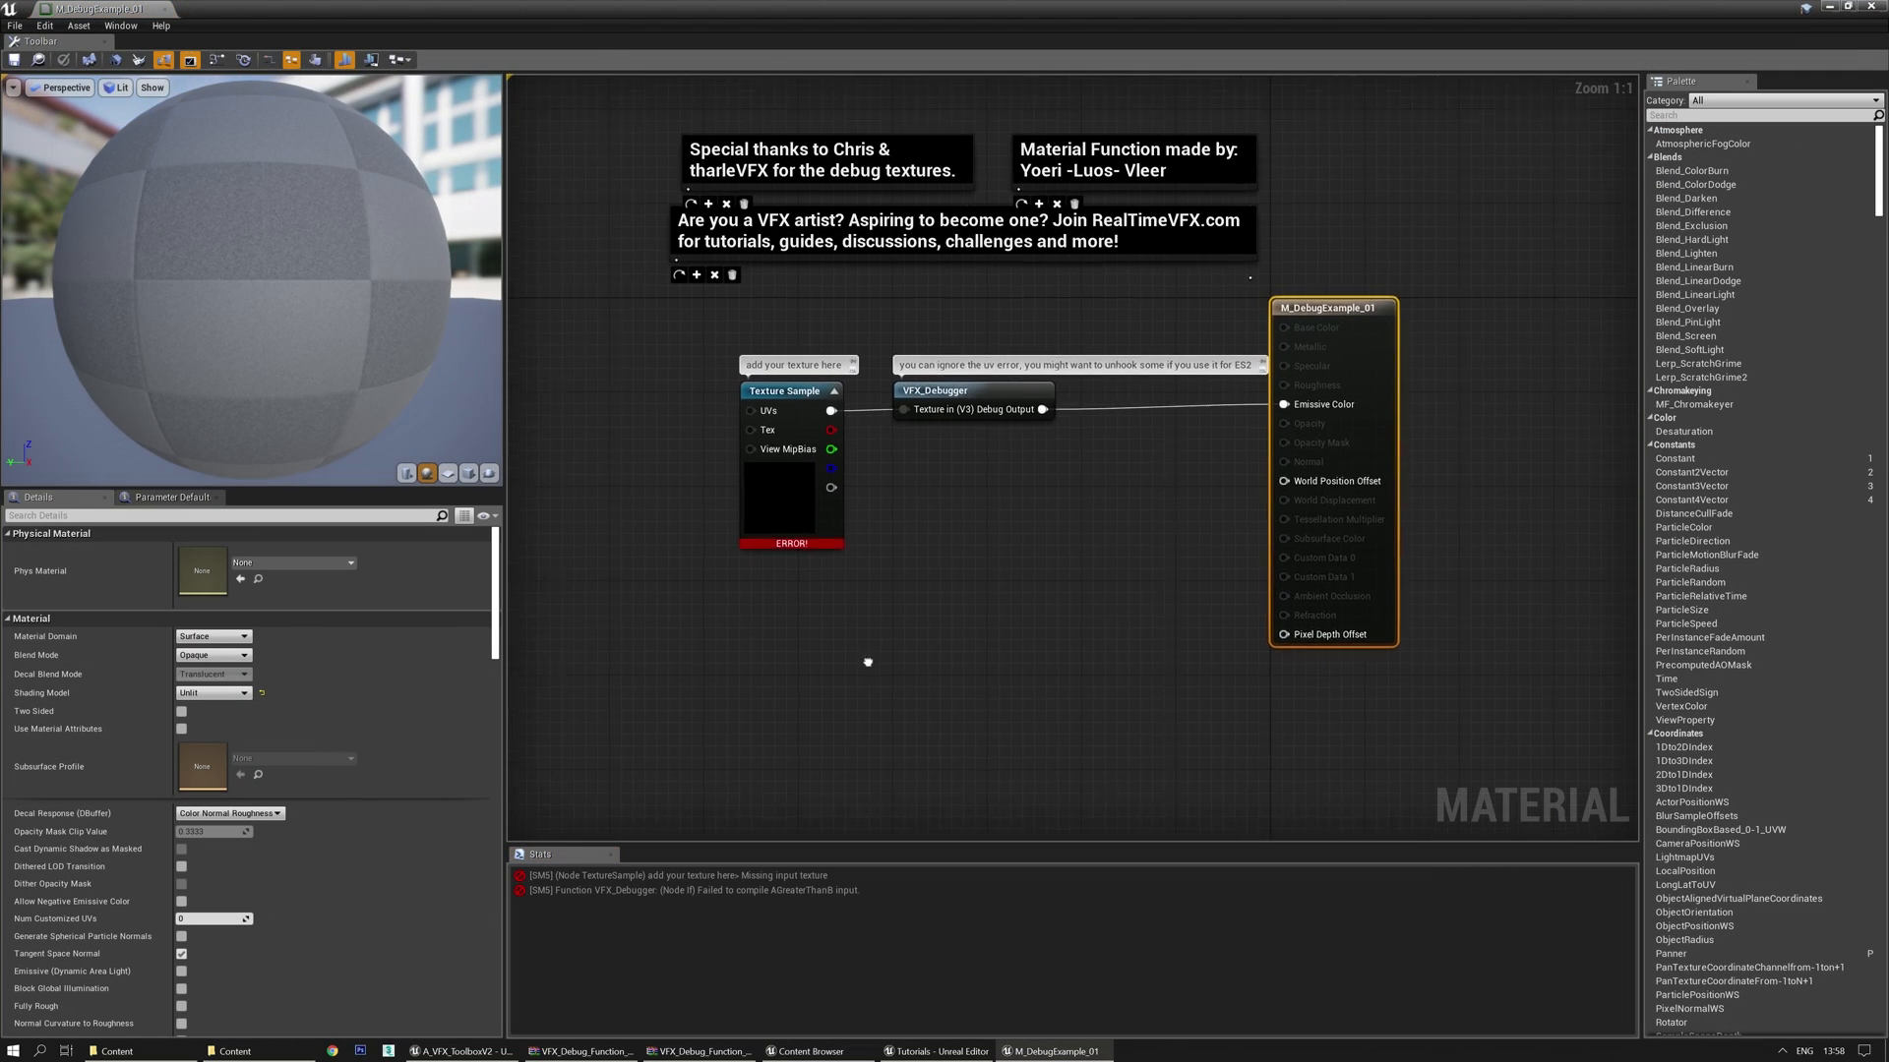
Assign a texture to M_DebugExample_01's Texture Sample, save the material, and browse Celine > Materials
click(820, 401)
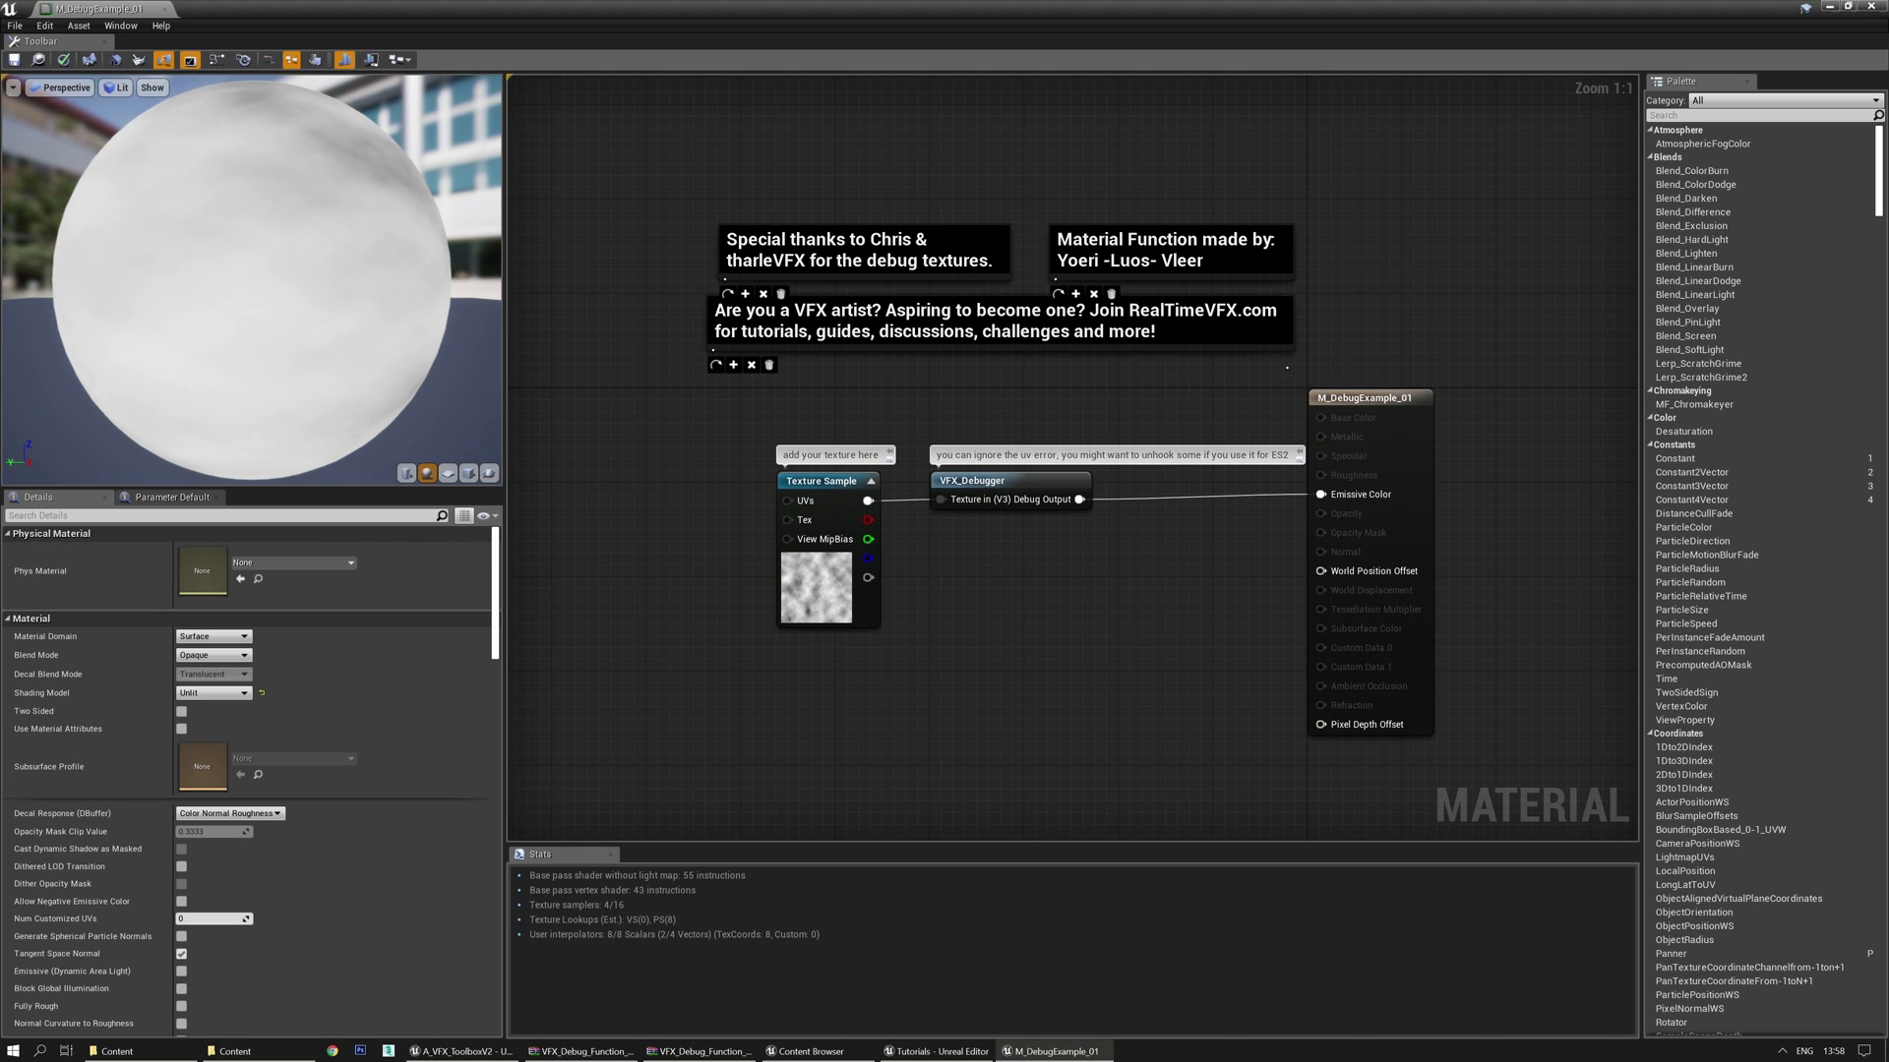
click(15, 60)
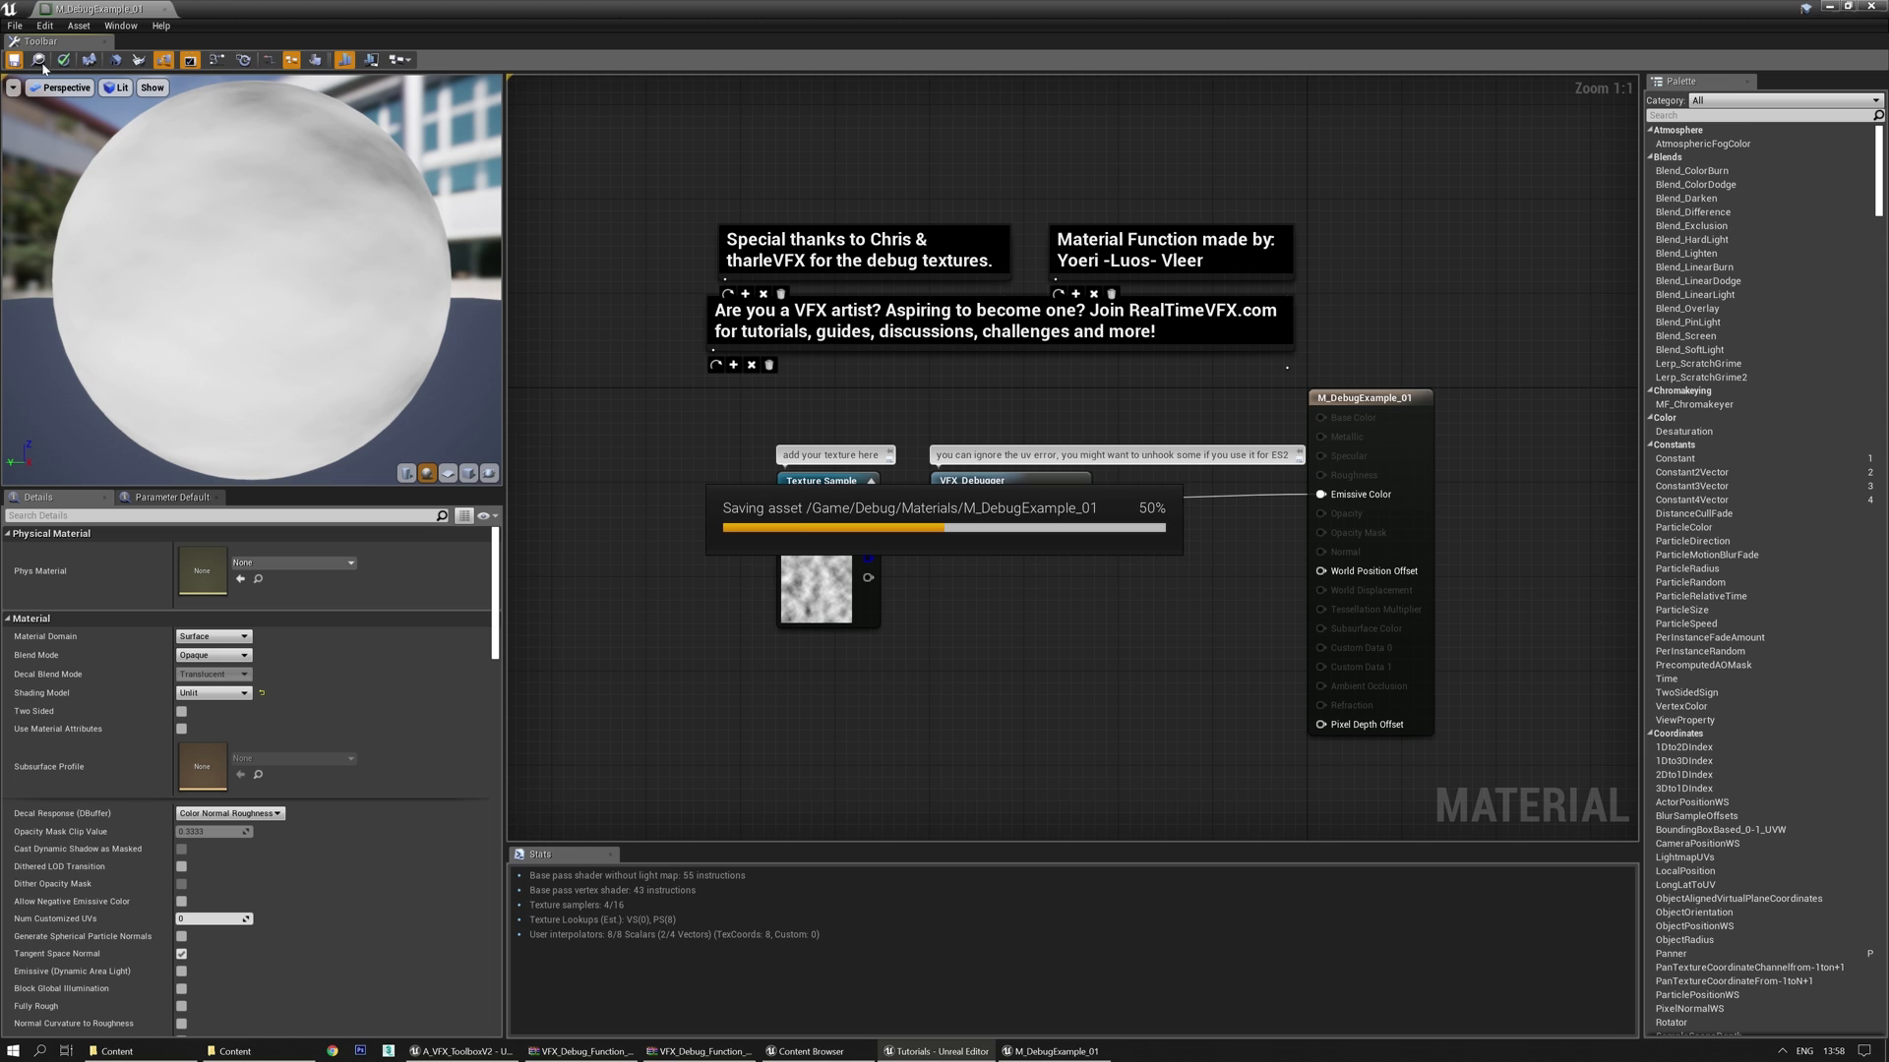
click(17, 60)
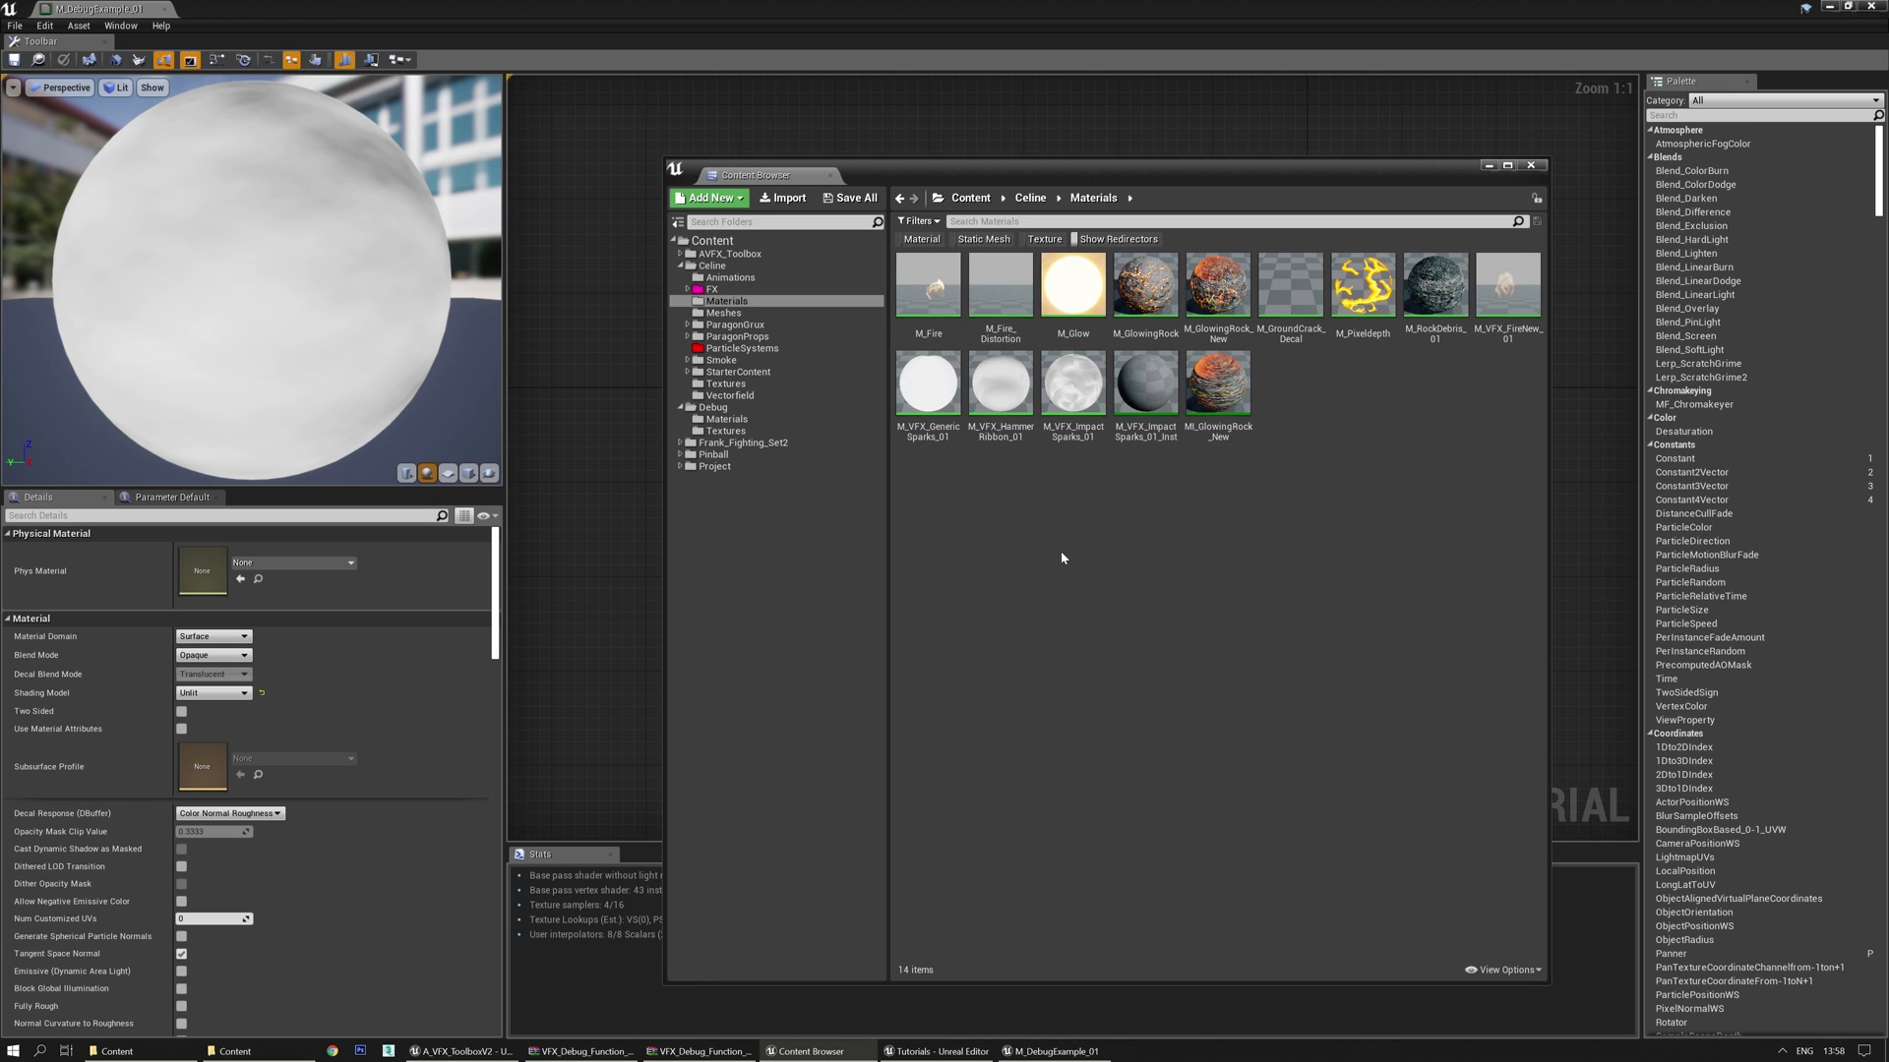
Route M_VFX_ImpactSparks_01's Emissive Color through the VFX_Debugger node and apply the changes
double_click(1143, 385)
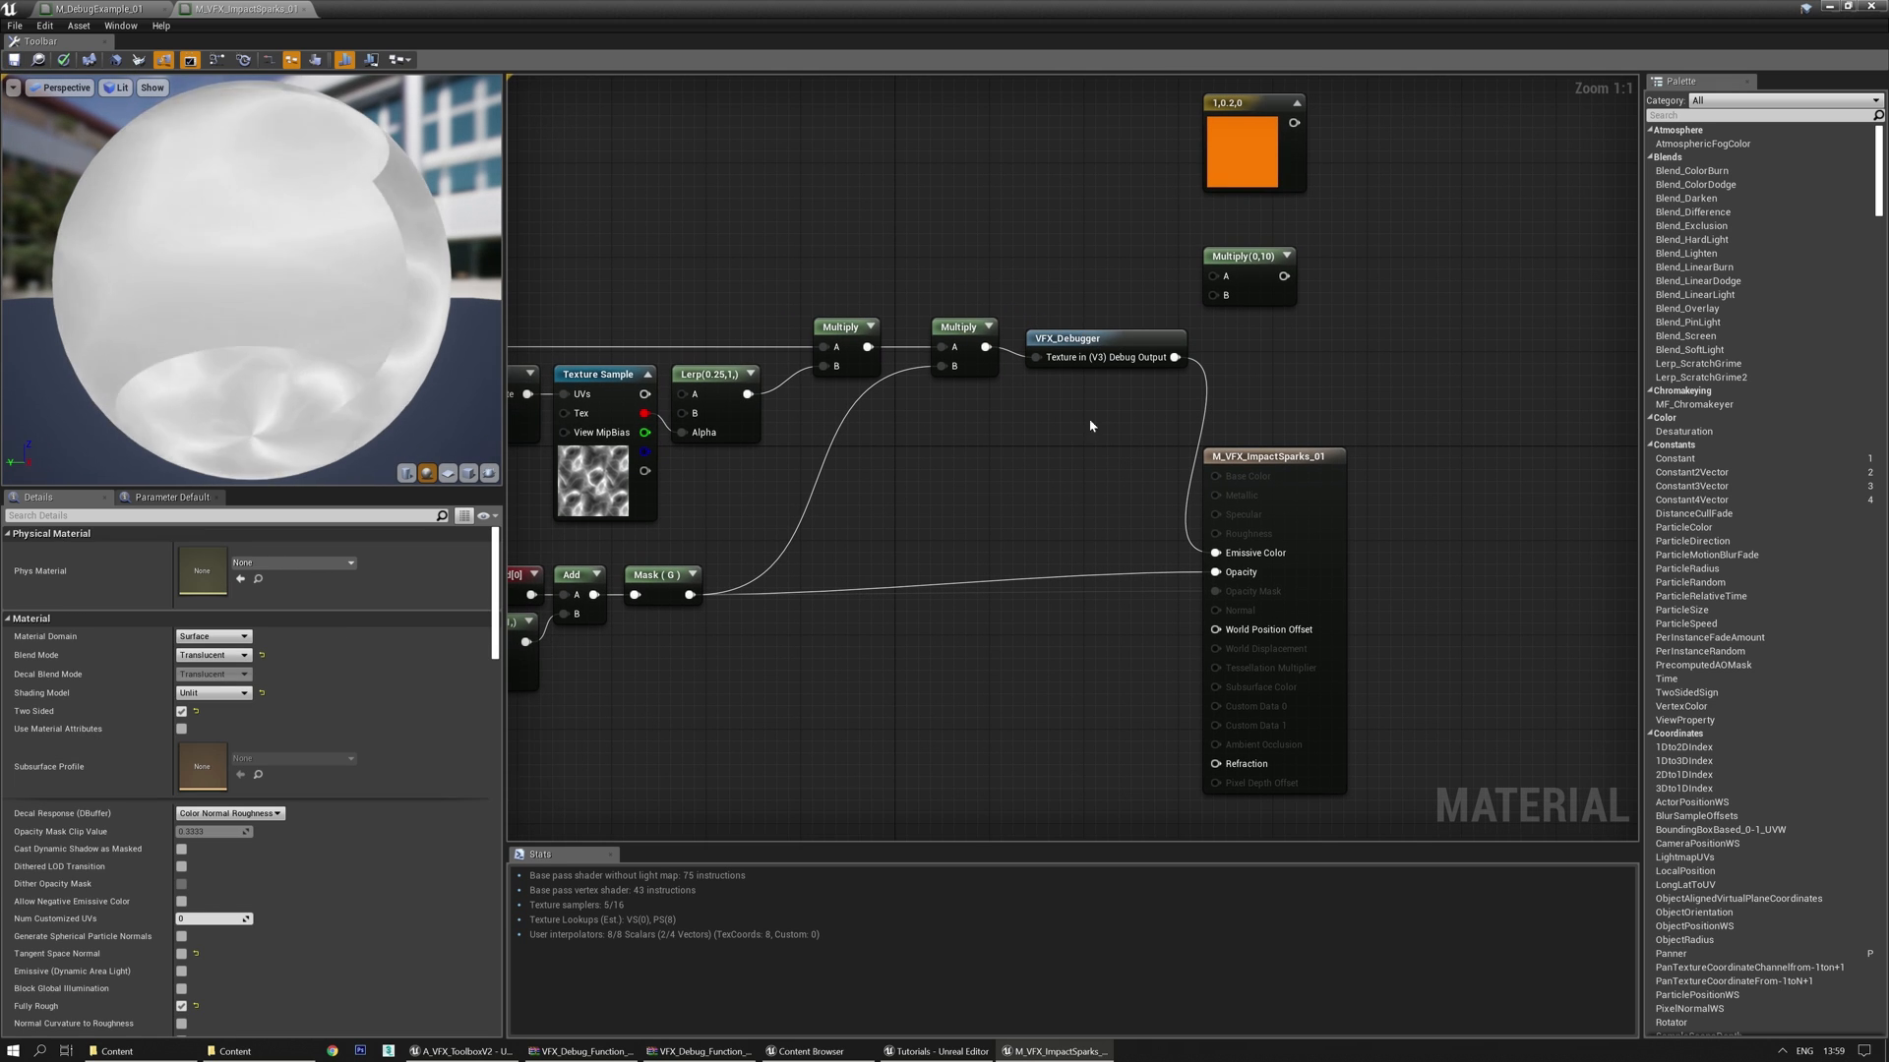
click(17, 60)
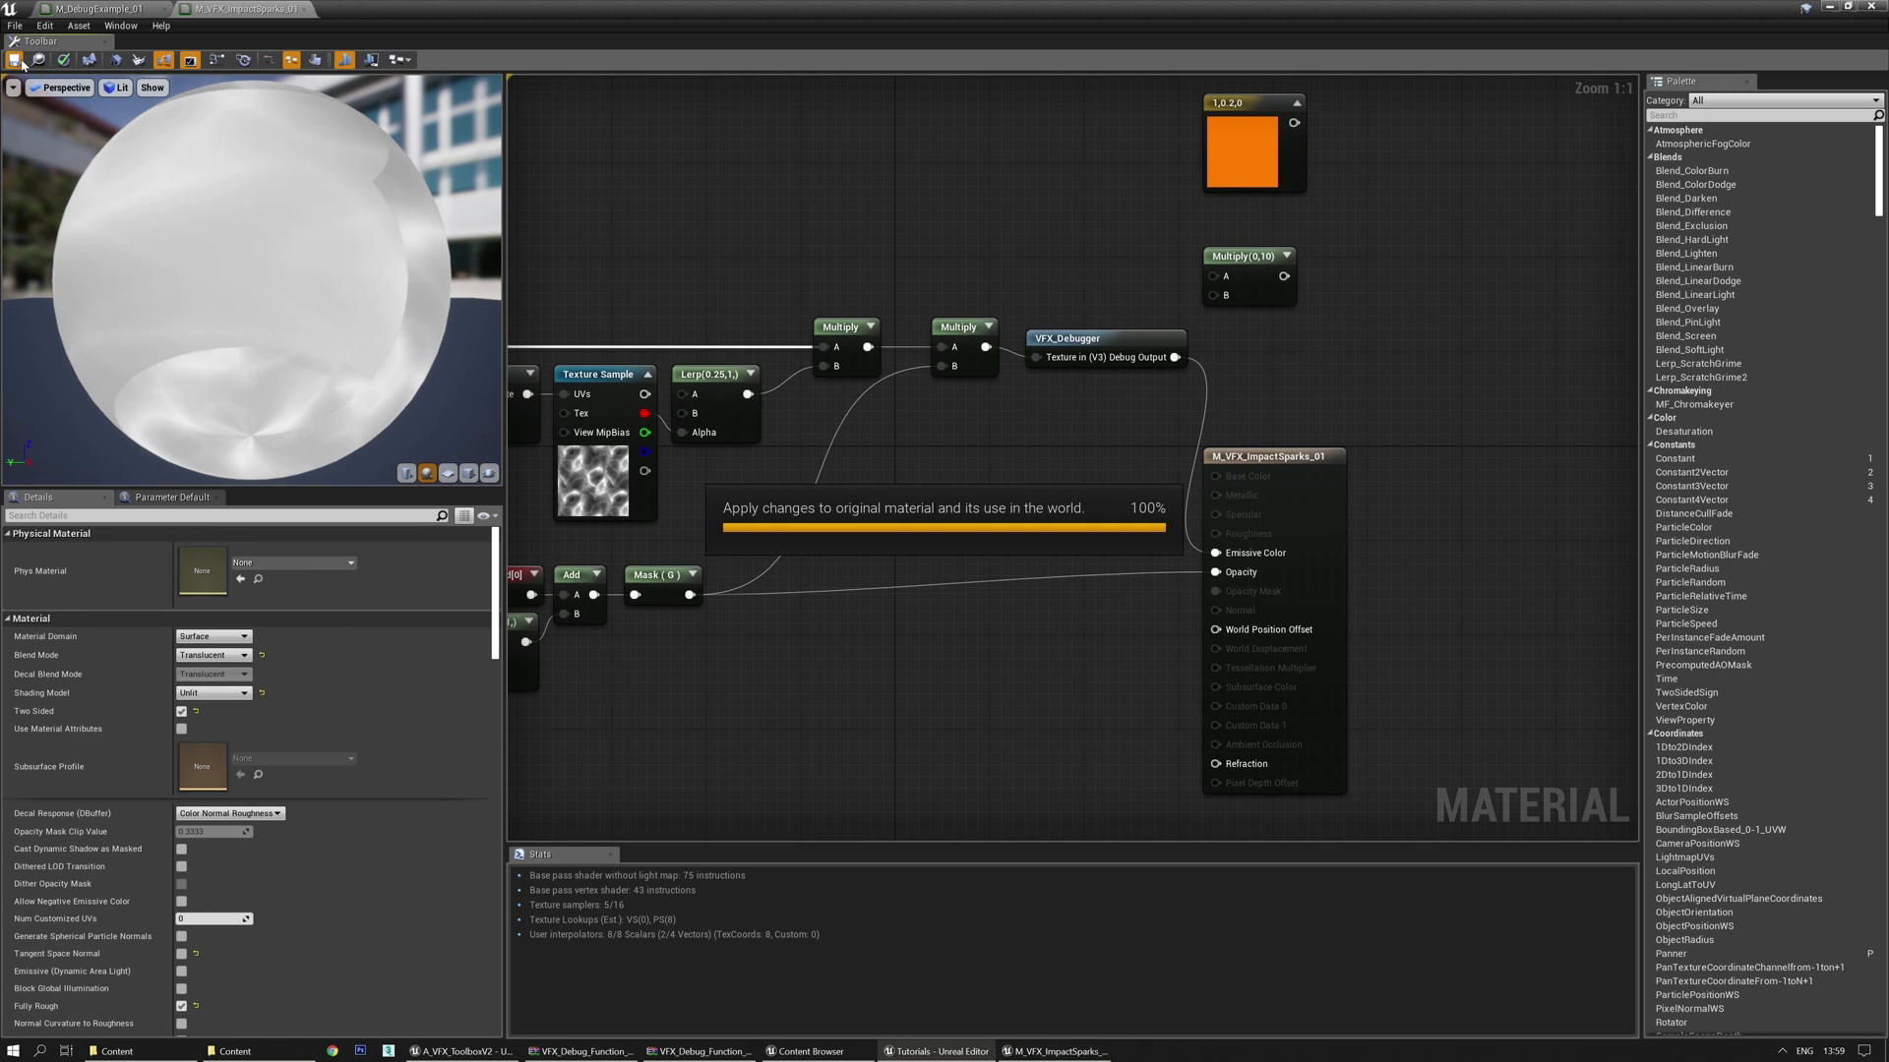
click(37, 60)
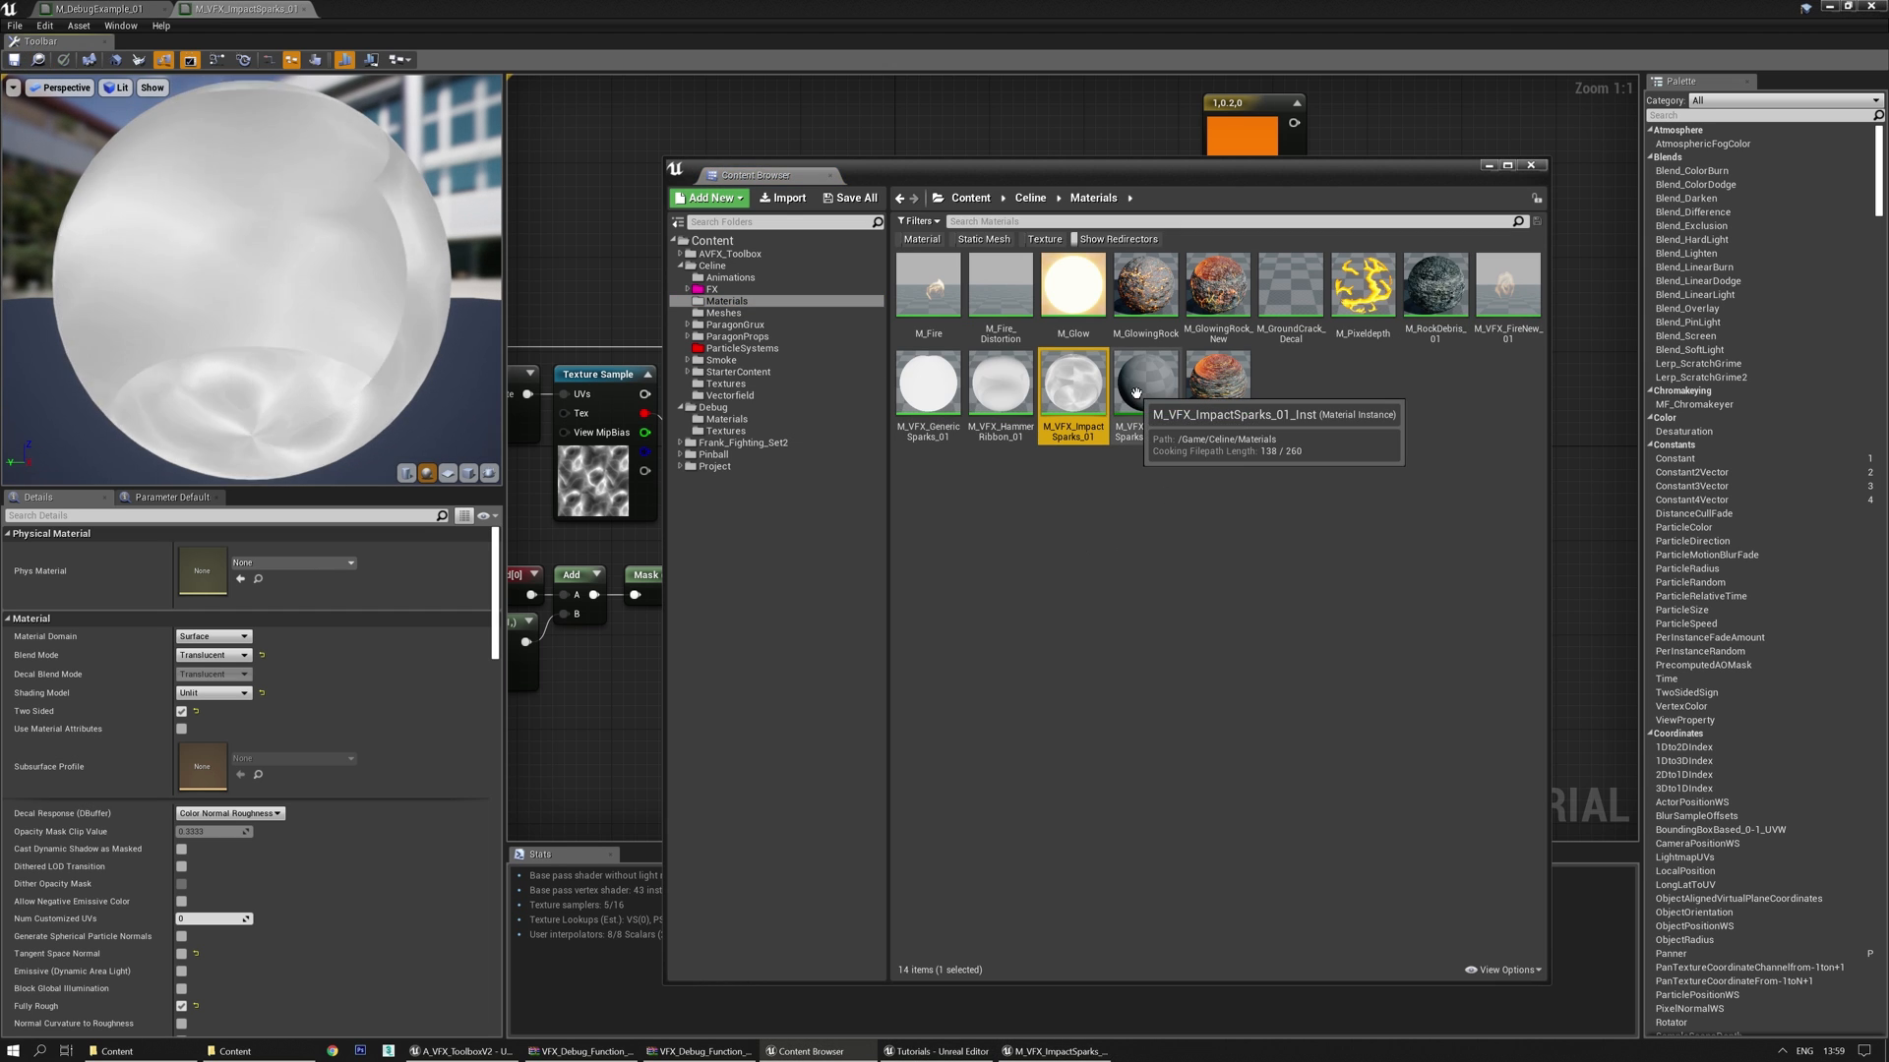
Preview M_VFX_ImpactSparks_01_Inst on a cube, enable Debug Texture, and try values 2.0 then 0.0
double_click(1072, 392)
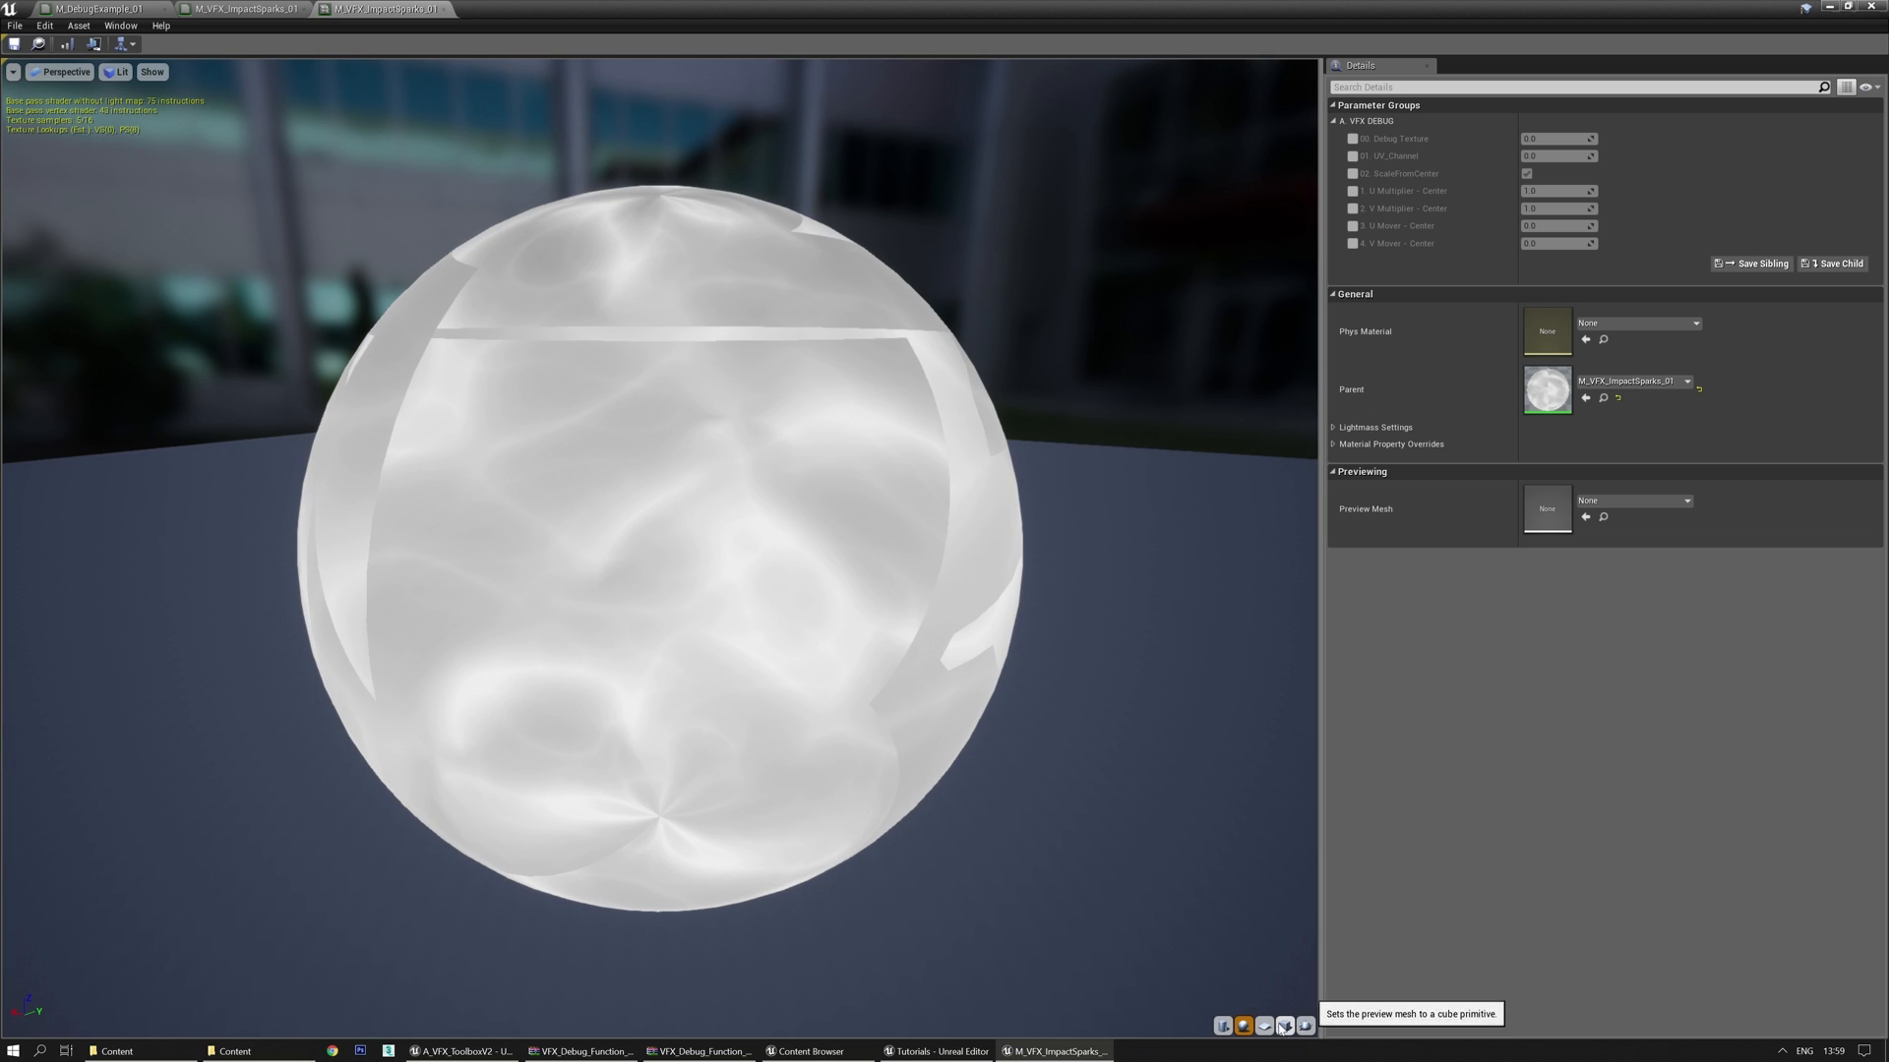
click(1245, 1026)
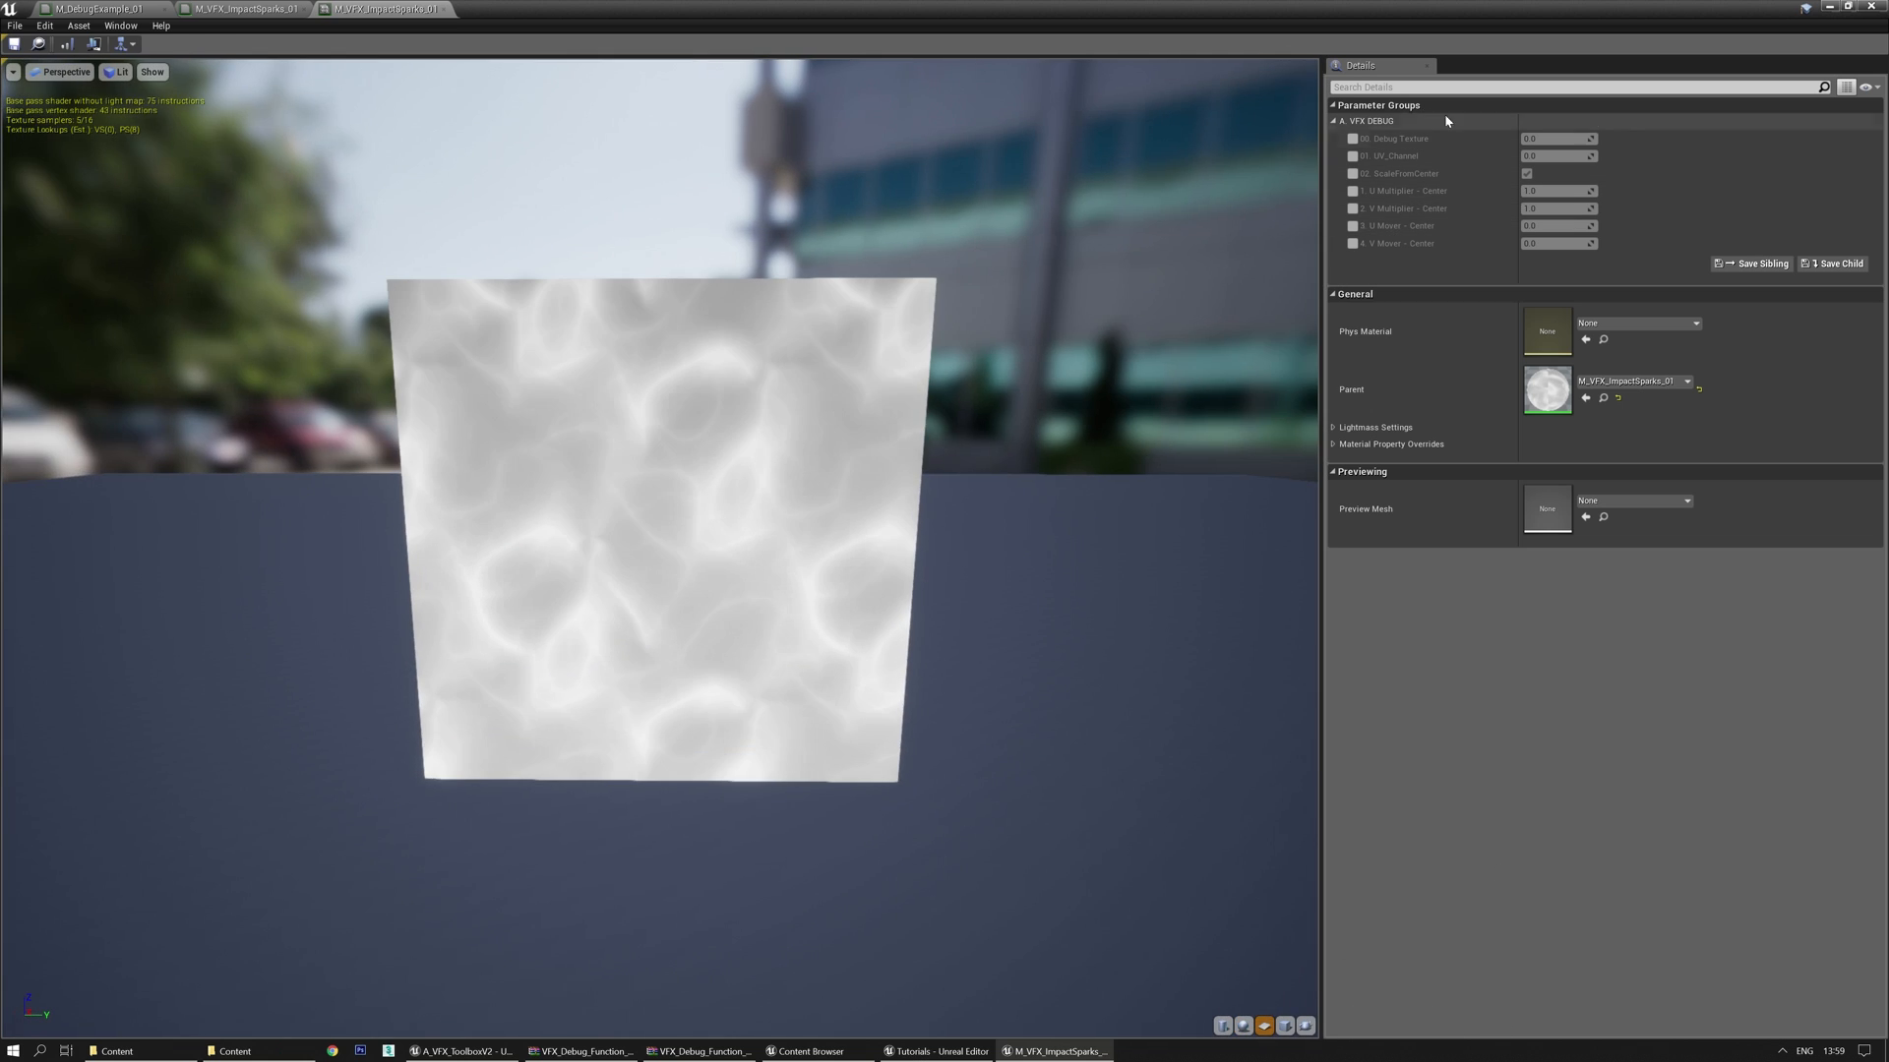
click(1352, 138)
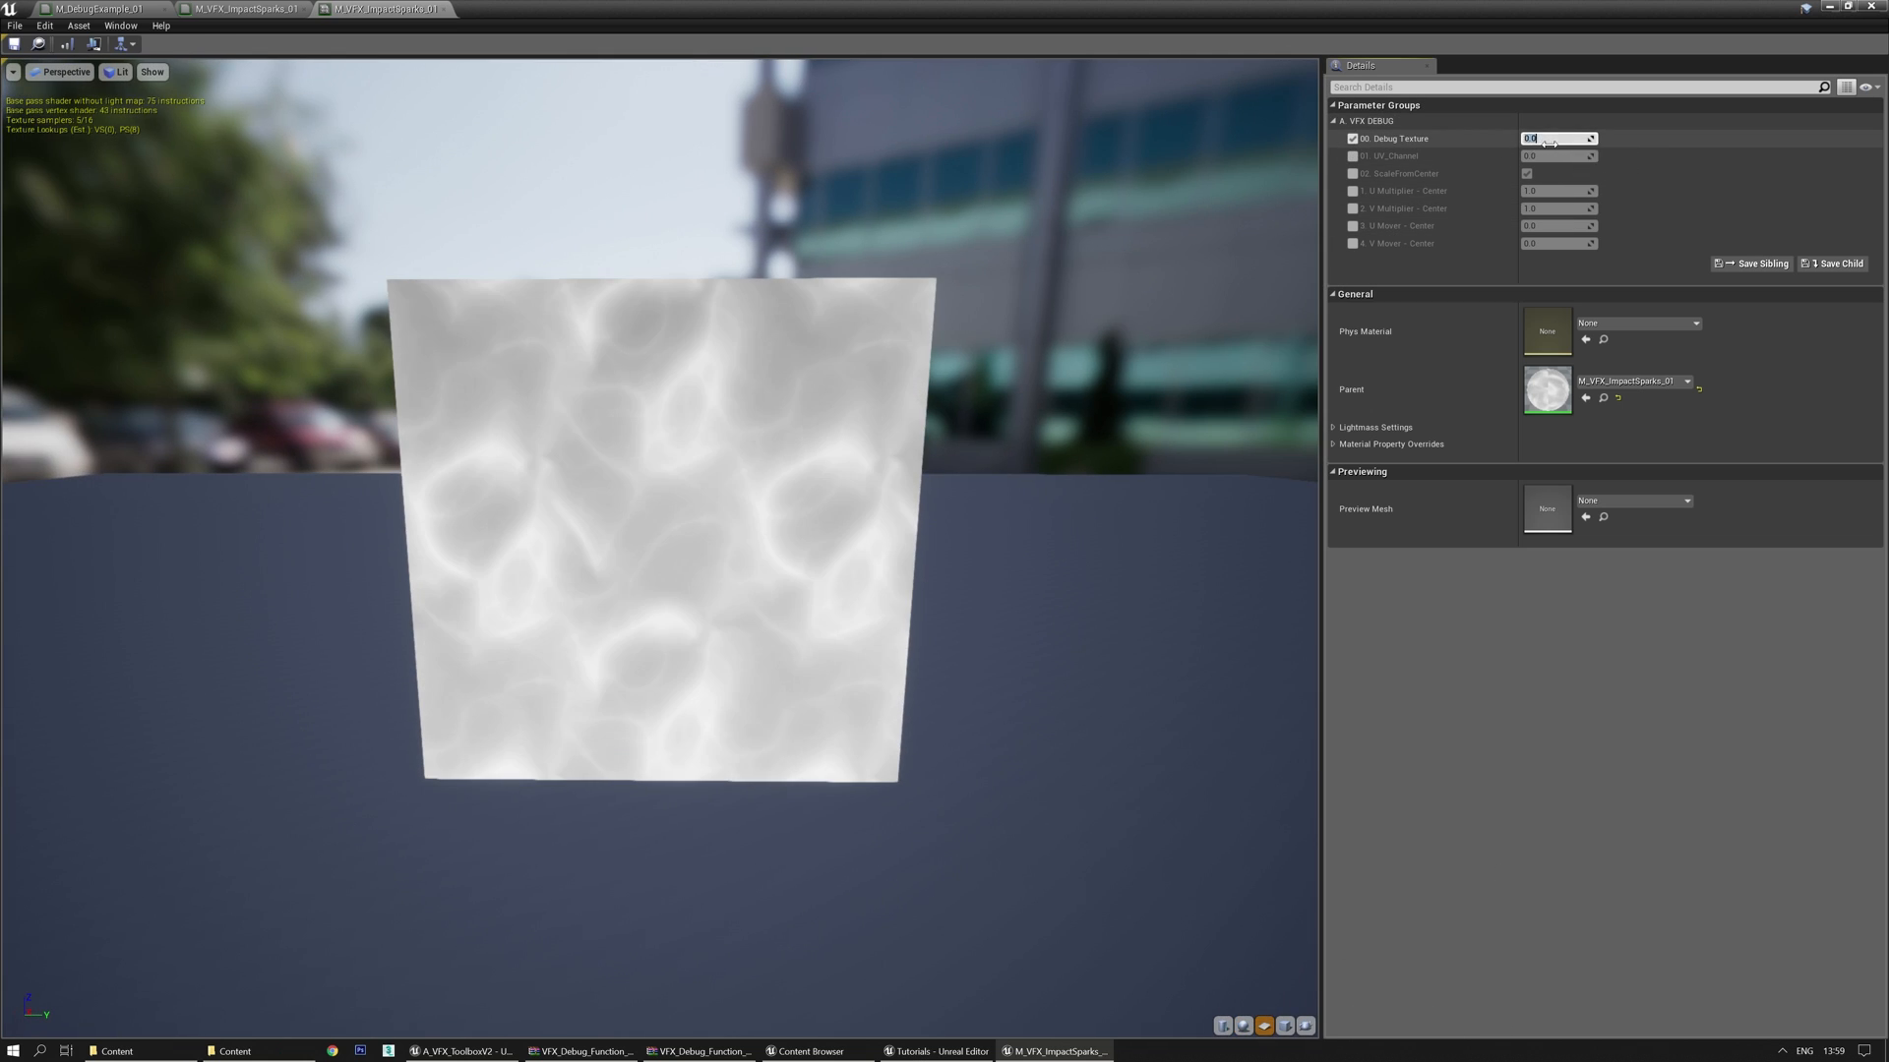
text(2.0)
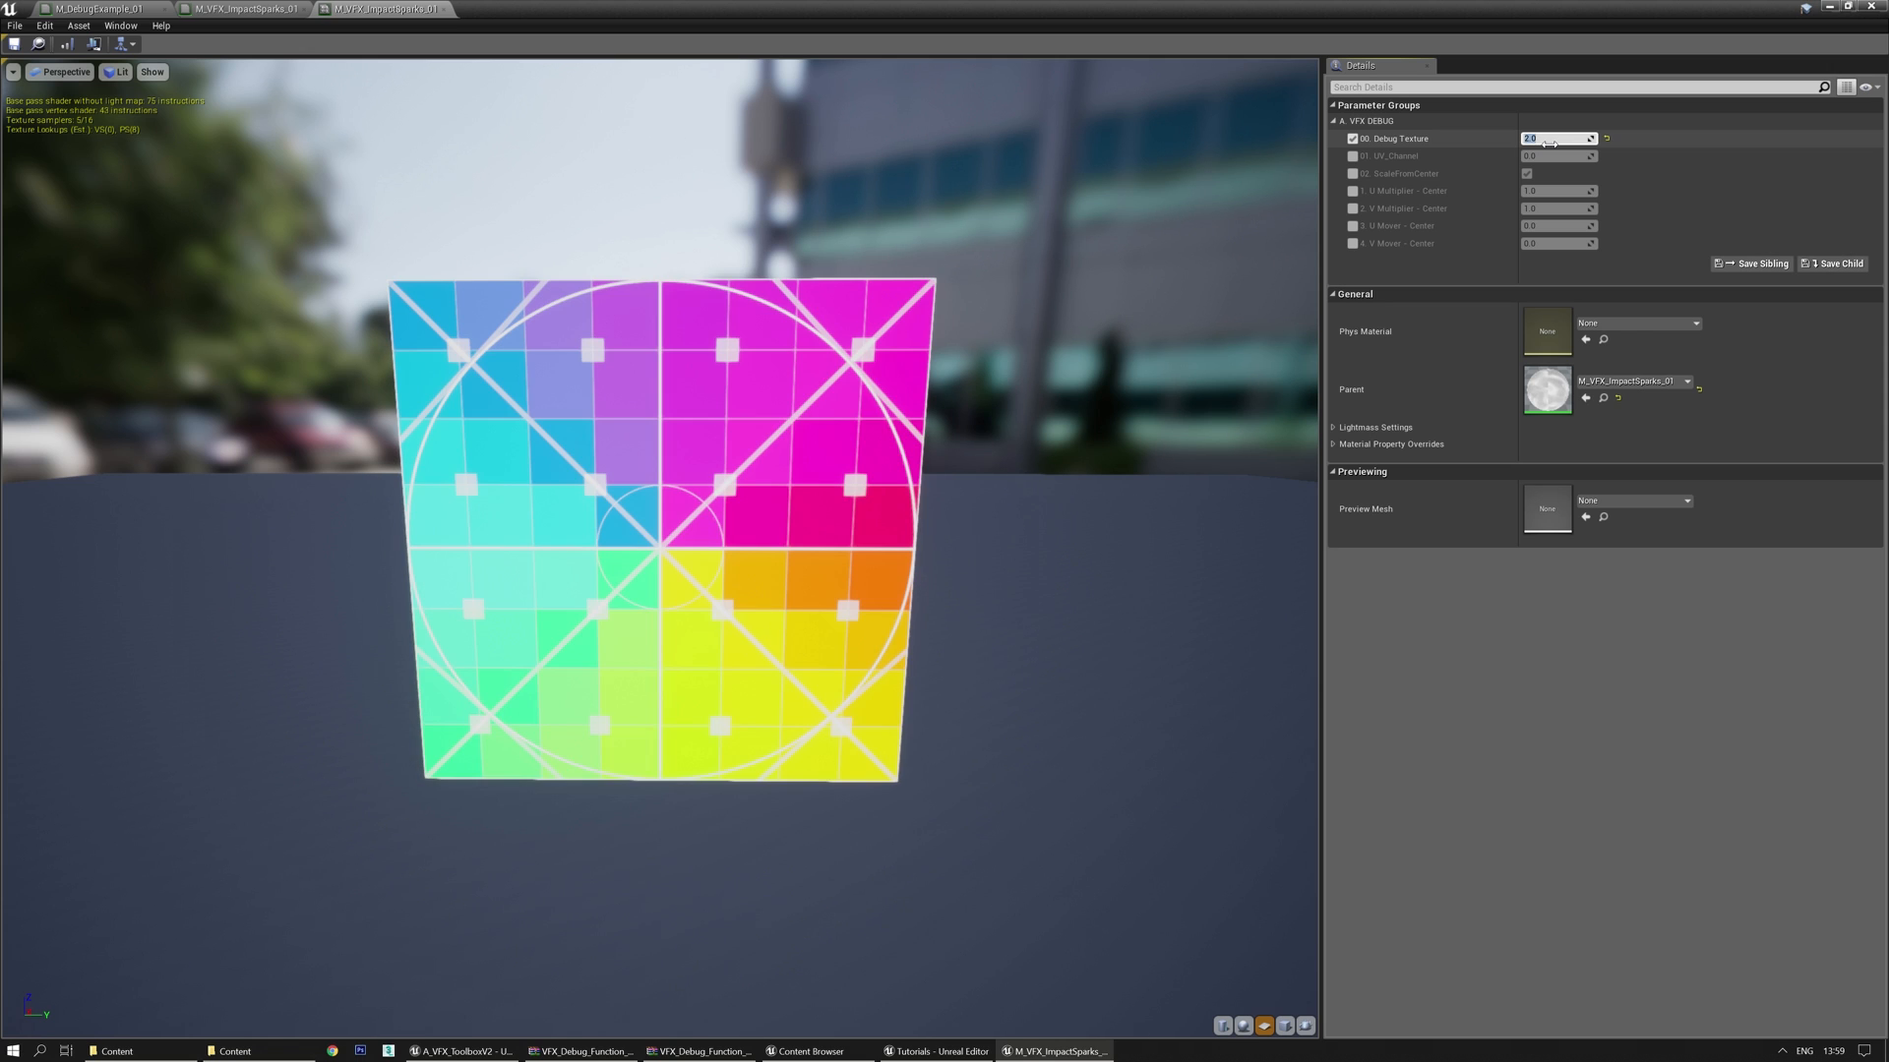
text(0.0)
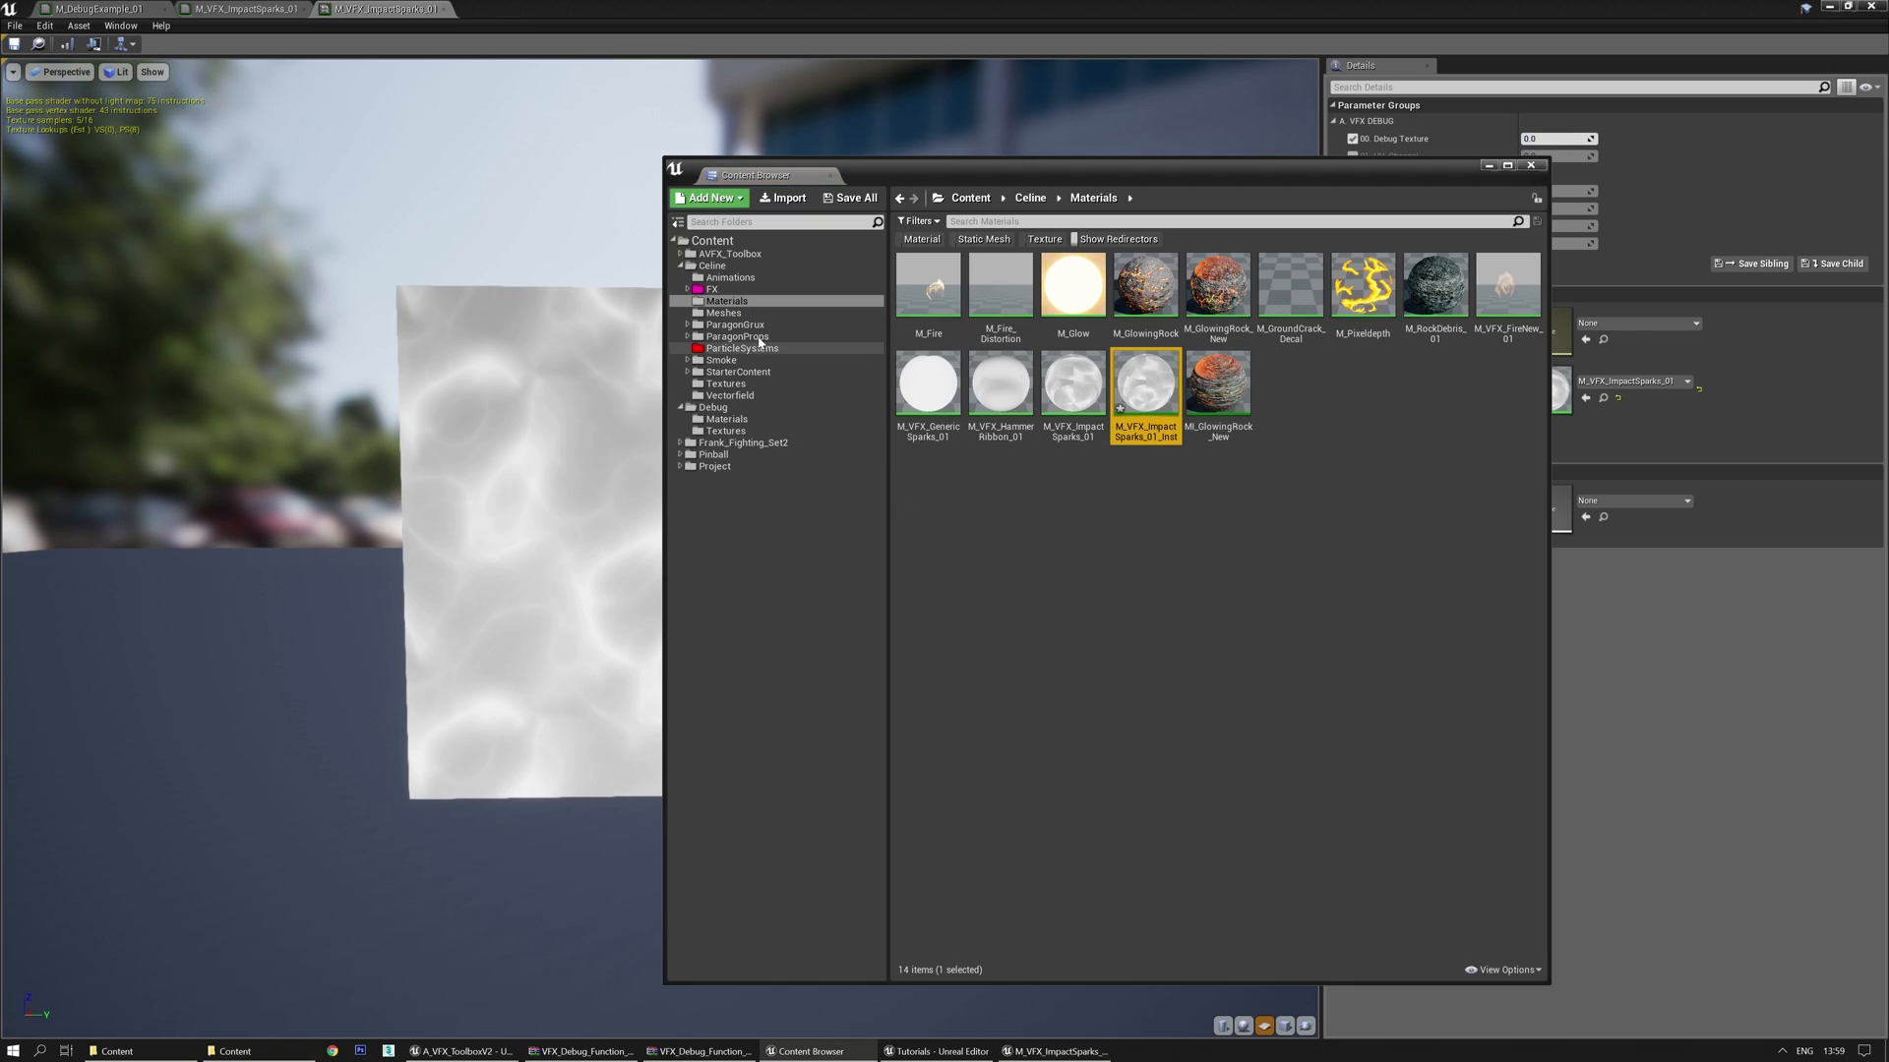
mouse_move(736, 370)
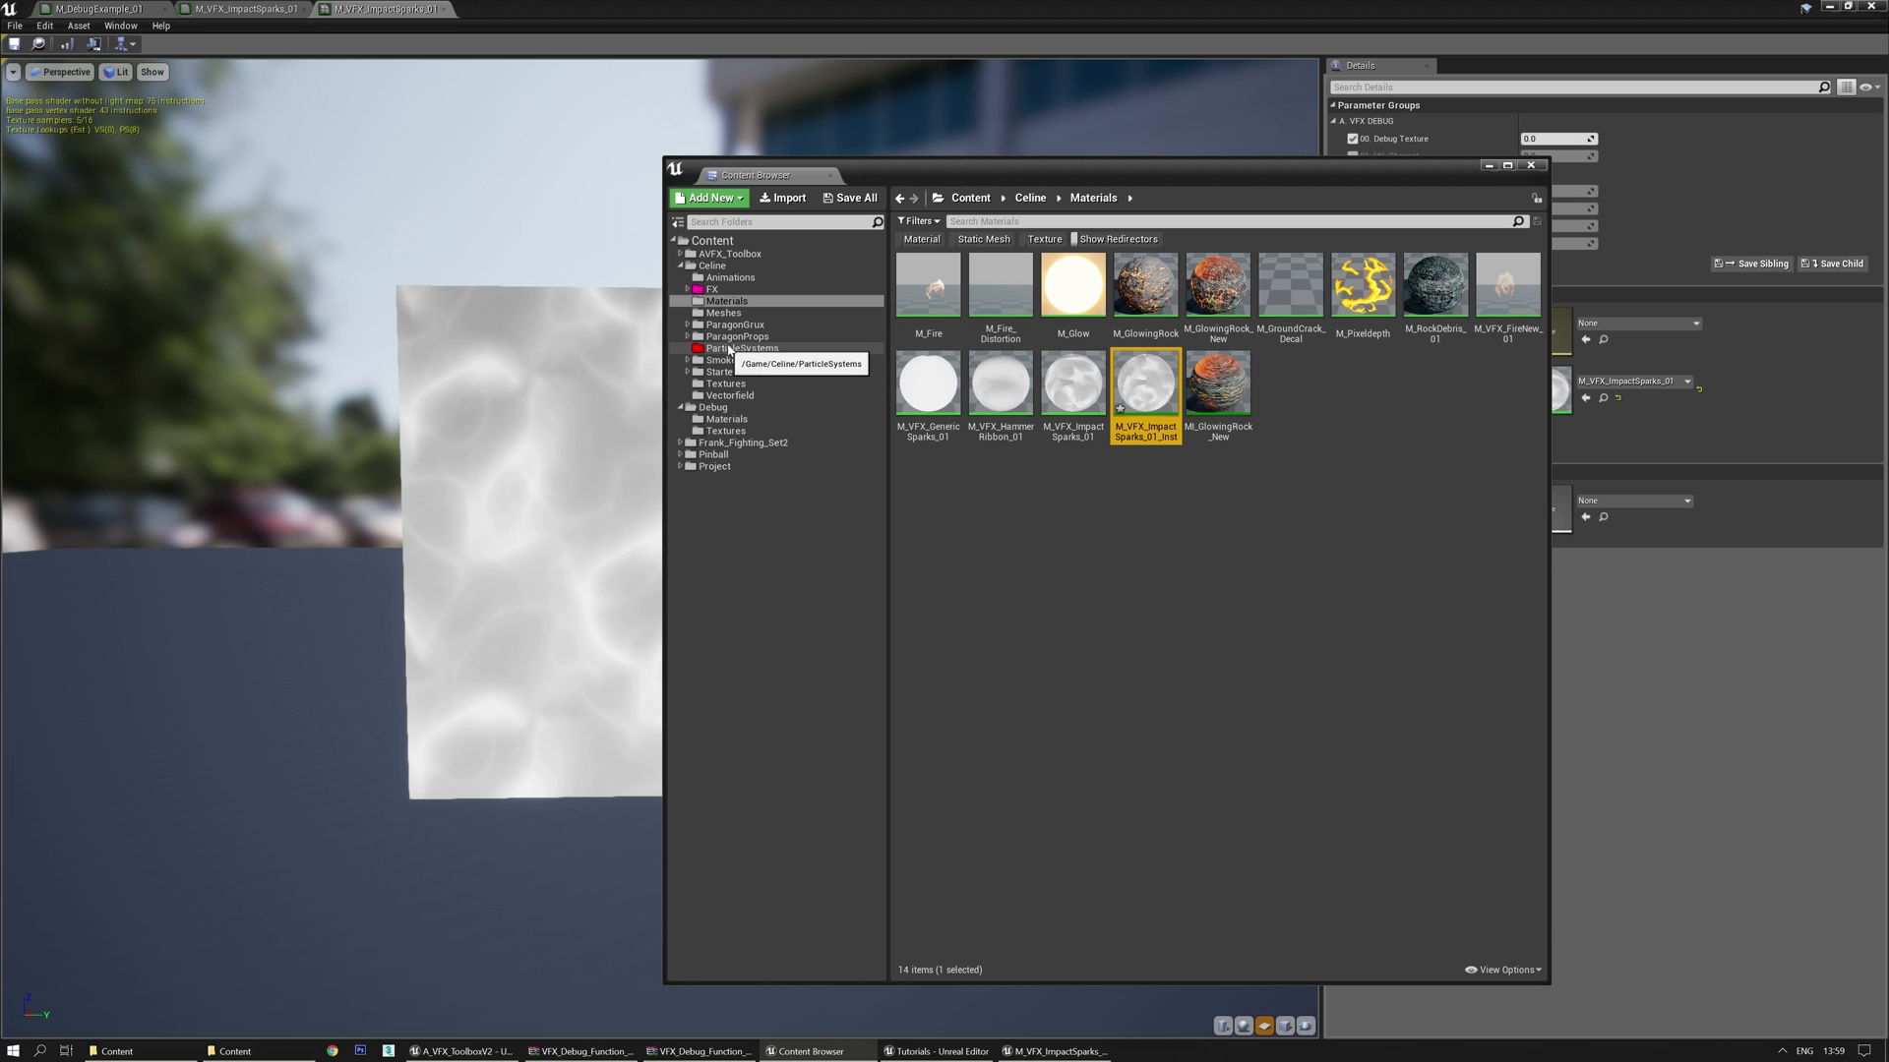
Set SM_VFX_Spark_01 as the instance's Preview Mesh to show the numbered debug grid
click(723, 312)
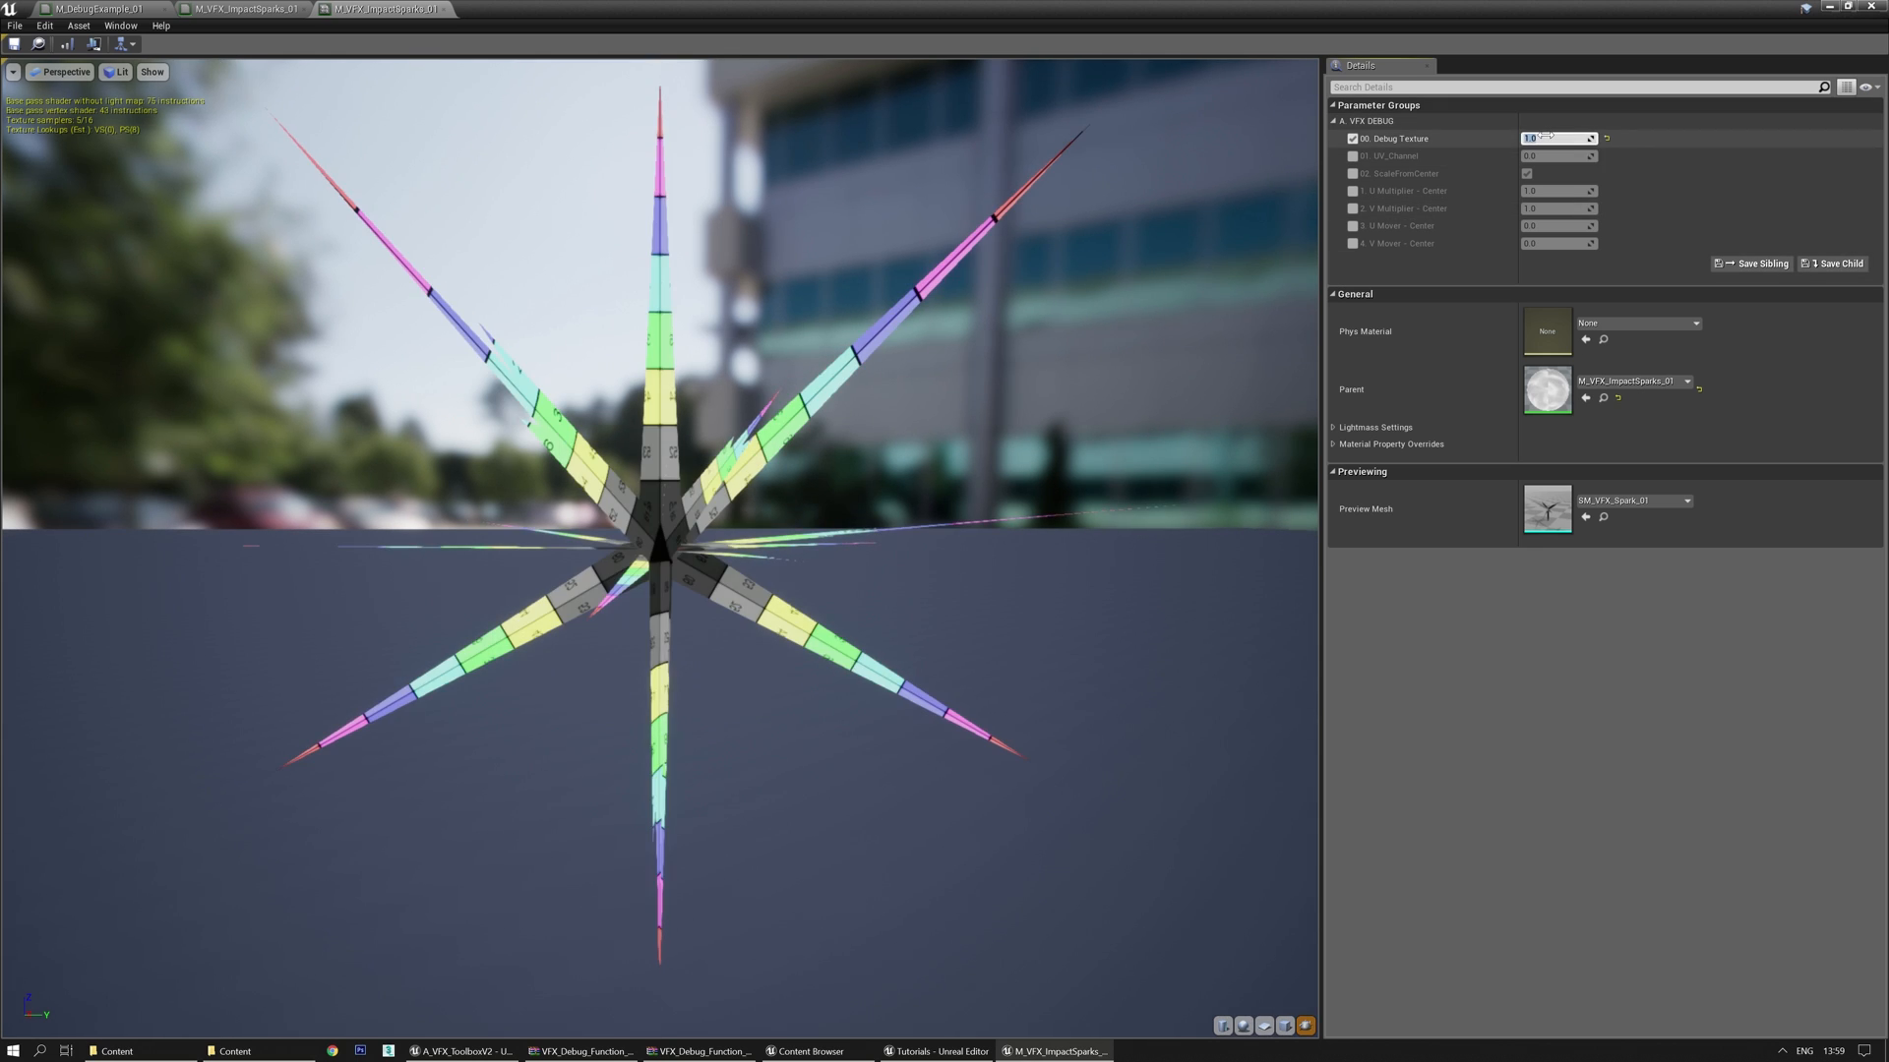
text(3.0)
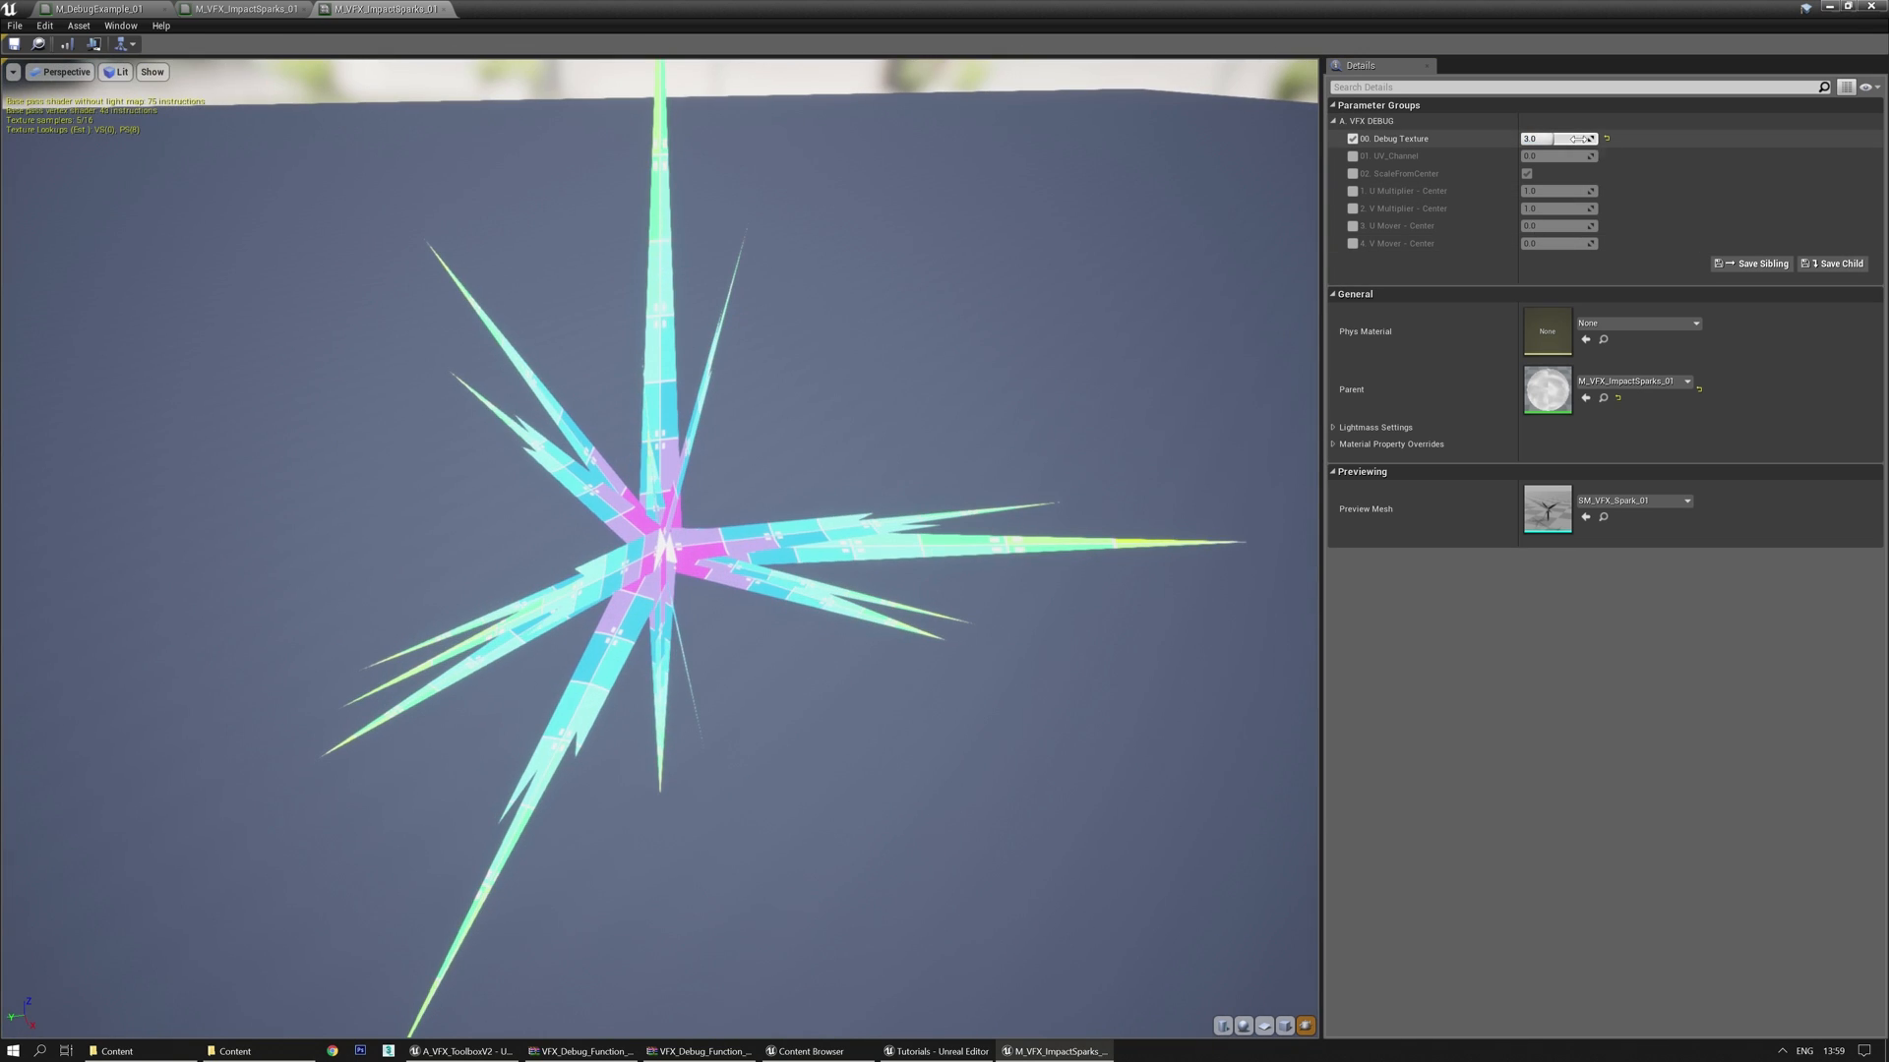
text(1.0)
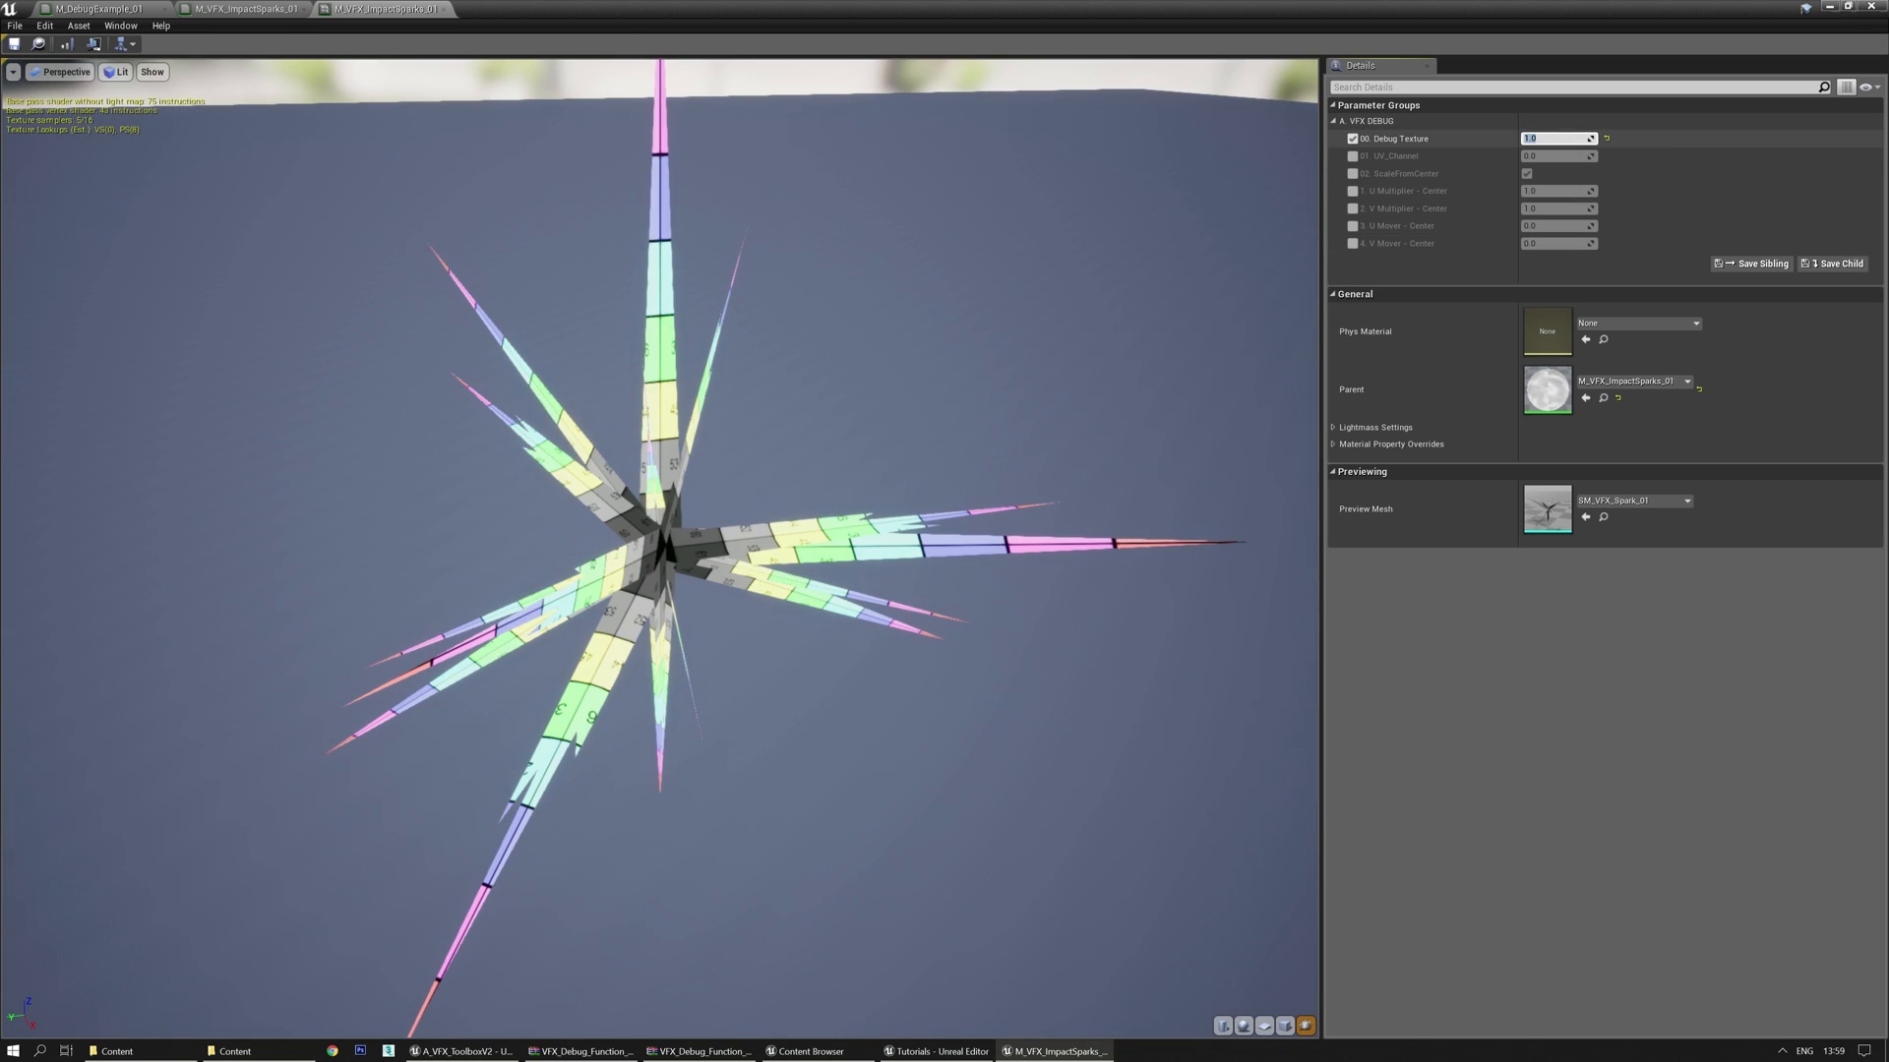
mouse_move(626, 404)
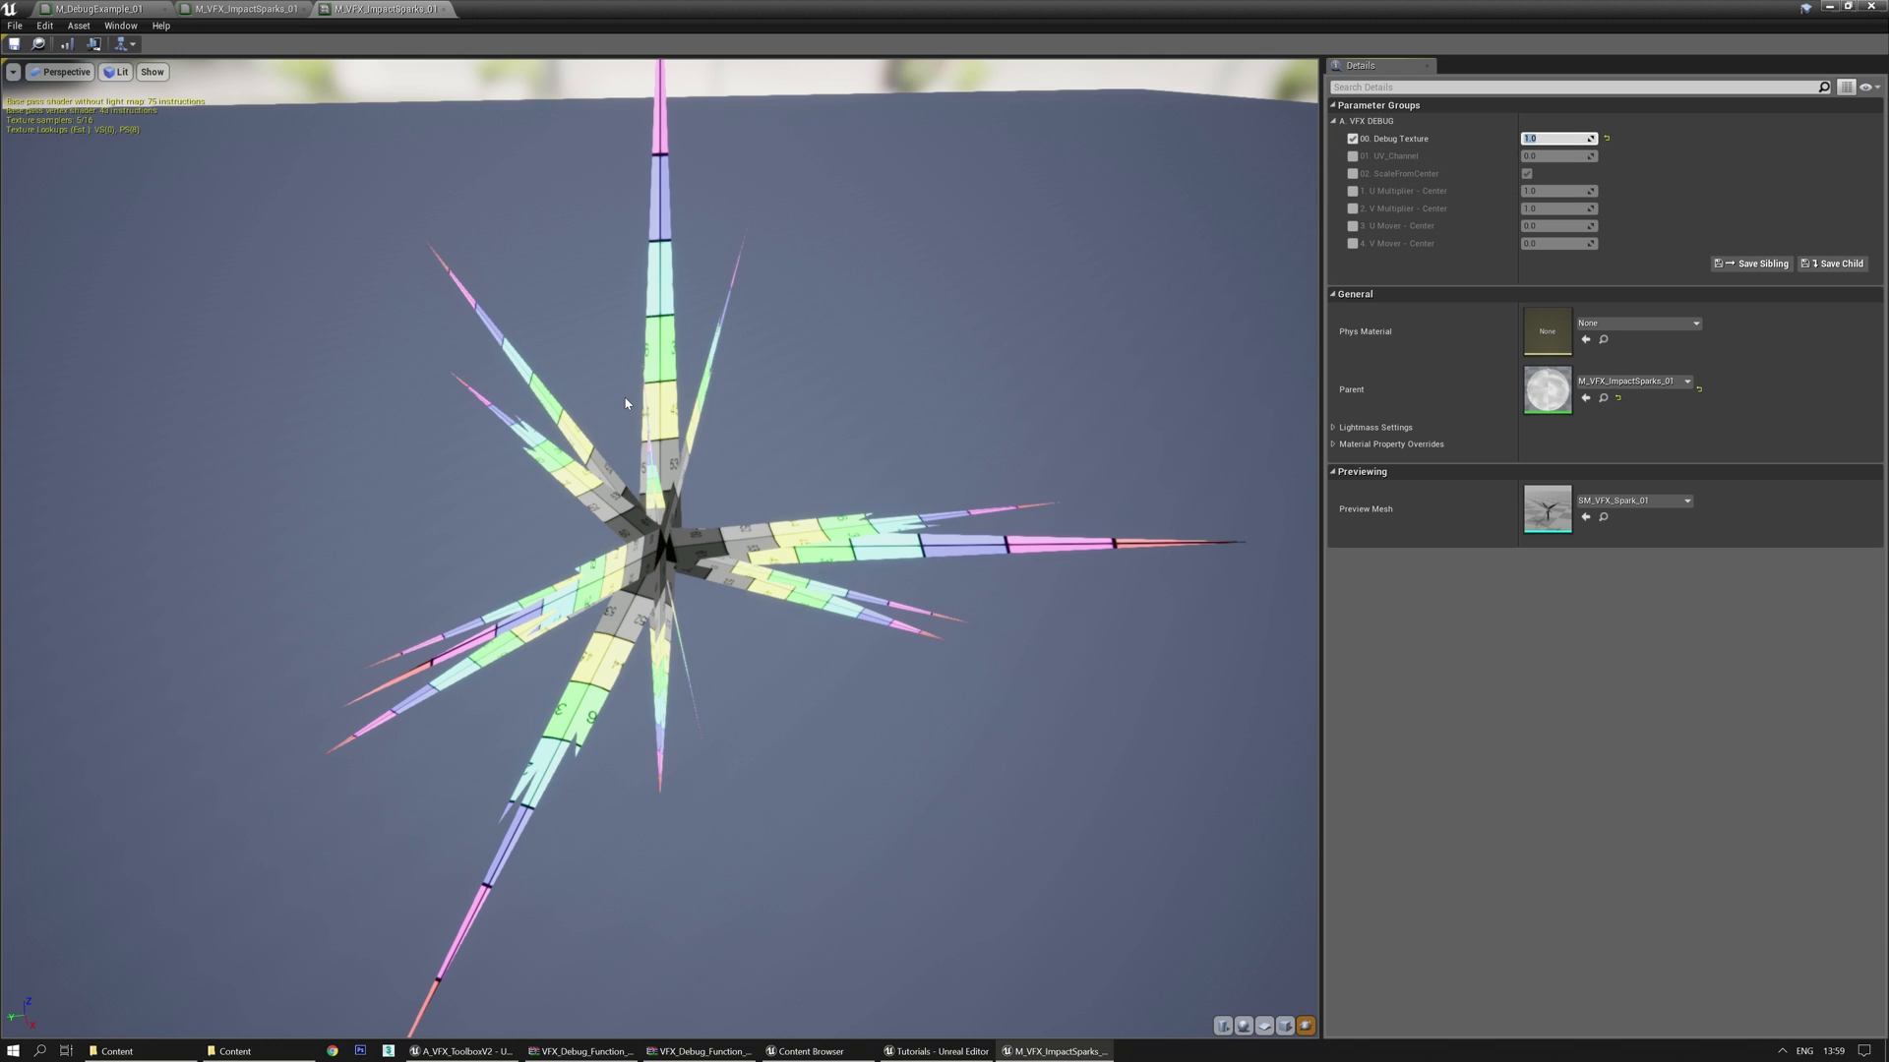